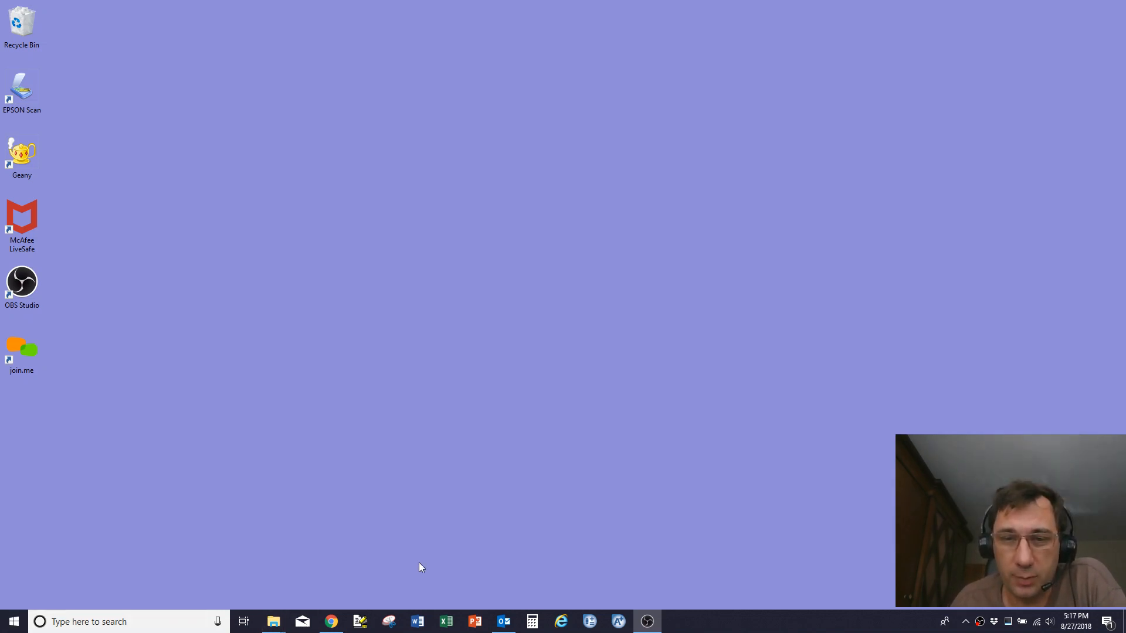
Launch Aspen Custom Modeler V10 from the taskbar into a new untitled simulation
{"action": "left_click", "coordinate": [589, 622]}
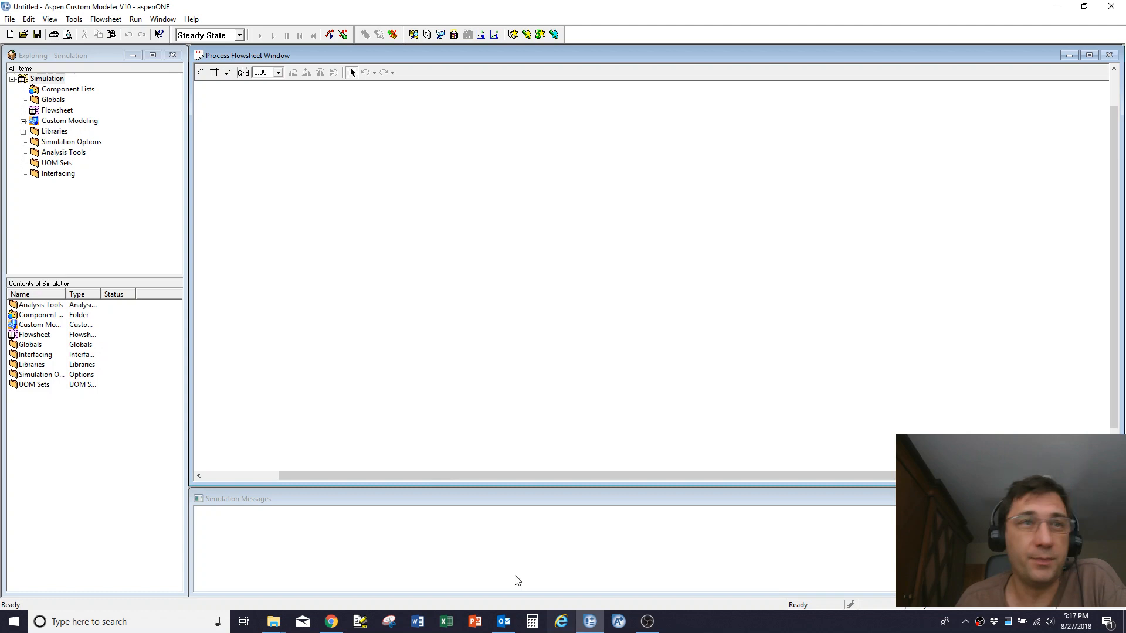
{"action": "mouse_move", "coordinate": [139, 82]}
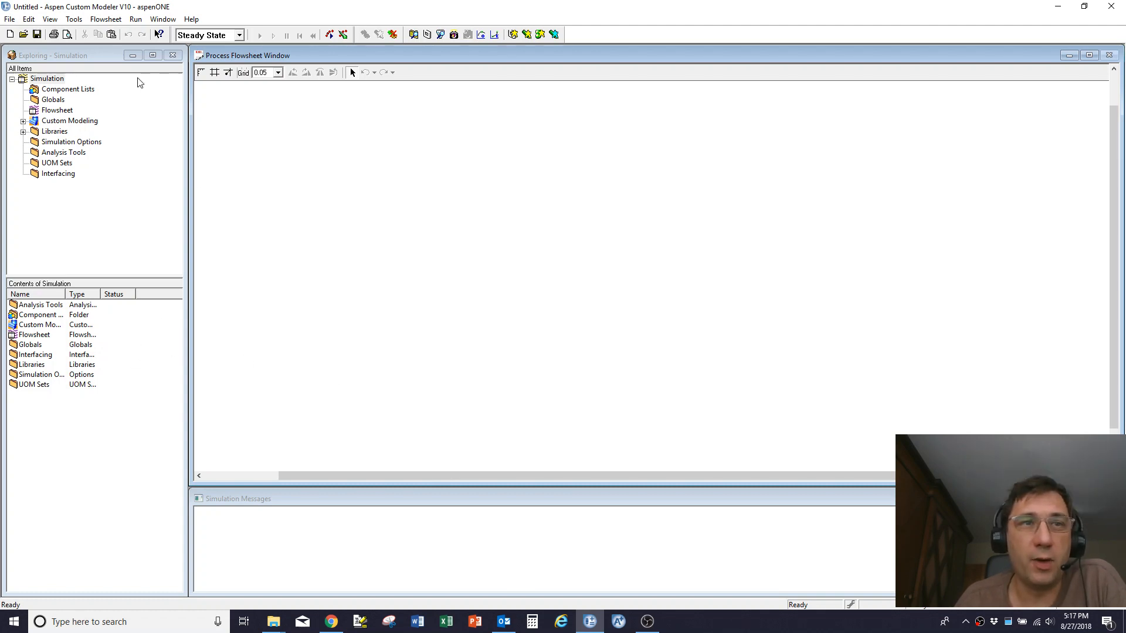
{"action": "mouse_move", "coordinate": [88, 142]}
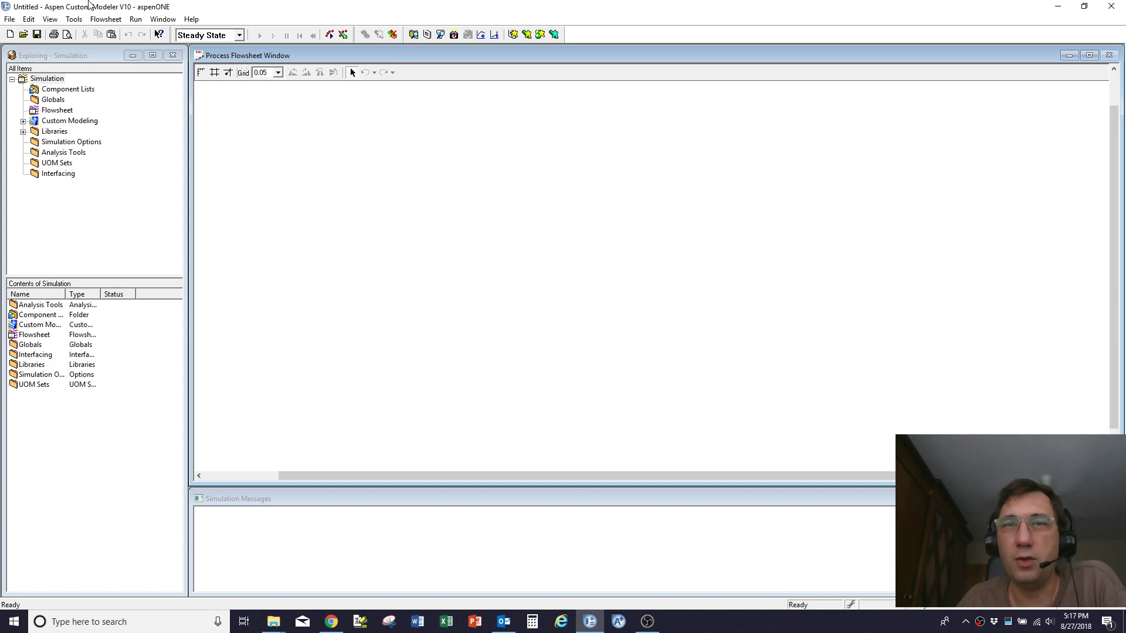
Load the recent simulation Demo0.0.acmf from the File menu
{"action": "left_click", "coordinate": [10, 19]}
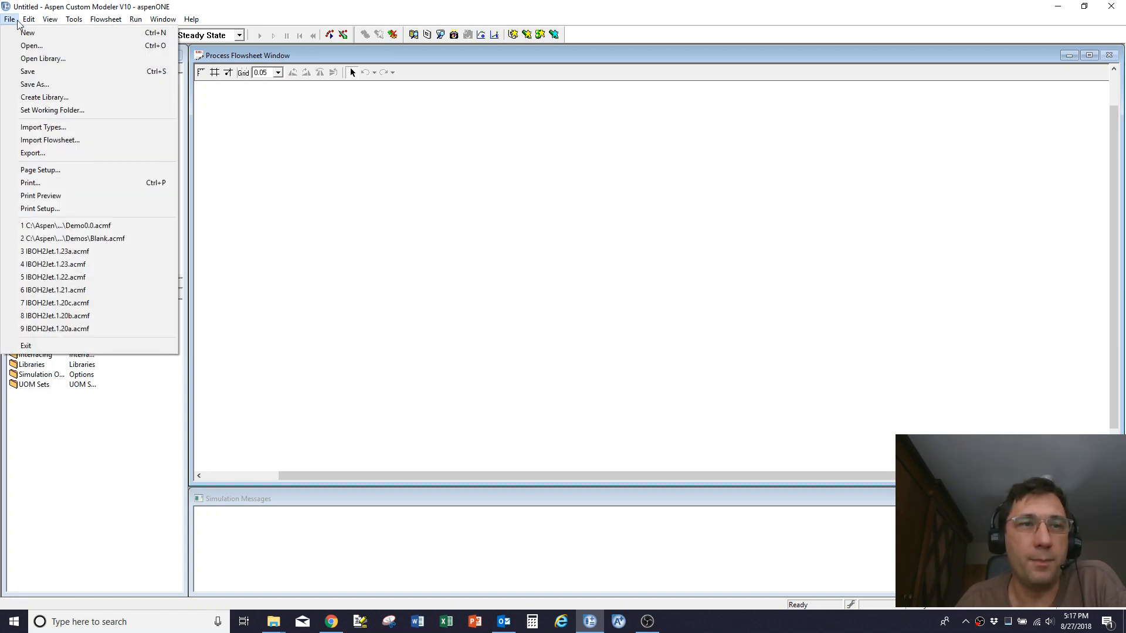
{"action": "mouse_move", "coordinate": [68, 225]}
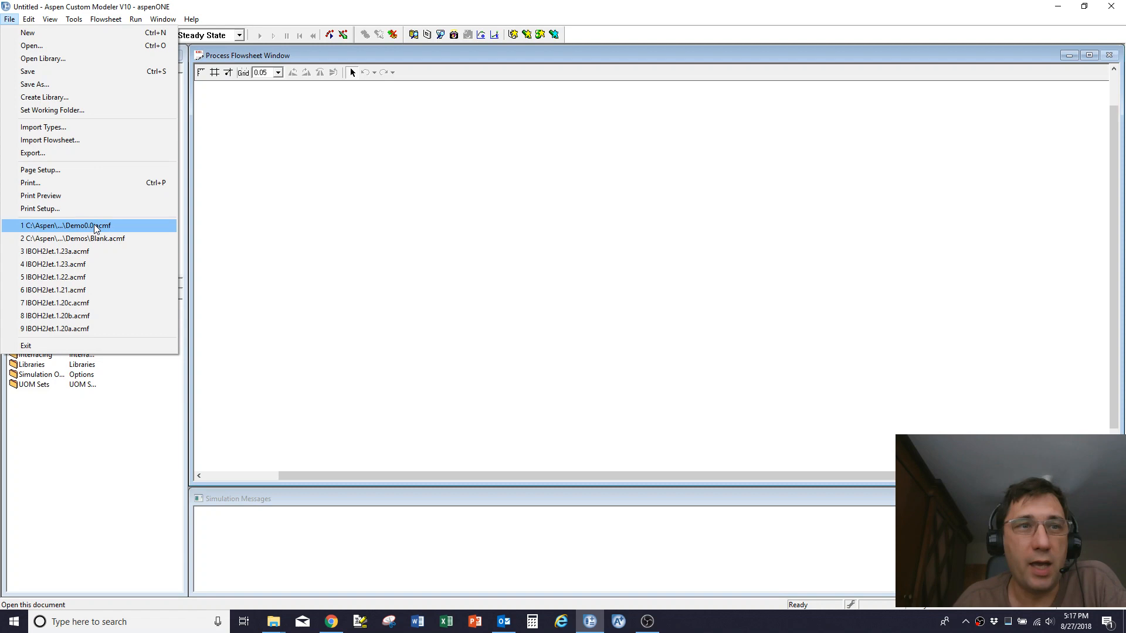
{"action": "left_click", "coordinate": [65, 225]}
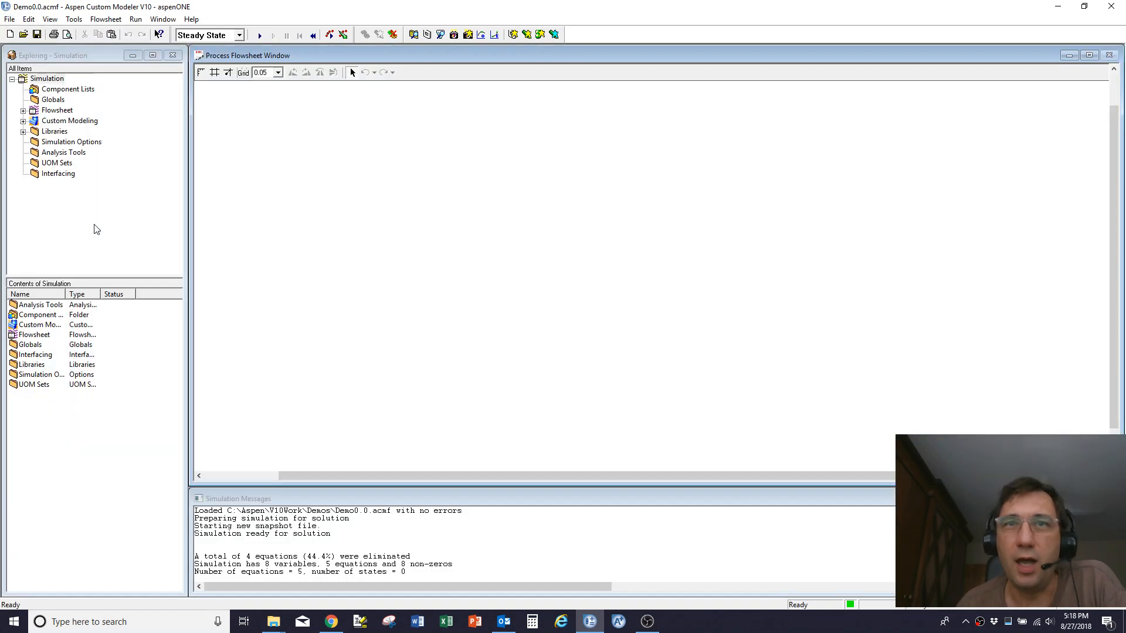
{"action": "mouse_move", "coordinate": [41, 151]}
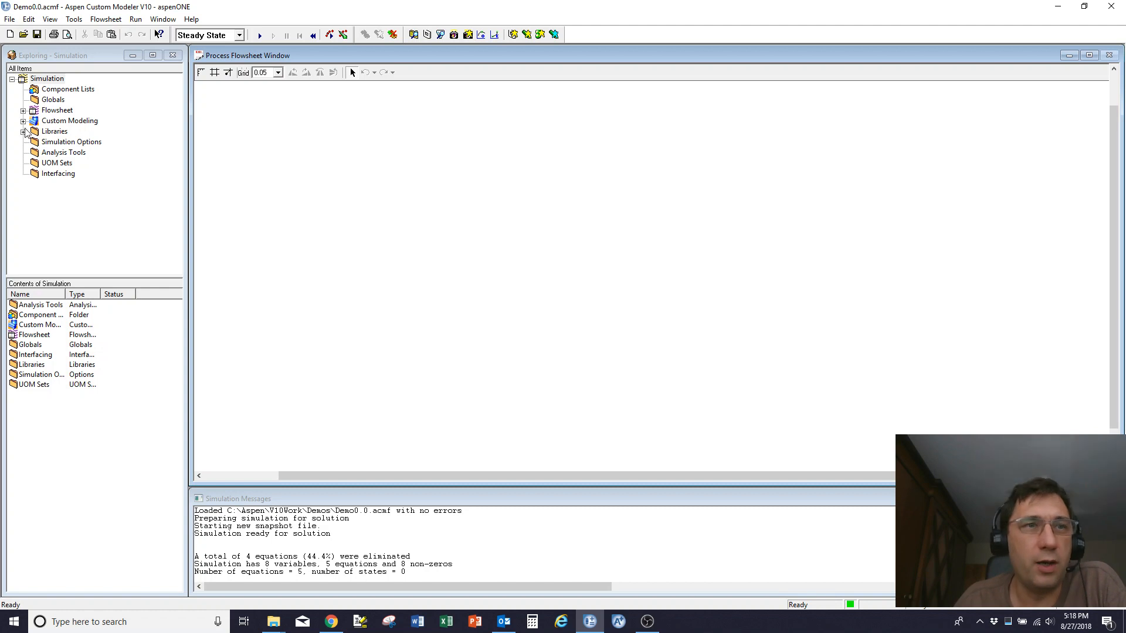
Expand Libraries, browse SystemLibrary, and expand Lib0.75 into its subfolders
{"action": "left_click", "coordinate": [24, 131]}
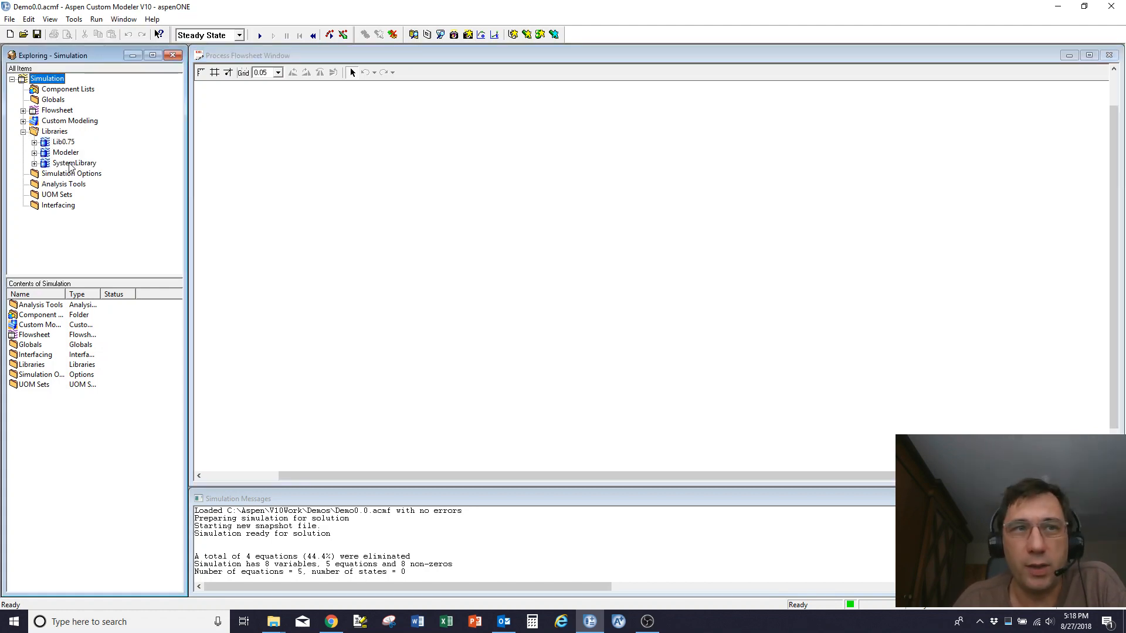
{"action": "left_click", "coordinate": [74, 163]}
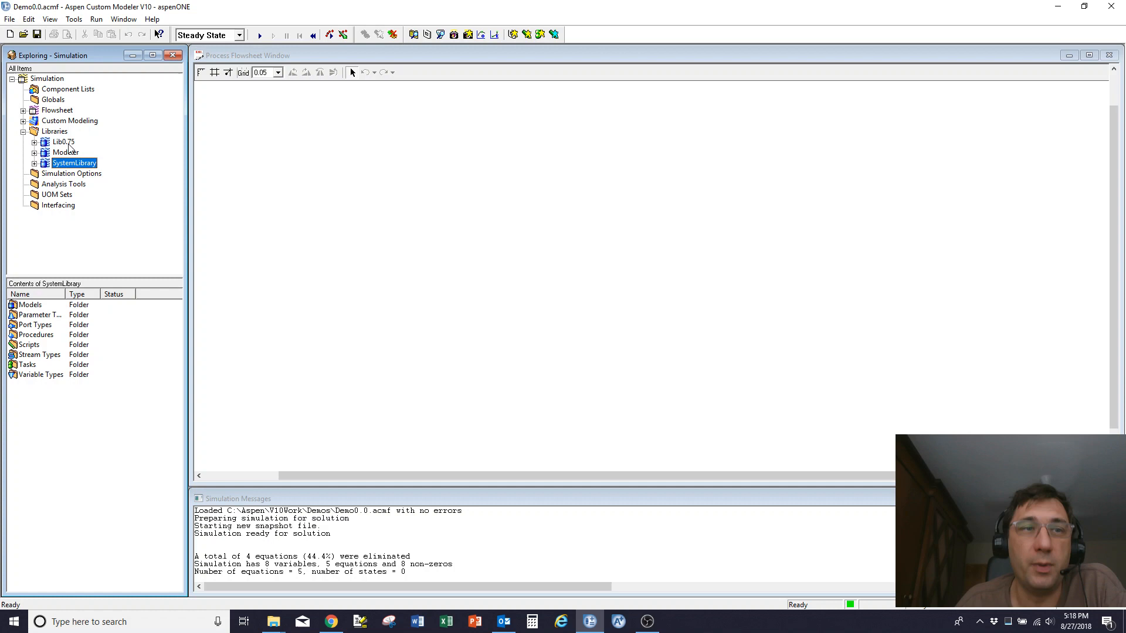
{"action": "left_click", "coordinate": [63, 141]}
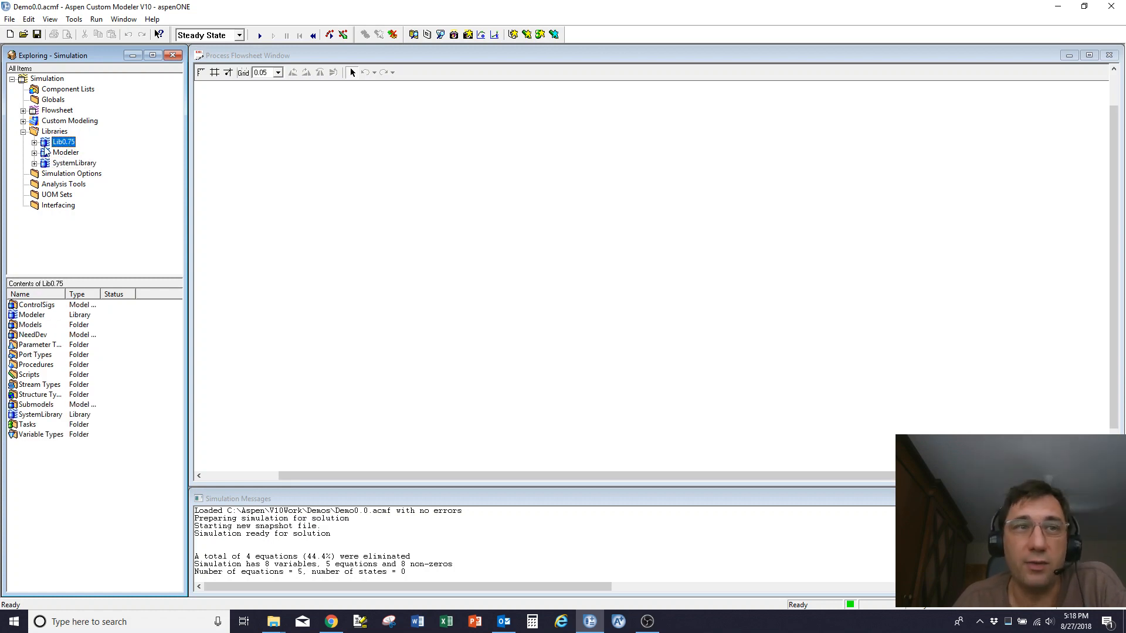
{"action": "left_click", "coordinate": [34, 141]}
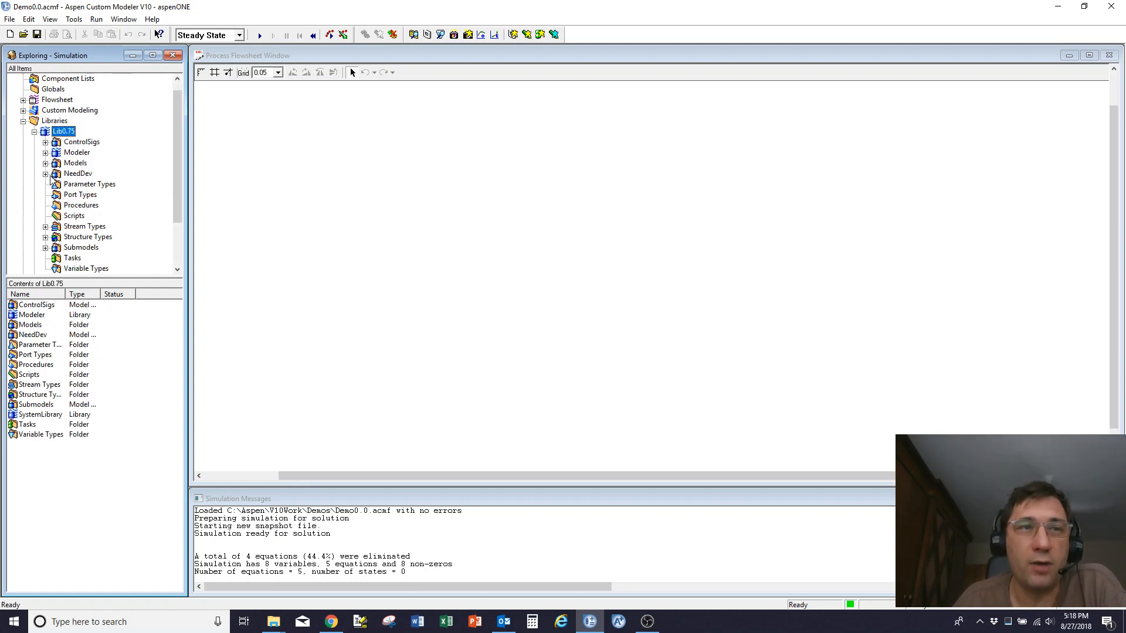
Expand Lib0.75's Models, Stream Types and Structure Types to reveal MainProps
{"action": "left_click", "coordinate": [45, 163]}
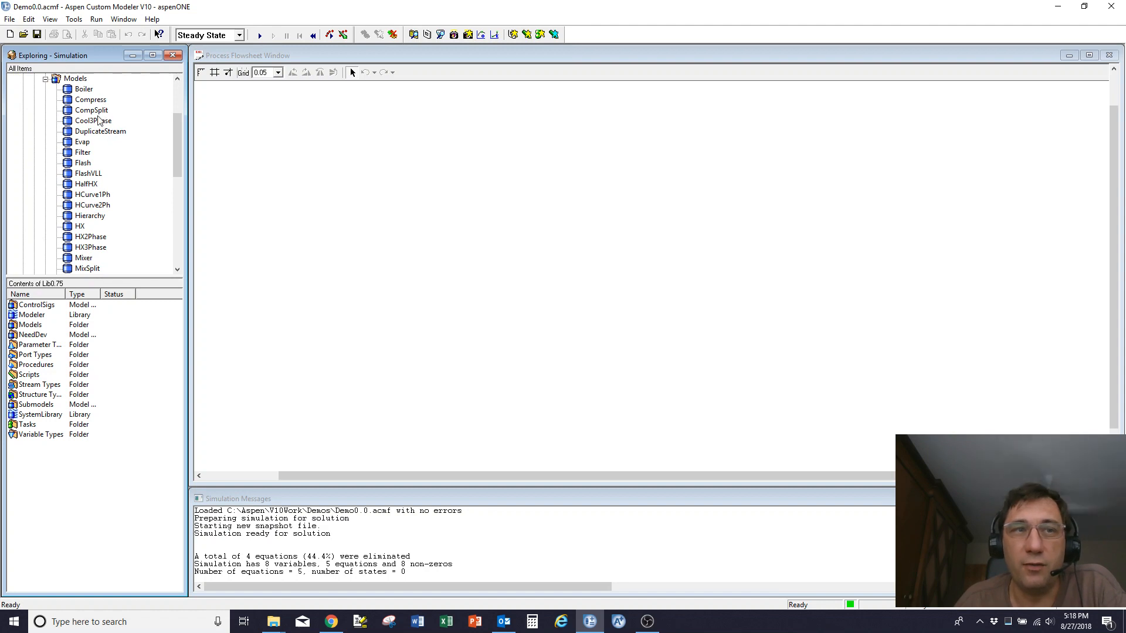
{"action": "scroll", "scroll_direction": "down", "scroll_amount": 3}
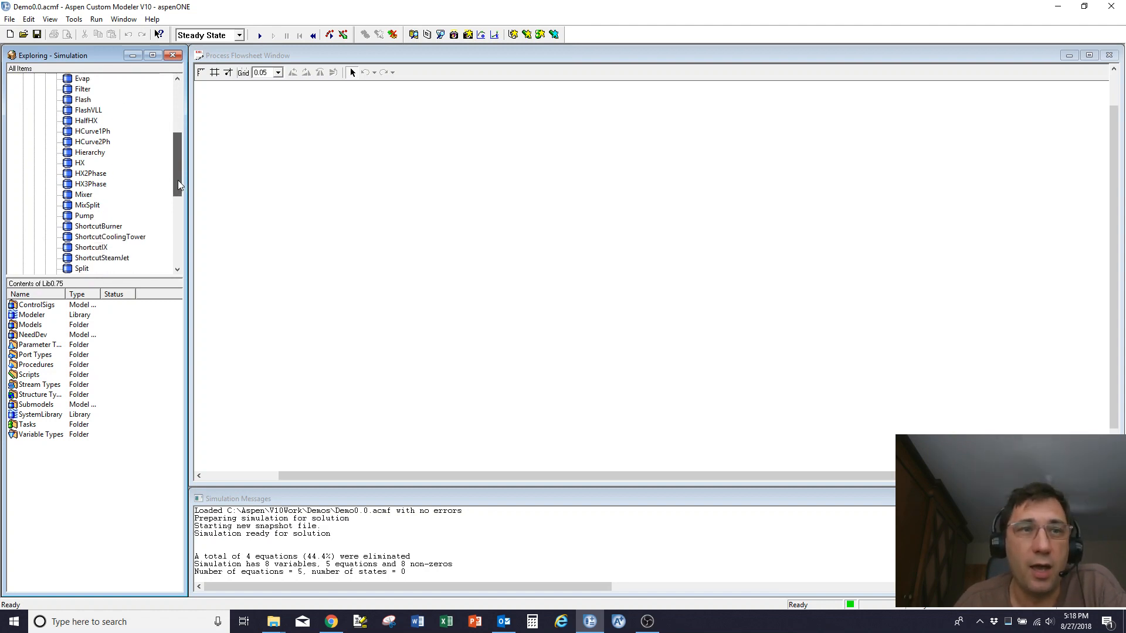
{"action": "scroll", "scroll_direction": "down", "scroll_amount": 3}
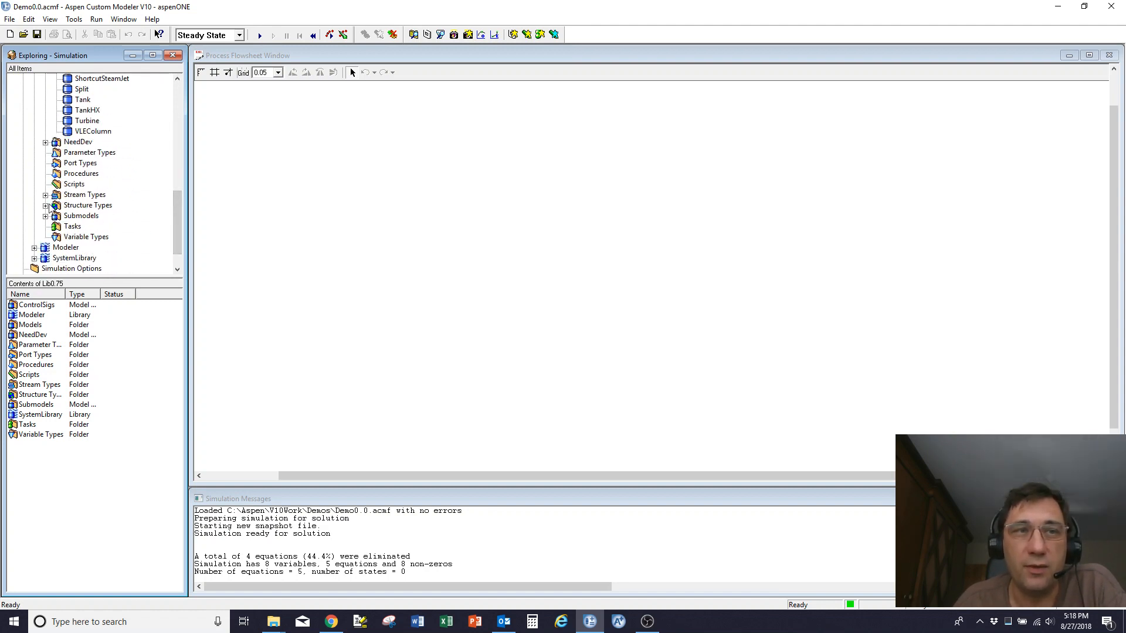
{"action": "left_click", "coordinate": [45, 194]}
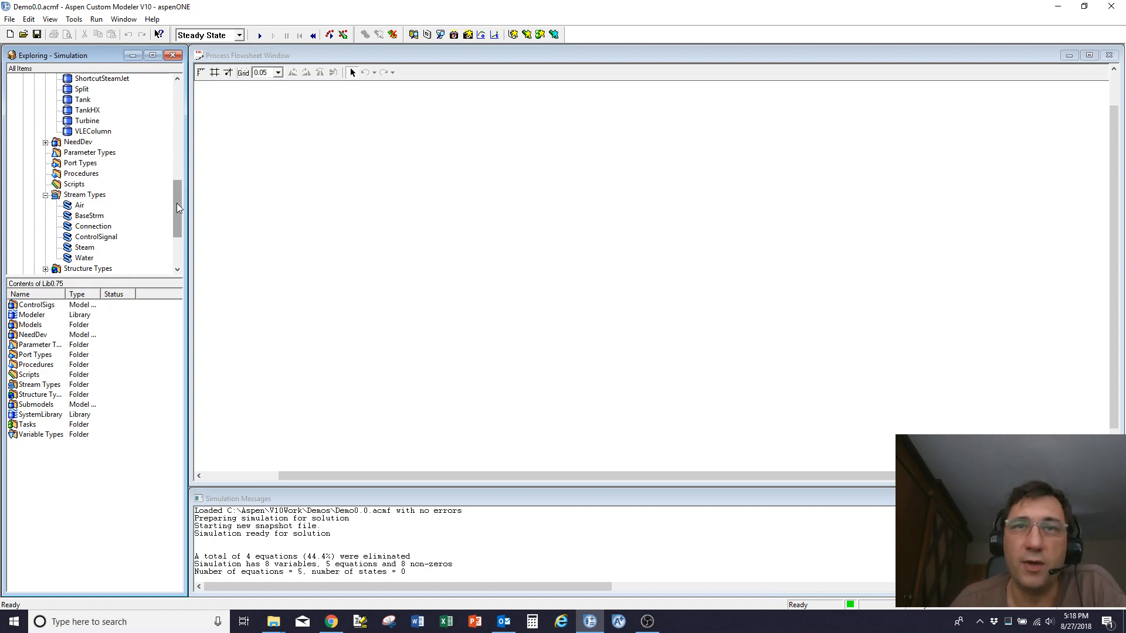
{"action": "scroll", "scroll_direction": "down", "scroll_amount": 3}
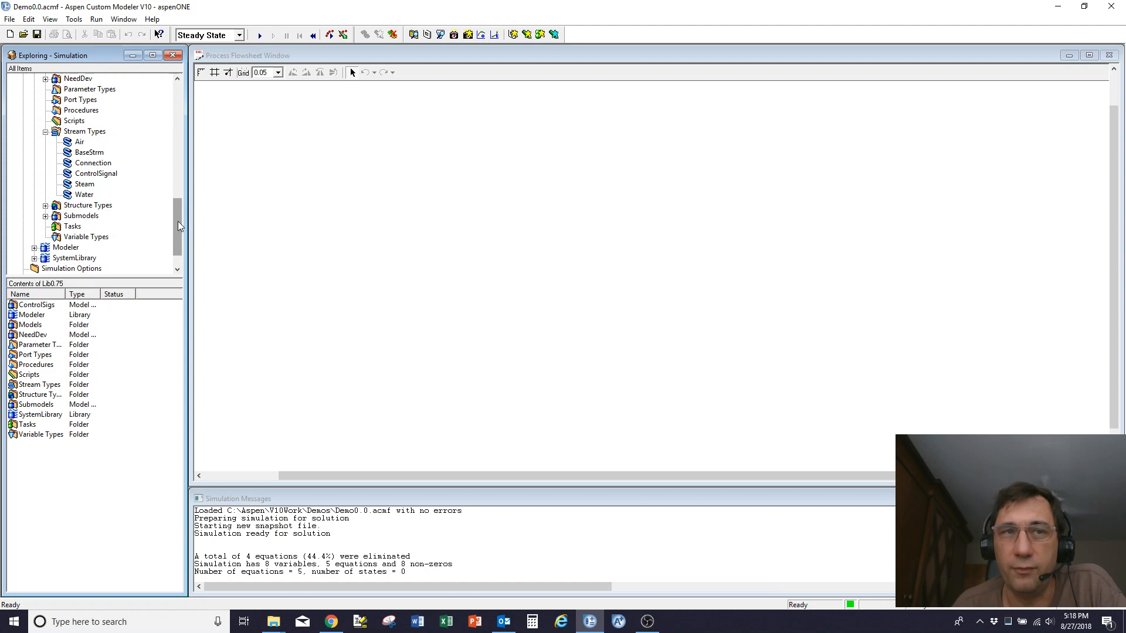
{"action": "left_click", "coordinate": [87, 205]}
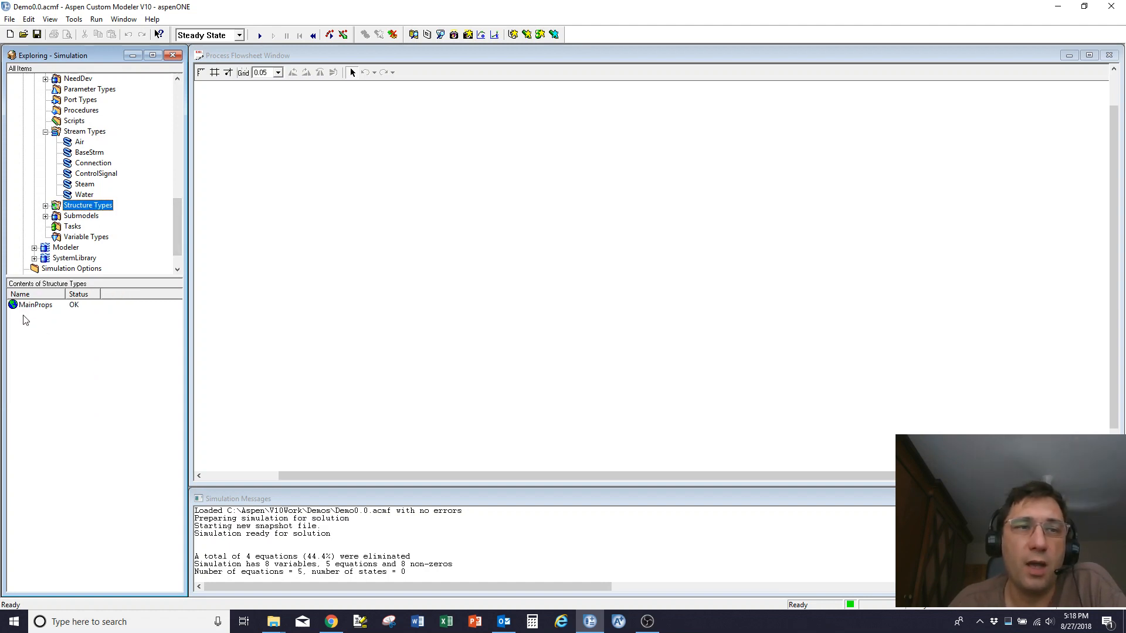
{"action": "left_click", "coordinate": [45, 205]}
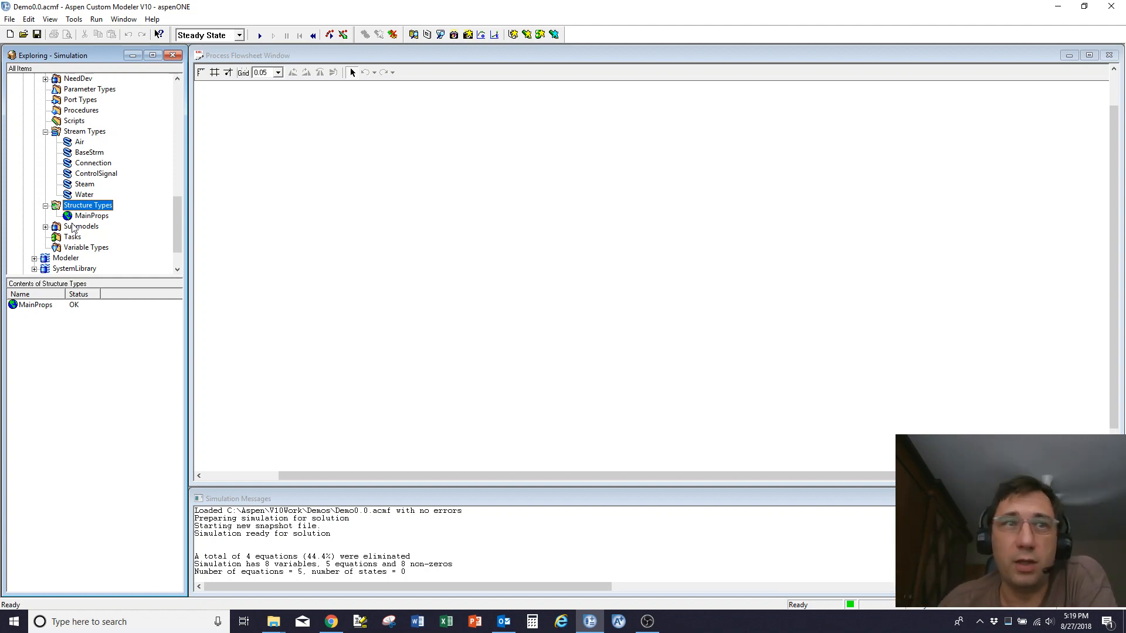
Read MainProps' component lists, property parameters and equations, then close its definition
{"action": "left_click", "coordinate": [93, 215]}
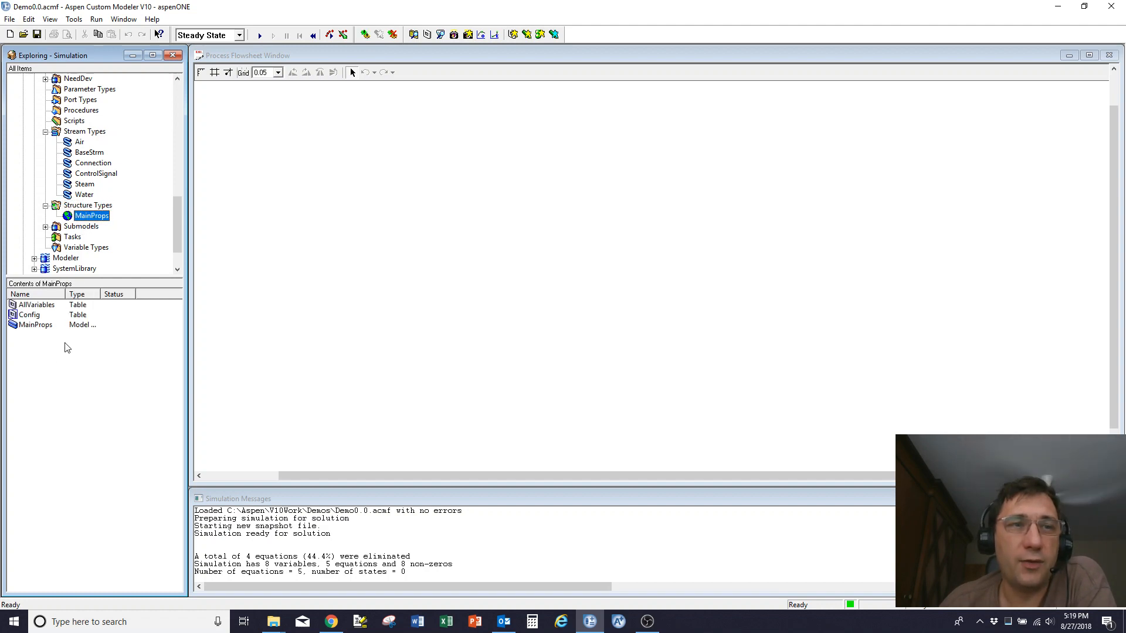
{"action": "mouse_move", "coordinate": [104, 229]}
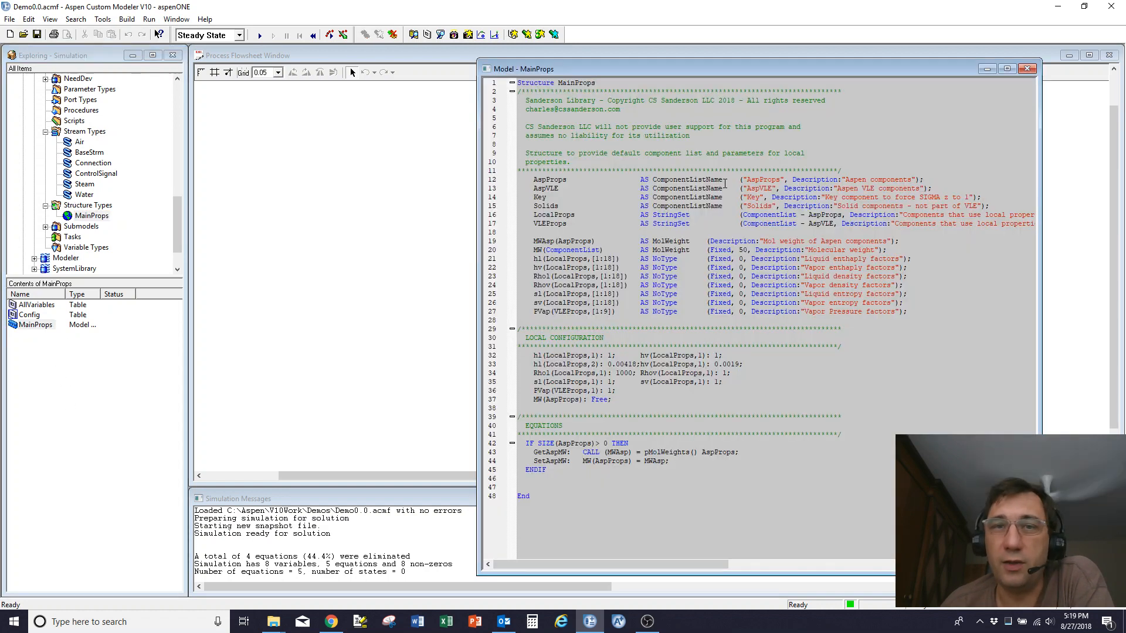
{"action": "mouse_move", "coordinate": [571, 237]}
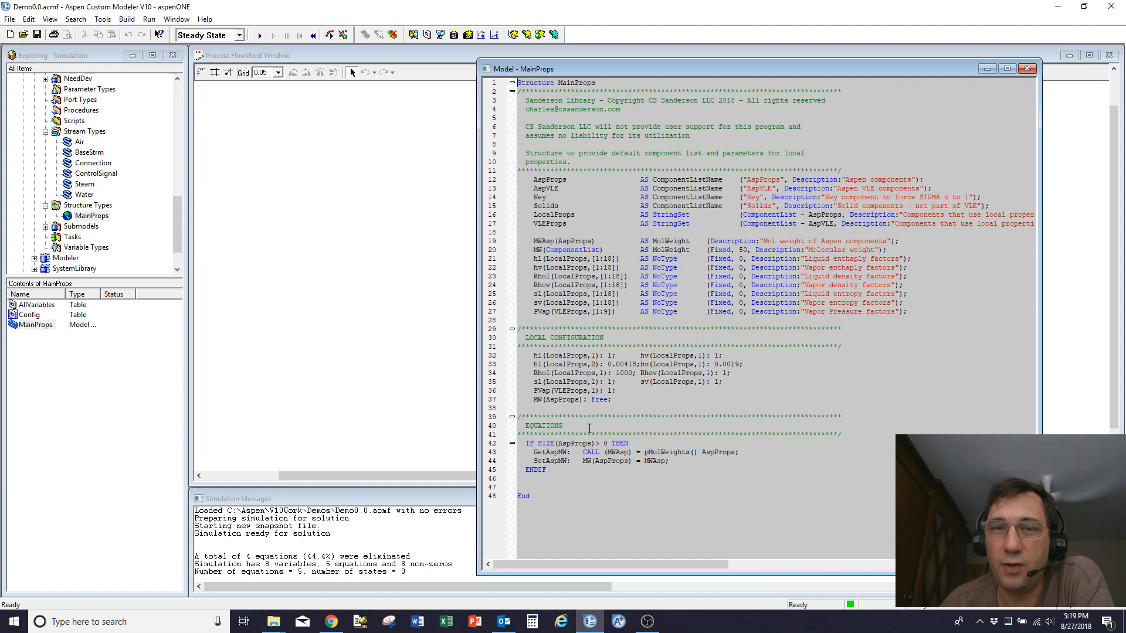
{"action": "left_click", "coordinate": [1026, 68]}
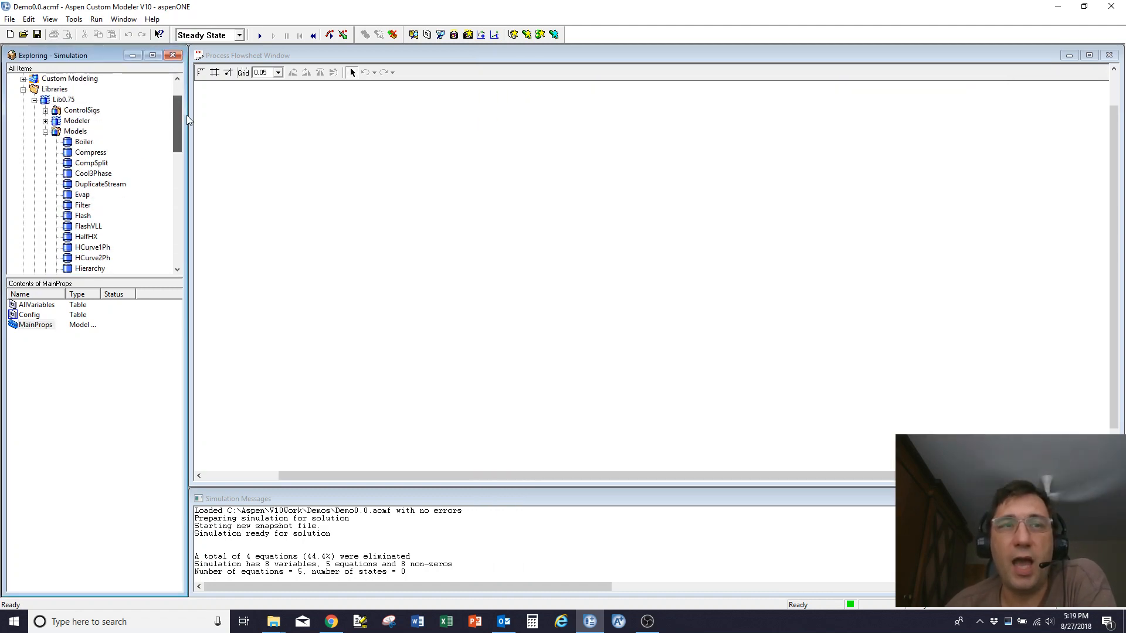
Expand flowsheet Structures and view the Props and Water tables, ending on Props
{"action": "scroll", "scroll_direction": "up", "scroll_amount": 3}
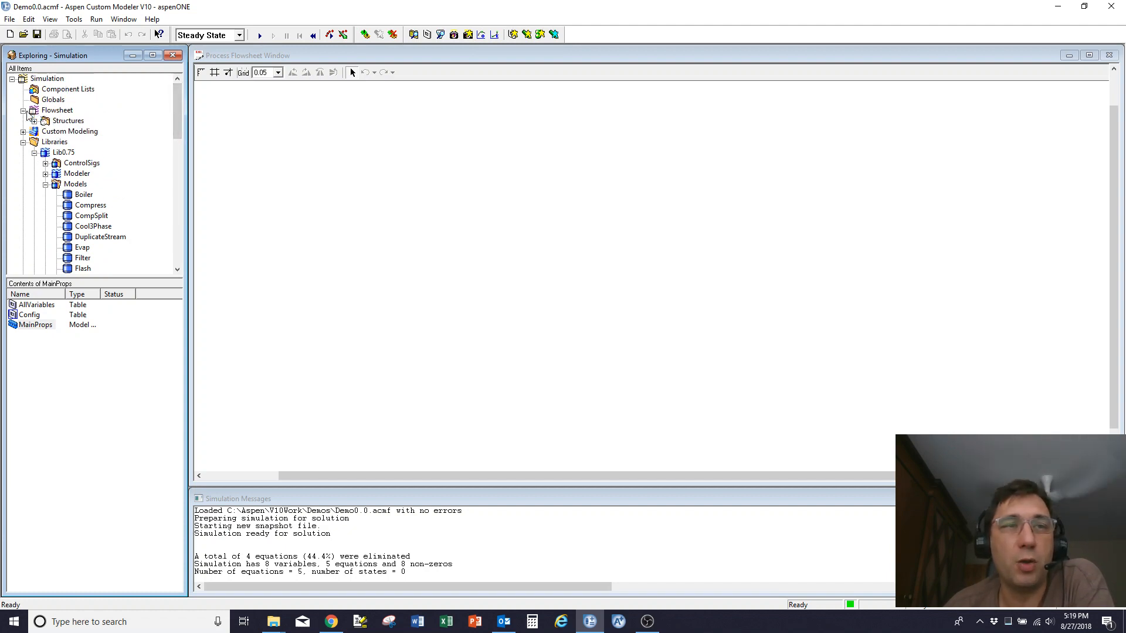
{"action": "left_click", "coordinate": [35, 121]}
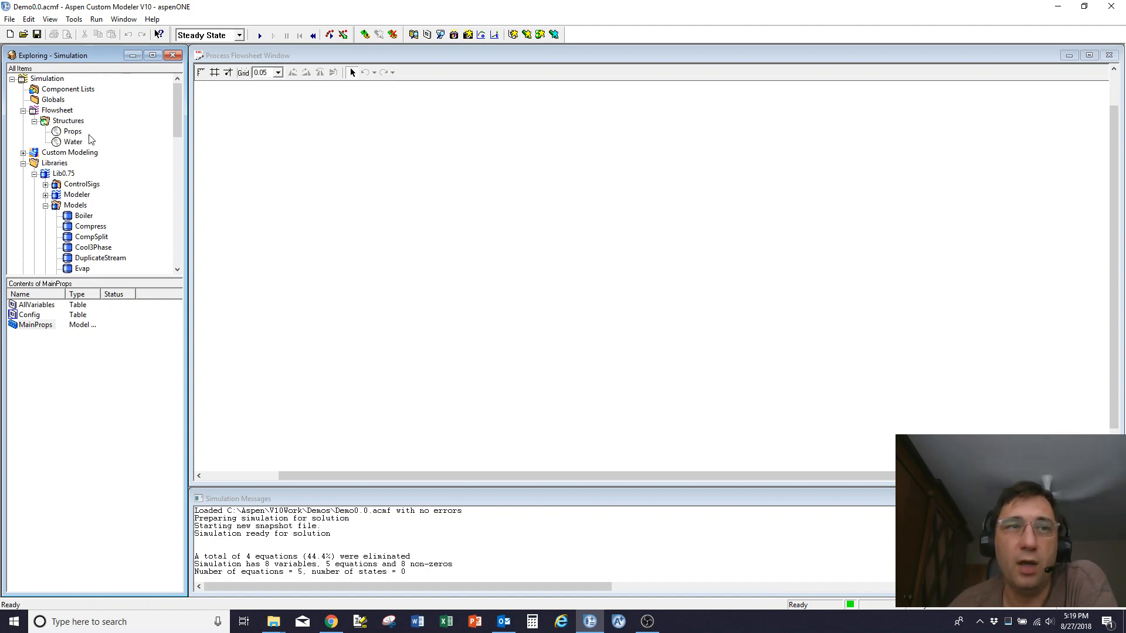
{"action": "left_click", "coordinate": [73, 131]}
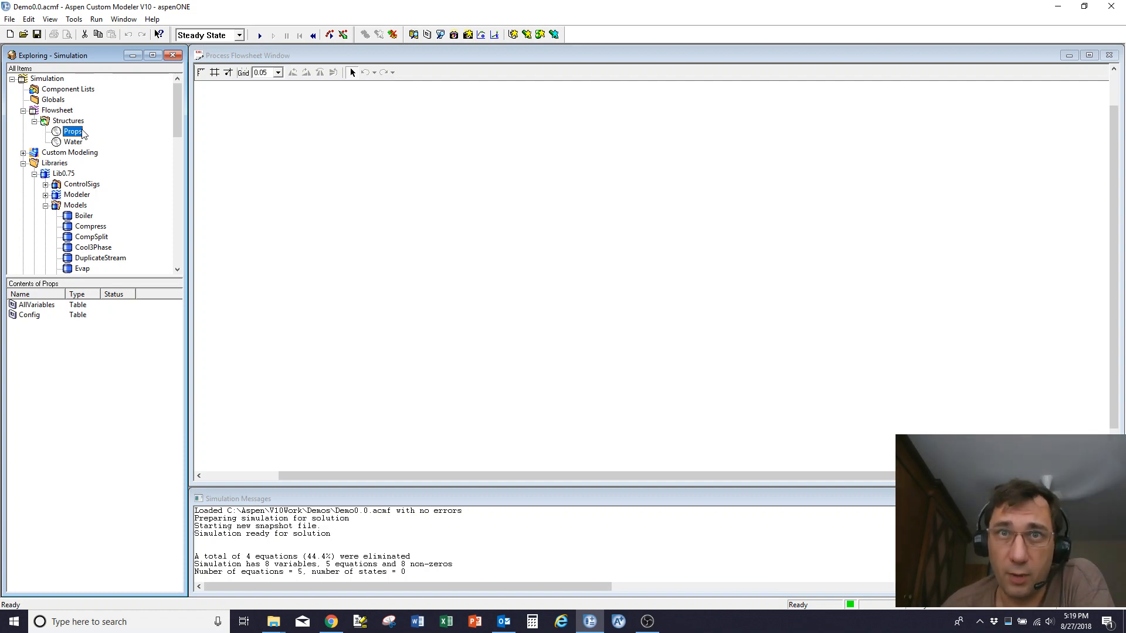
{"action": "left_click", "coordinate": [73, 141]}
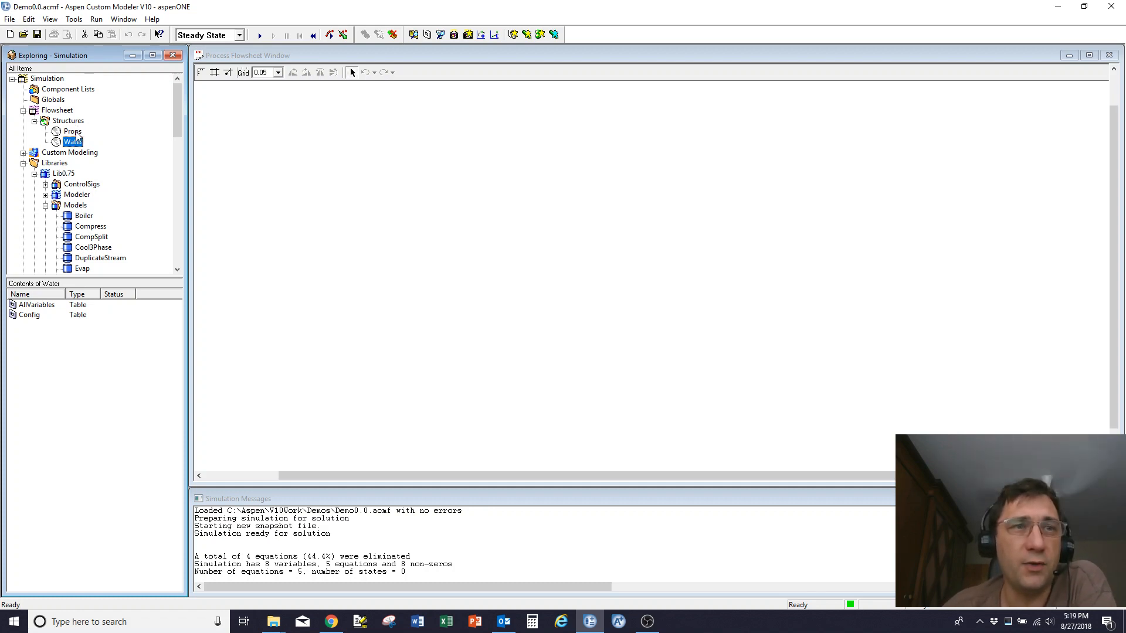
{"action": "left_click", "coordinate": [73, 131]}
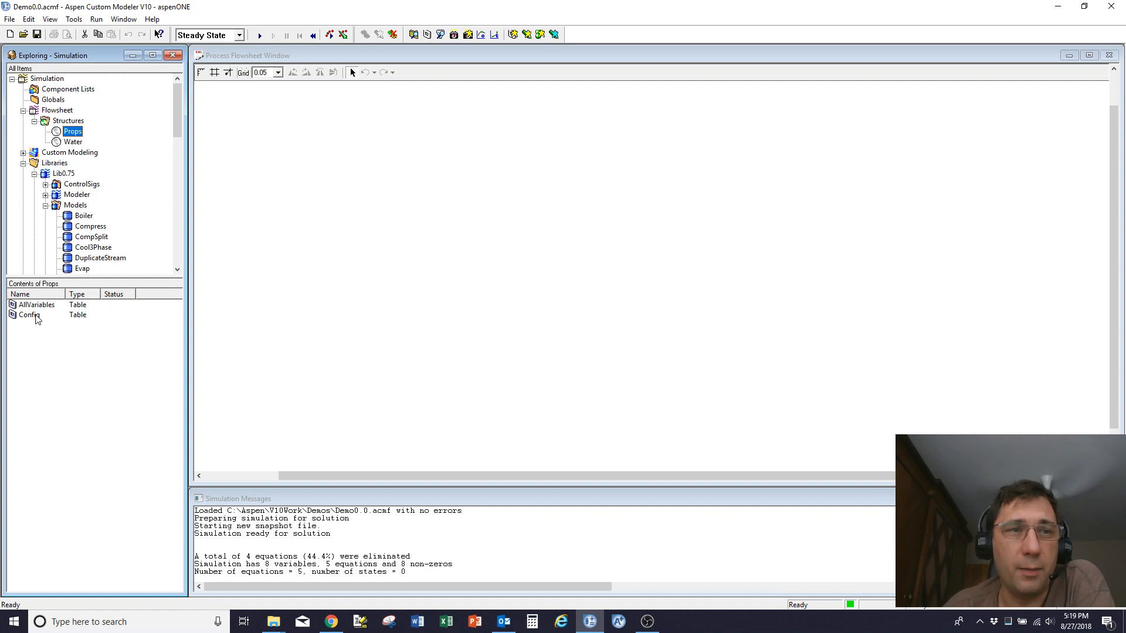
Open the Props Config table, review molecular weights and vapor-pressure parameters, then close it
{"action": "double_click", "coordinate": [28, 314]}
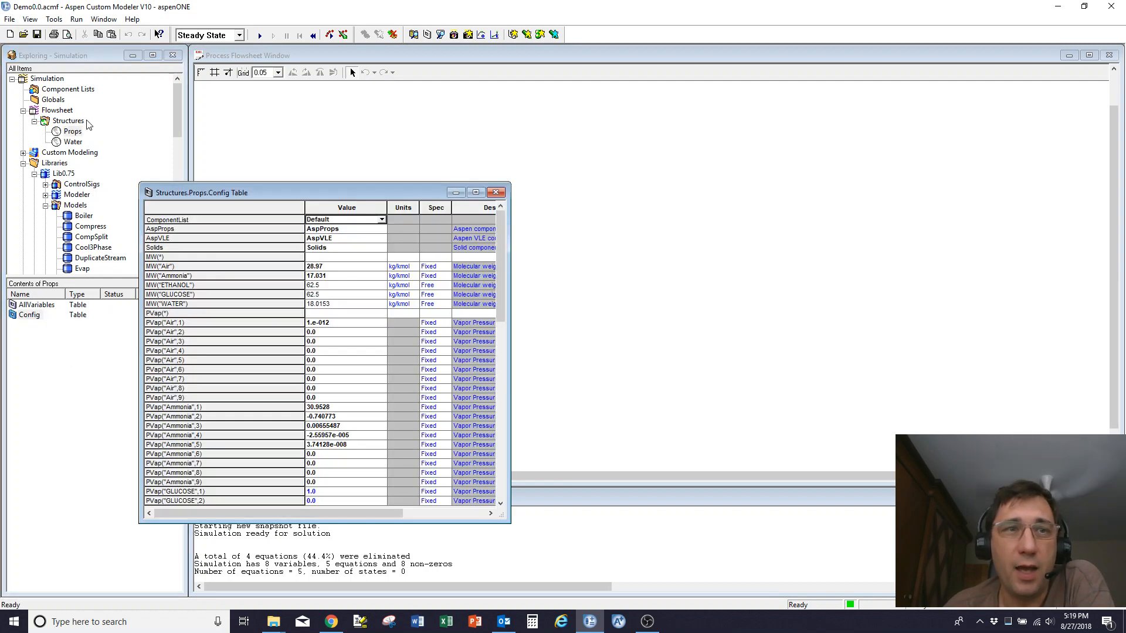
{"action": "mouse_move", "coordinate": [106, 157]}
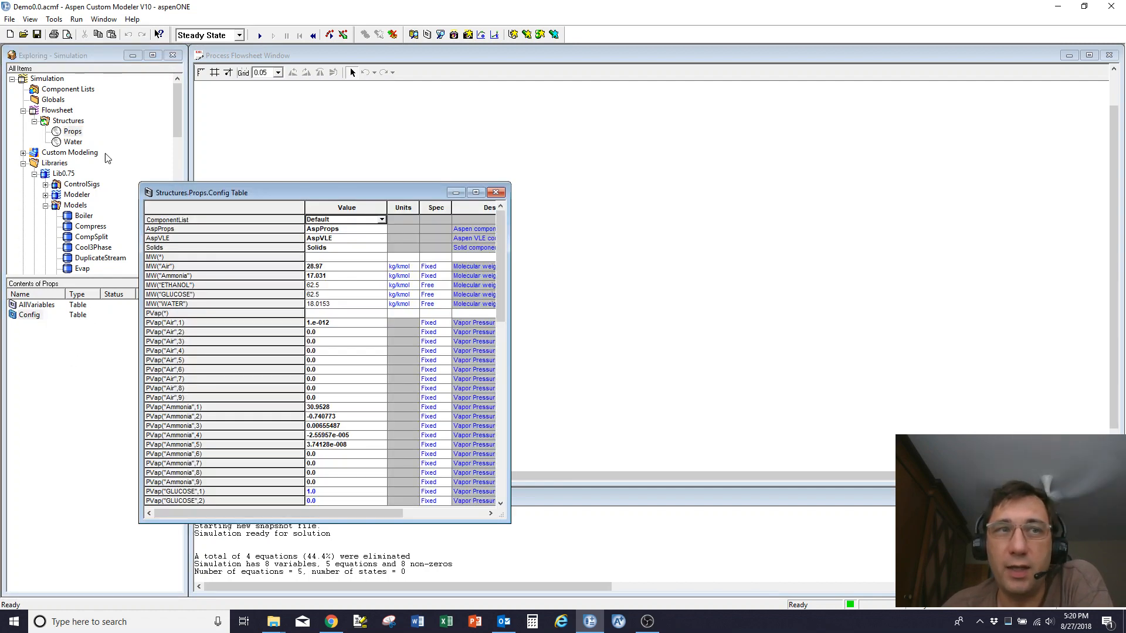
{"action": "mouse_move", "coordinate": [31, 321]}
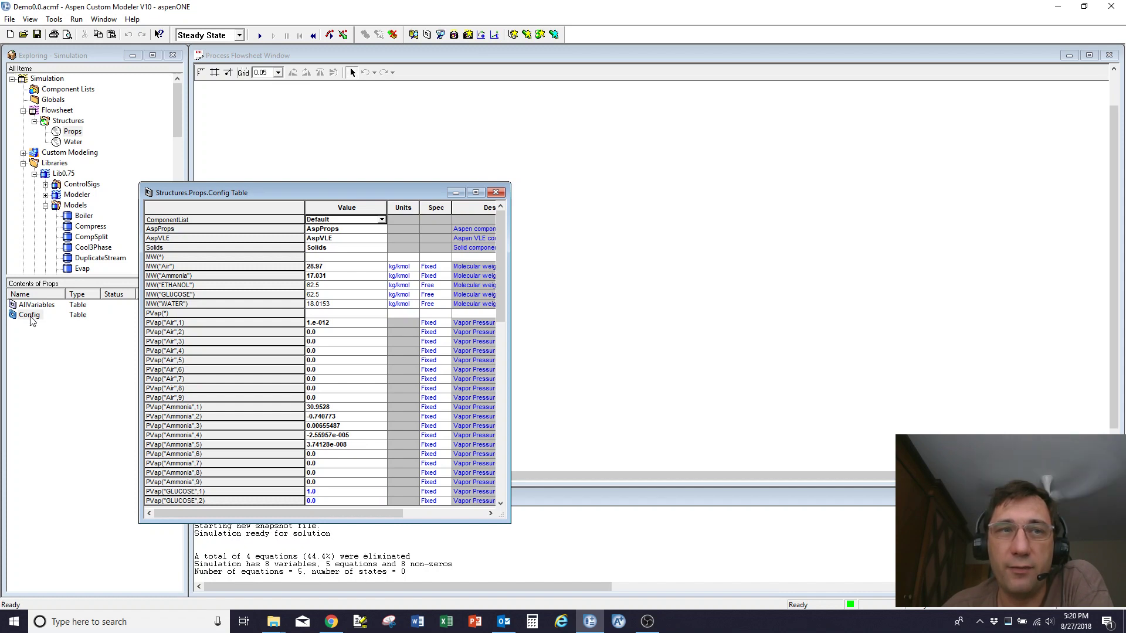
{"action": "mouse_move", "coordinate": [359, 228]}
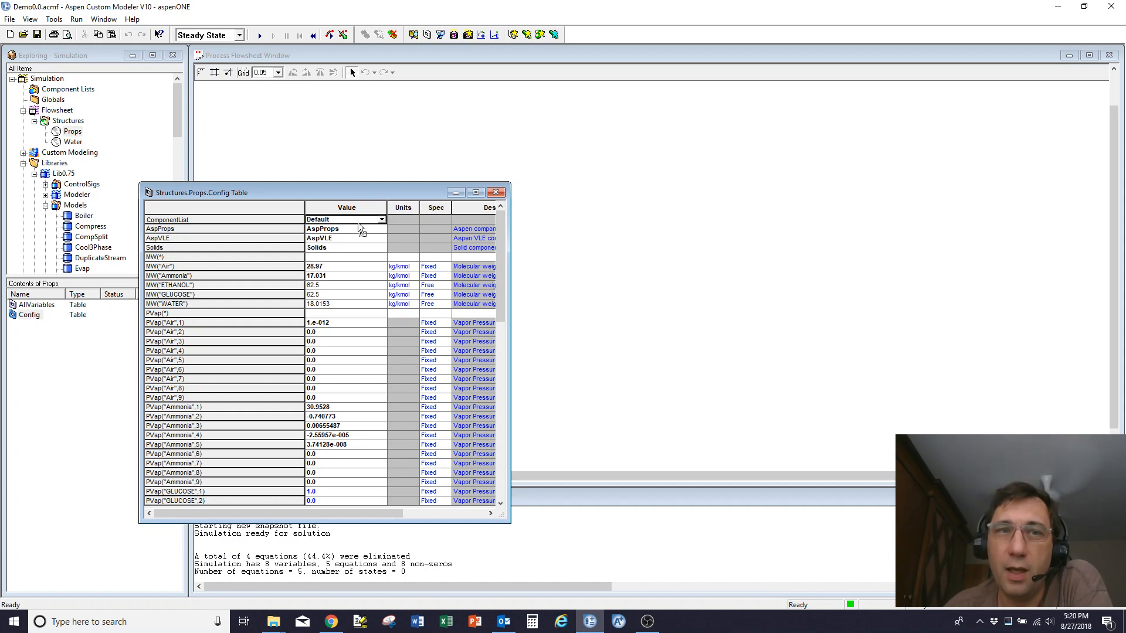
{"action": "mouse_move", "coordinate": [364, 397]}
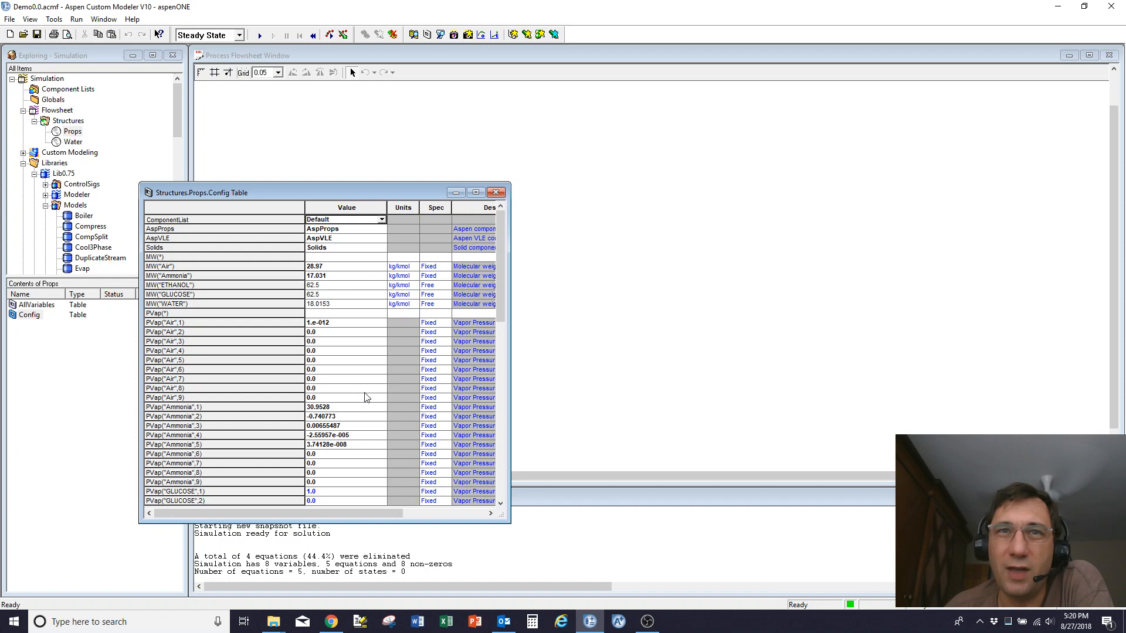
{"action": "mouse_move", "coordinate": [377, 440]}
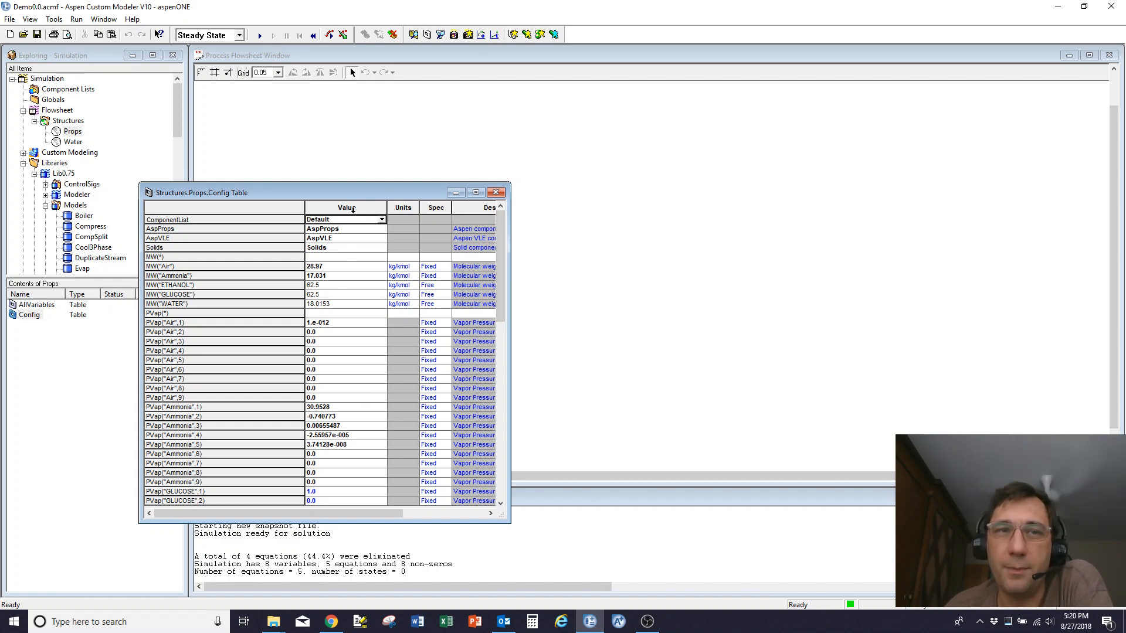
{"action": "mouse_move", "coordinate": [347, 247]}
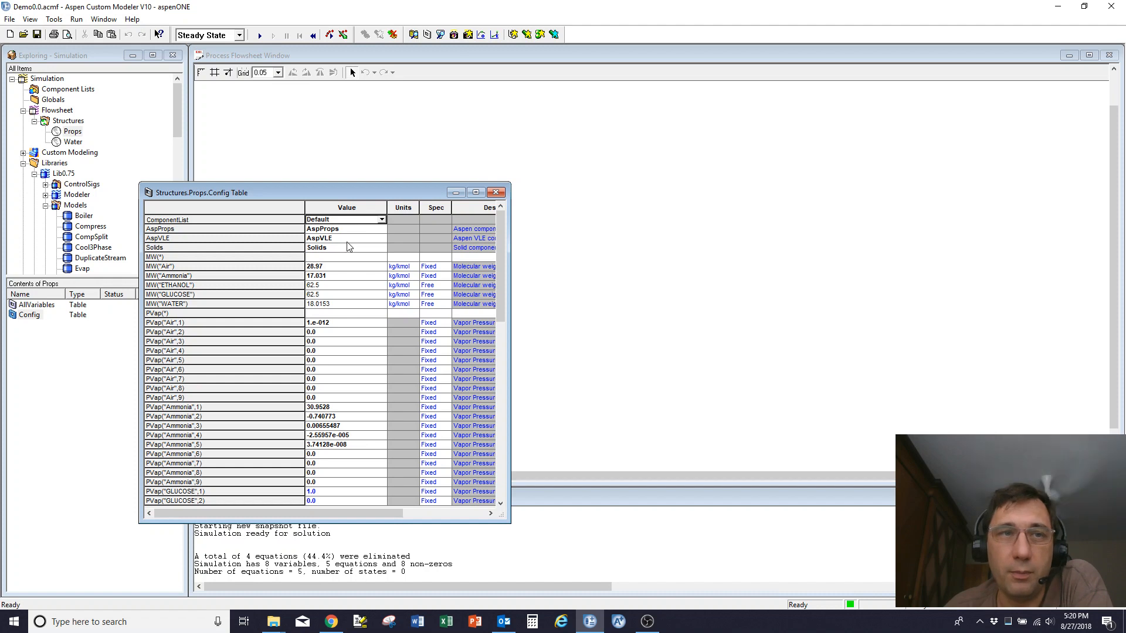
{"action": "mouse_move", "coordinate": [349, 269]}
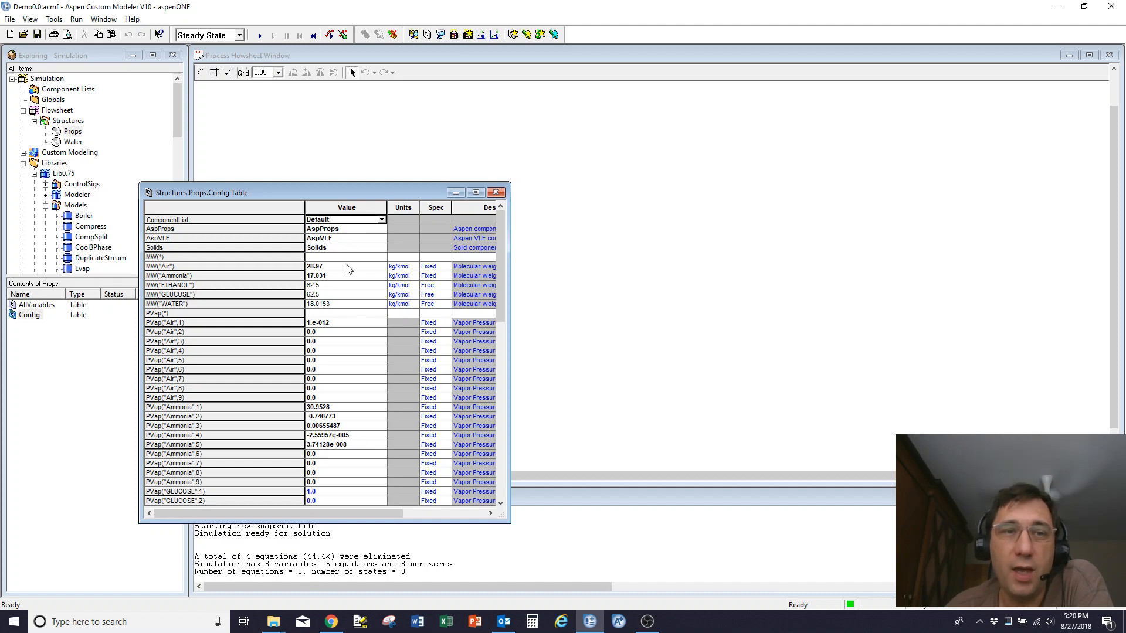
{"action": "left_click", "coordinate": [495, 191]}
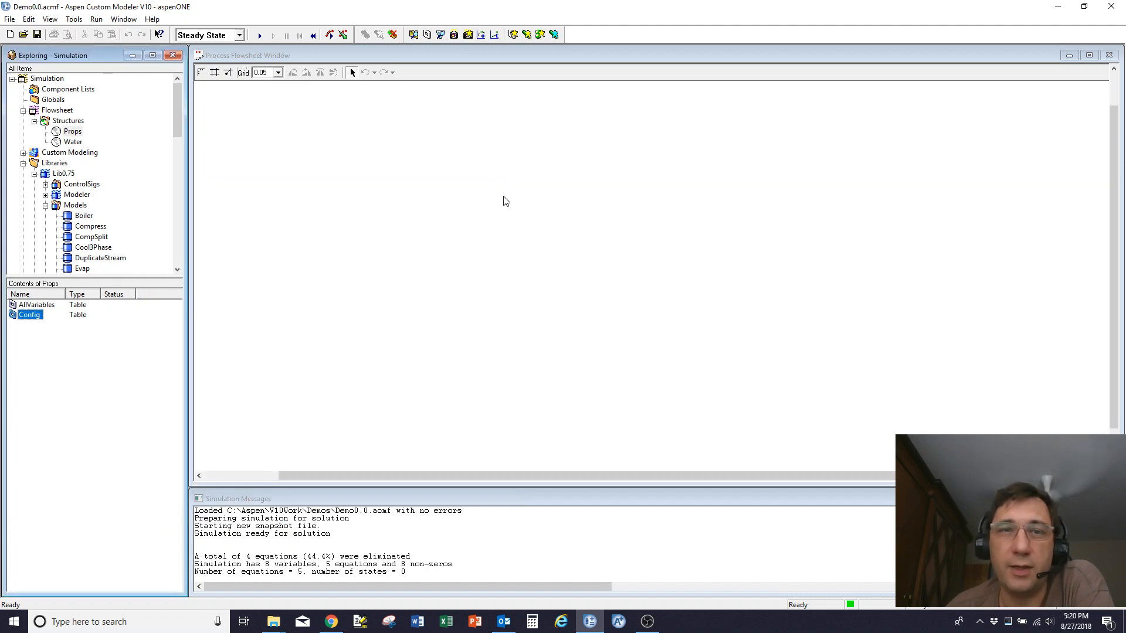
List Component Lists: AspProps, AspVLE, Default, EmptyList, Key, Solids and Water
{"action": "left_click", "coordinate": [68, 88]}
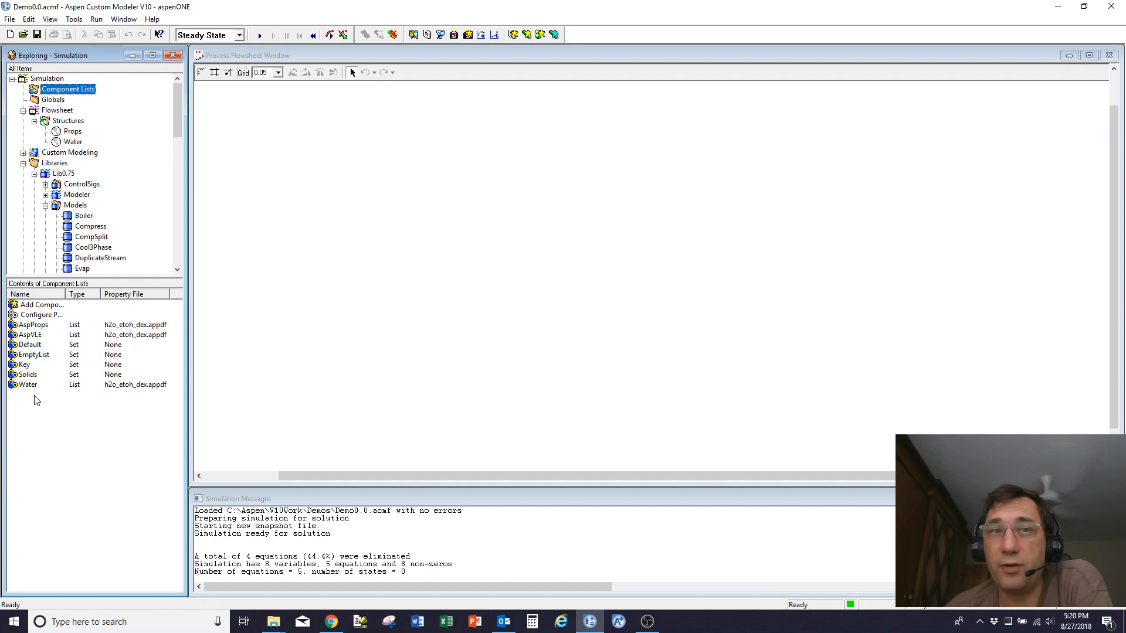
{"action": "mouse_move", "coordinate": [139, 346]}
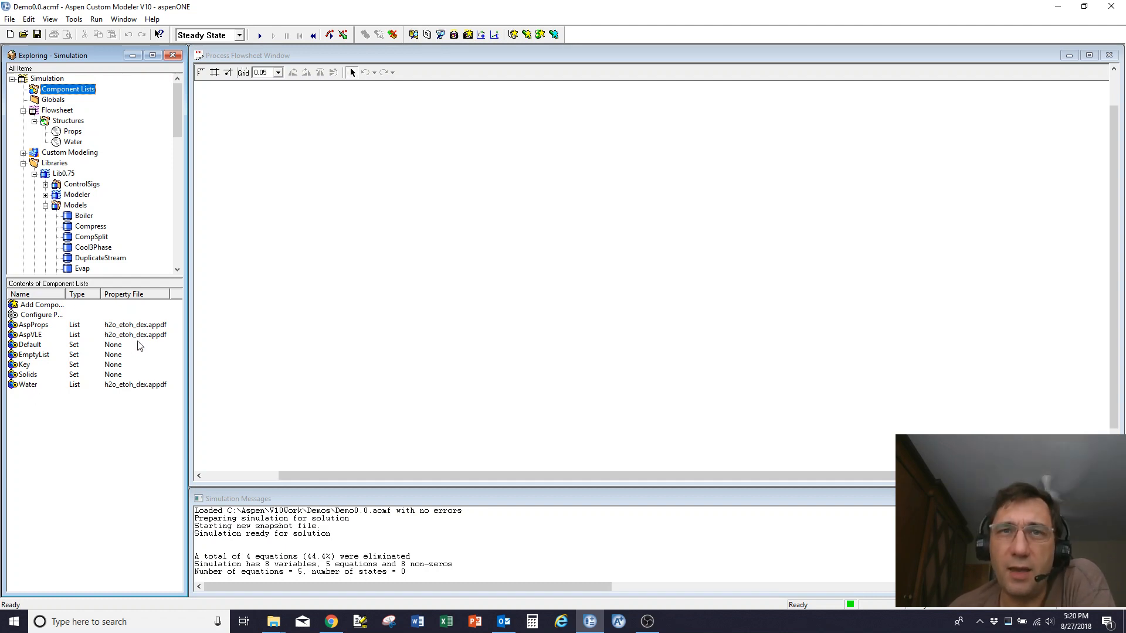
{"action": "mouse_move", "coordinate": [77, 350]}
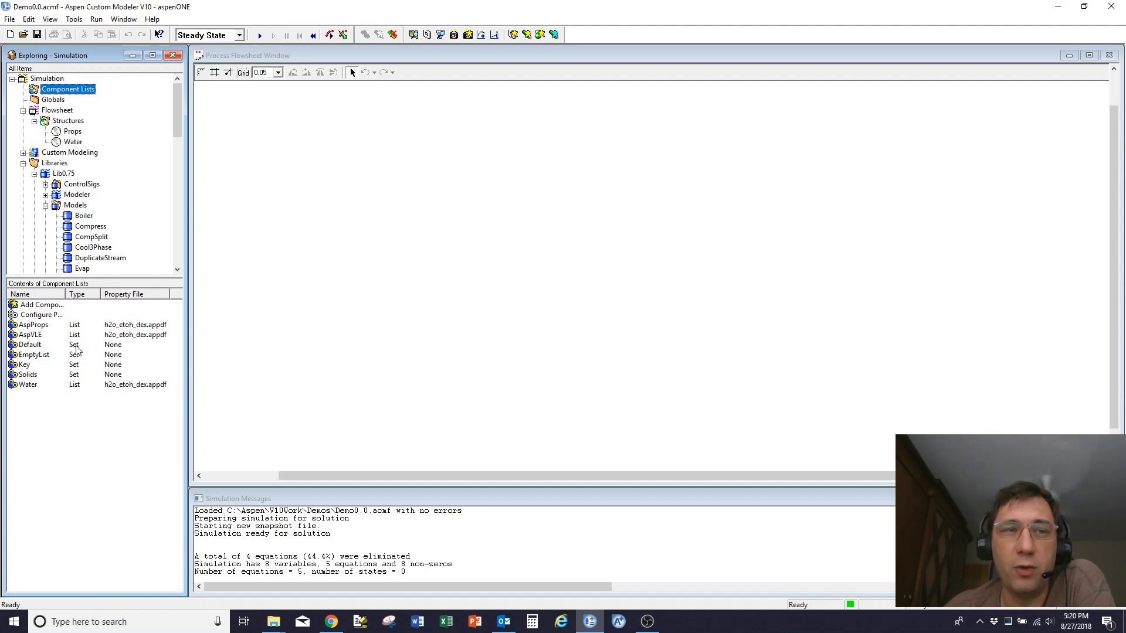
{"action": "double_click", "coordinate": [29, 345]}
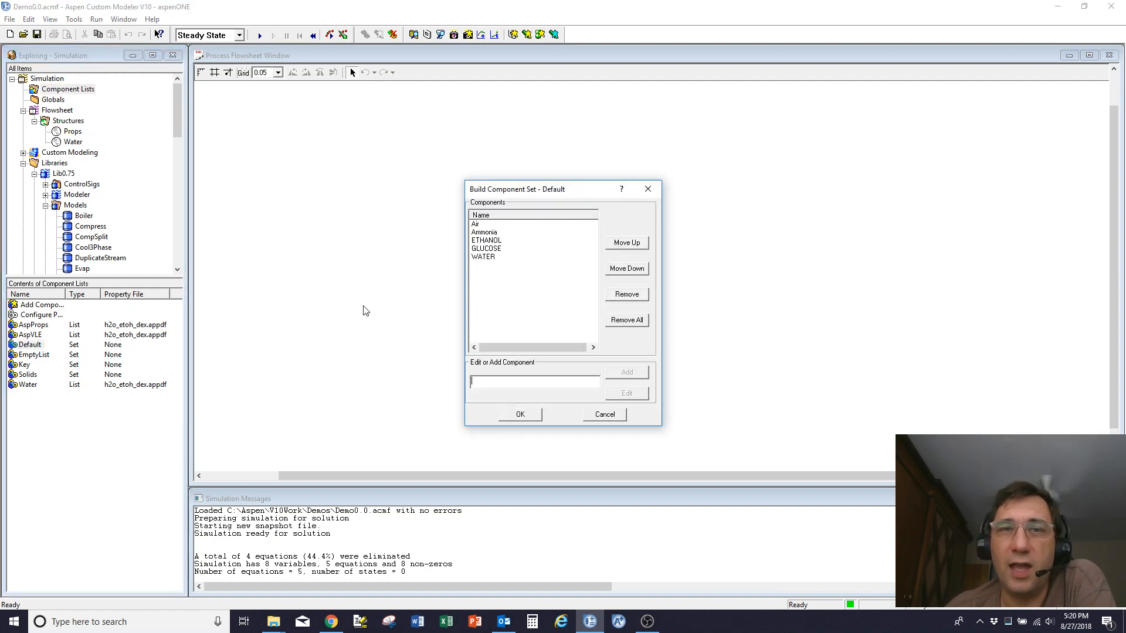
{"action": "mouse_move", "coordinate": [481, 270]}
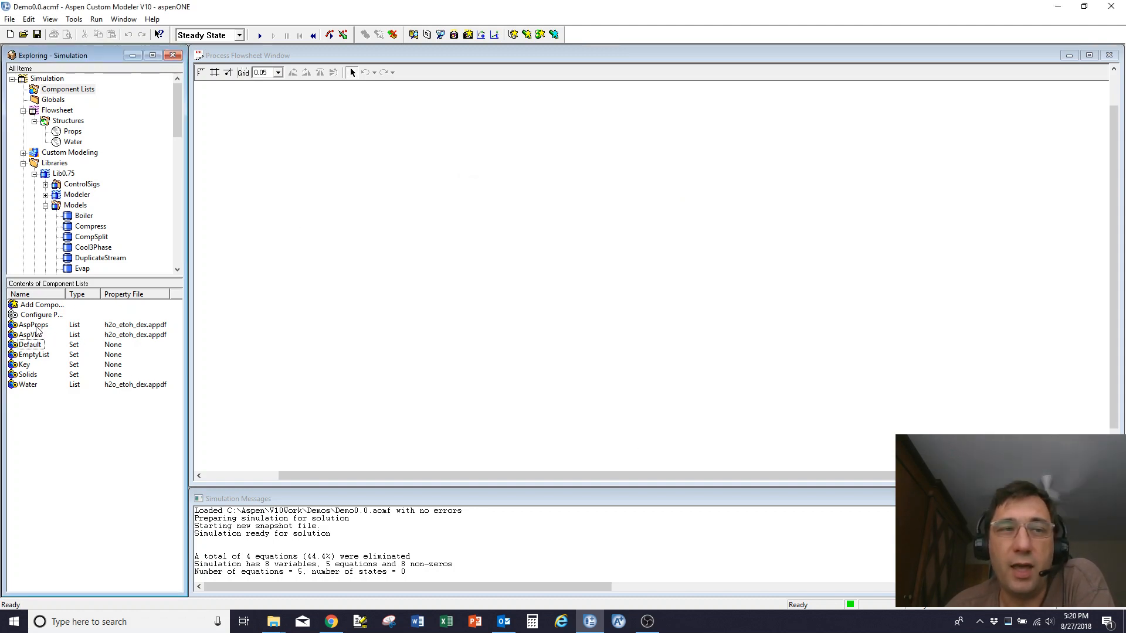
{"action": "double_click", "coordinate": [34, 324]}
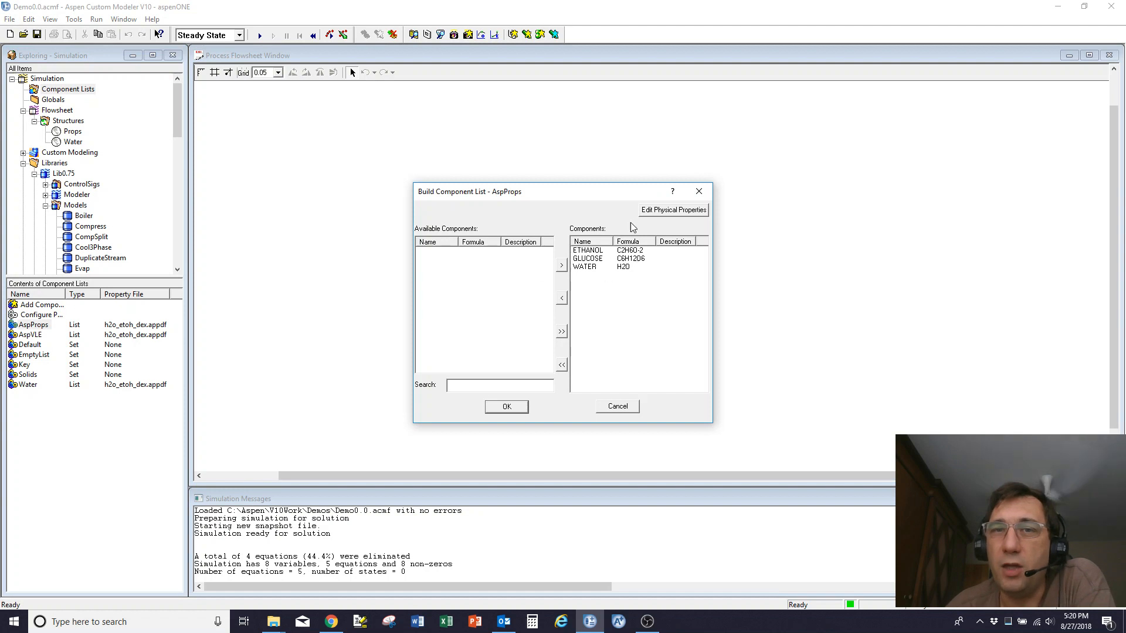
{"action": "mouse_move", "coordinate": [580, 150]}
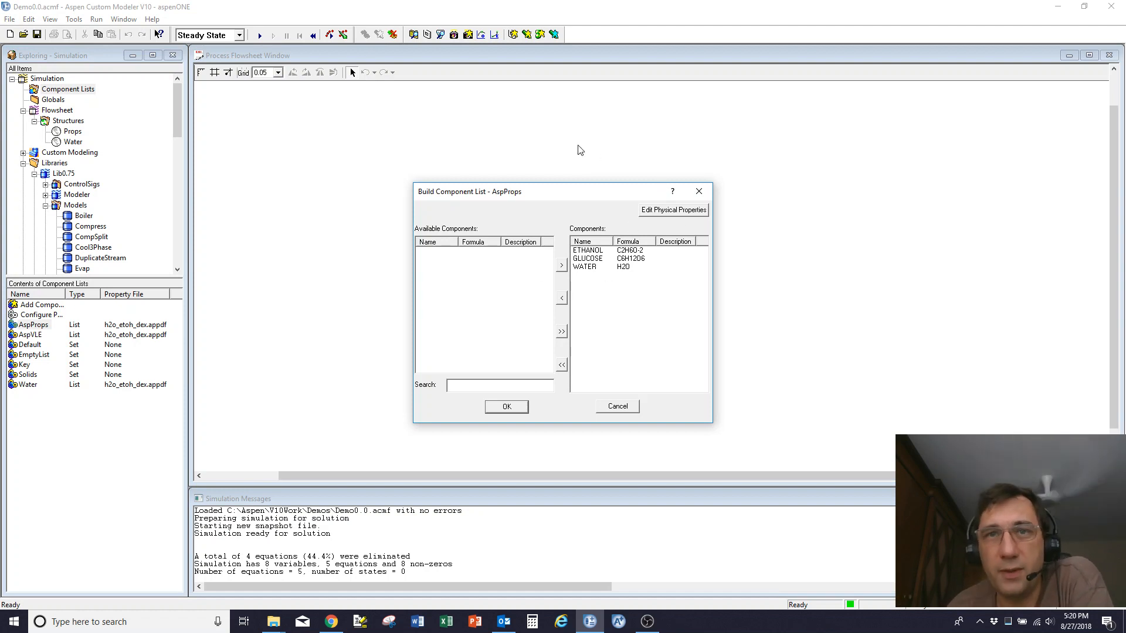
{"action": "mouse_move", "coordinate": [611, 276]}
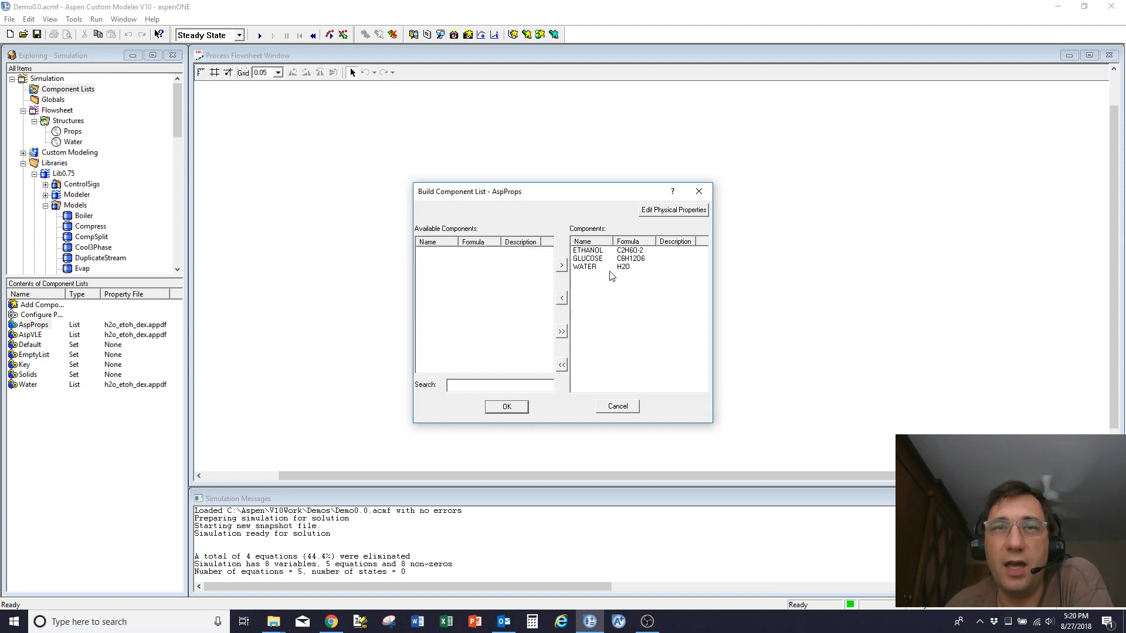
{"action": "mouse_move", "coordinate": [607, 282]}
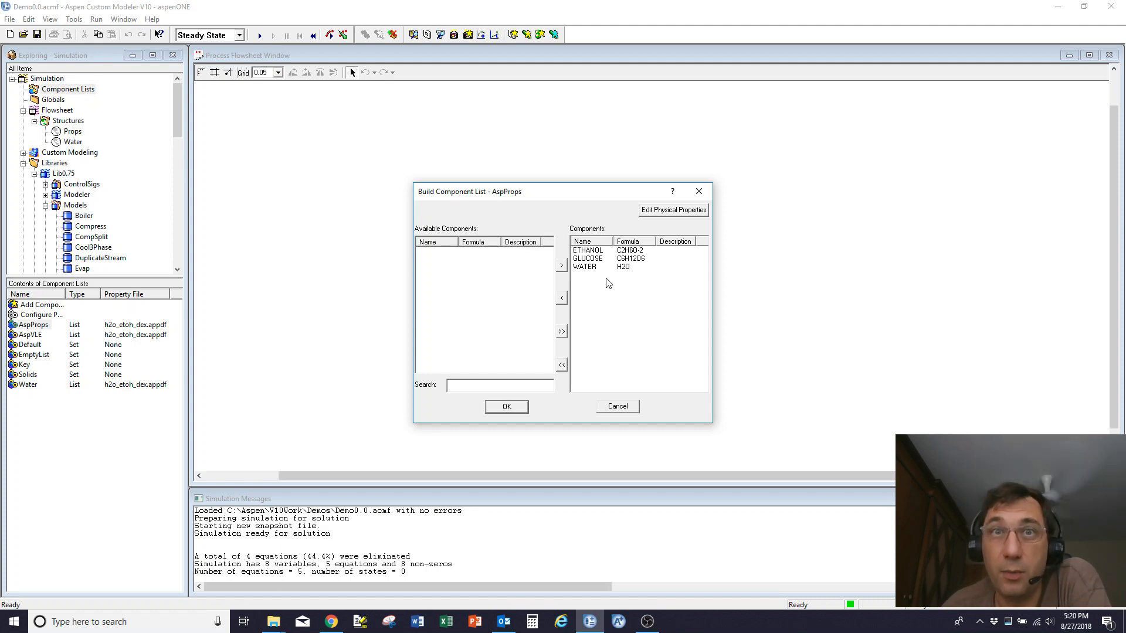
{"action": "left_click", "coordinate": [672, 210]}
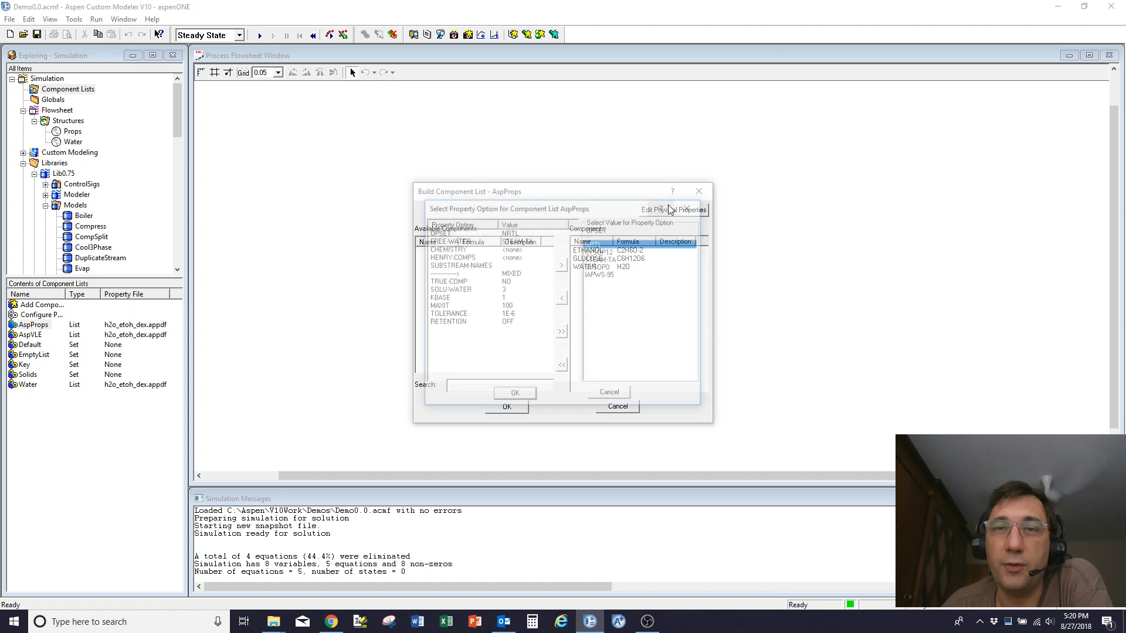
{"action": "left_click", "coordinate": [437, 232]}
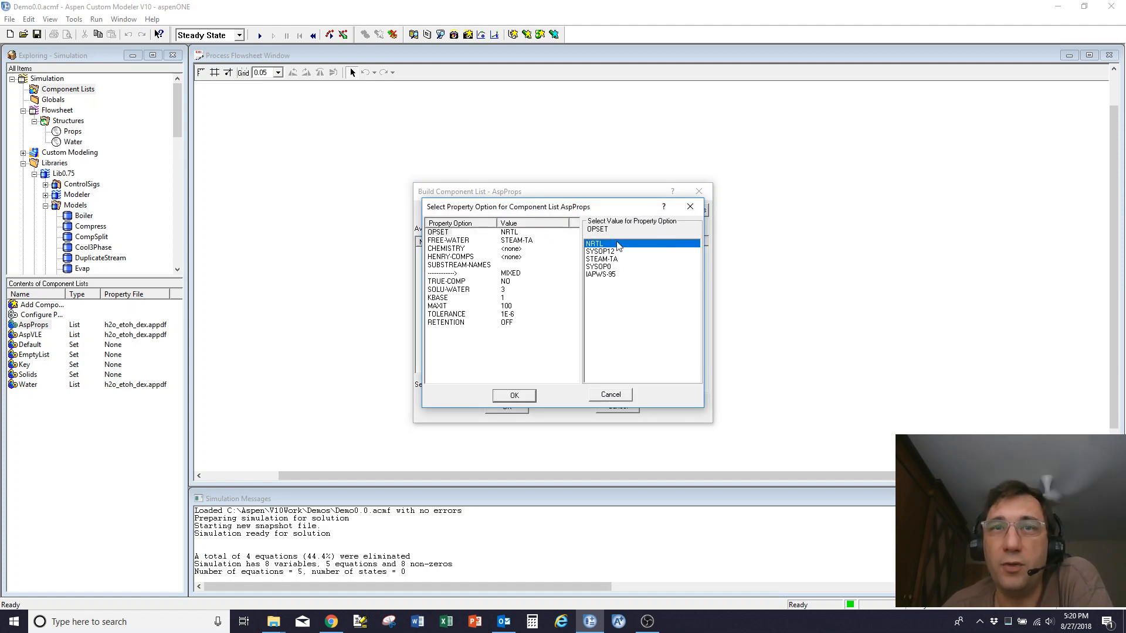
{"action": "mouse_move", "coordinate": [608, 309]}
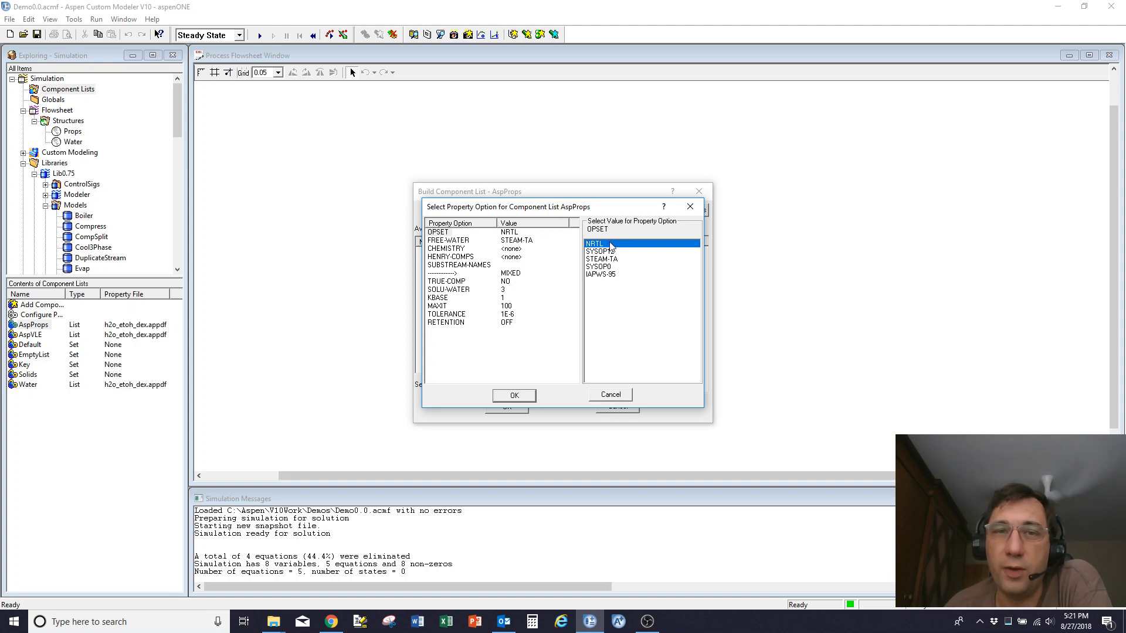
{"action": "mouse_move", "coordinate": [473, 349]}
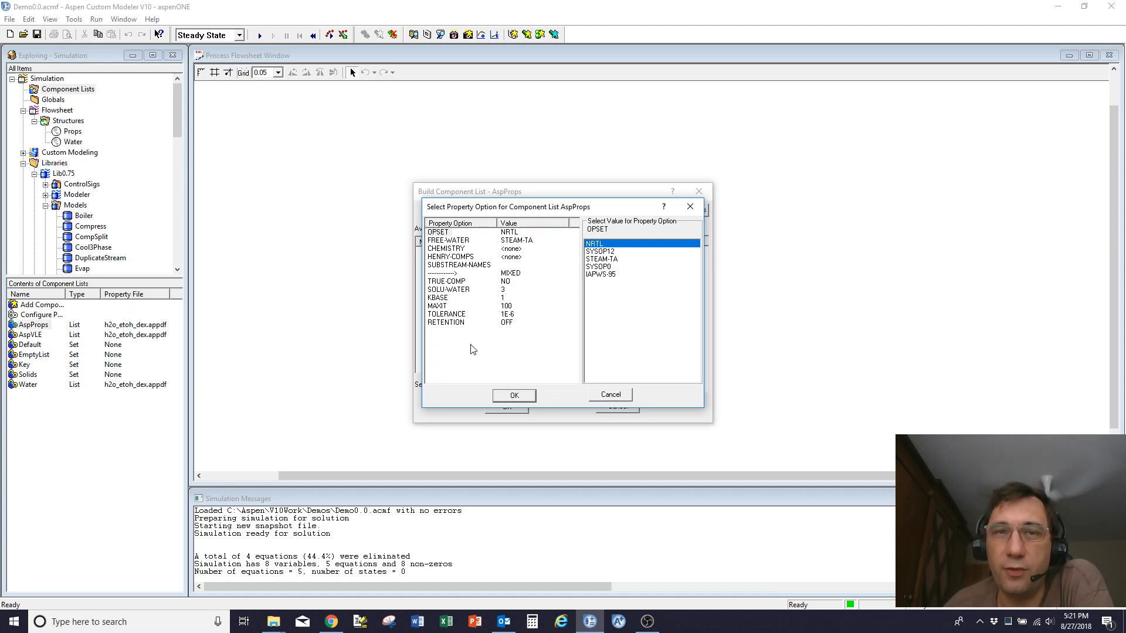
{"action": "mouse_move", "coordinate": [508, 338]}
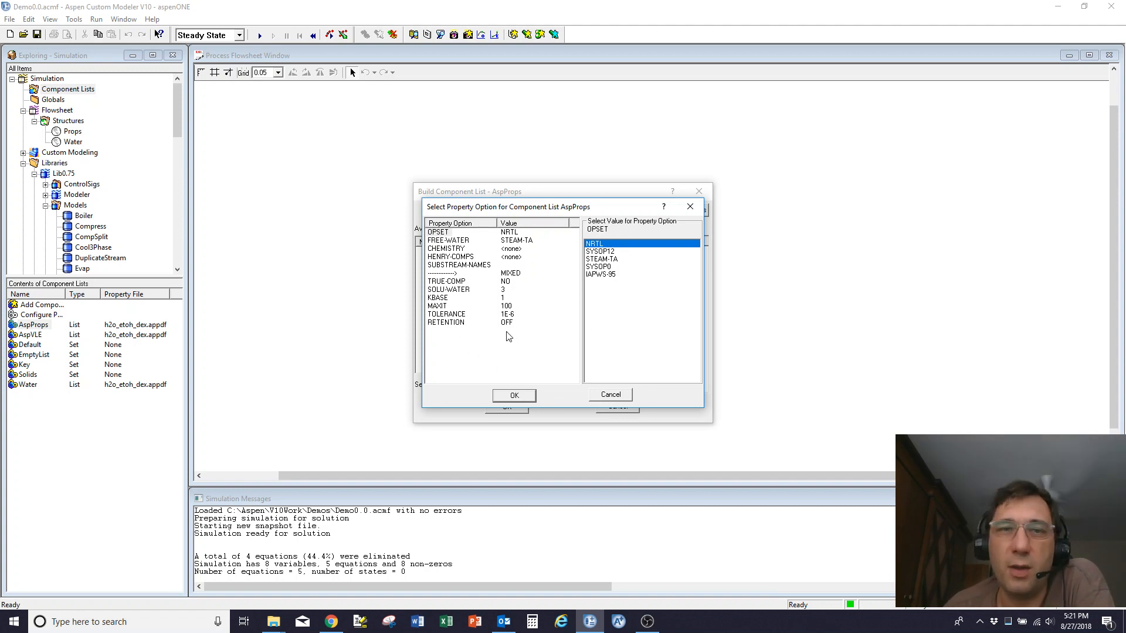
{"action": "mouse_move", "coordinate": [524, 406]}
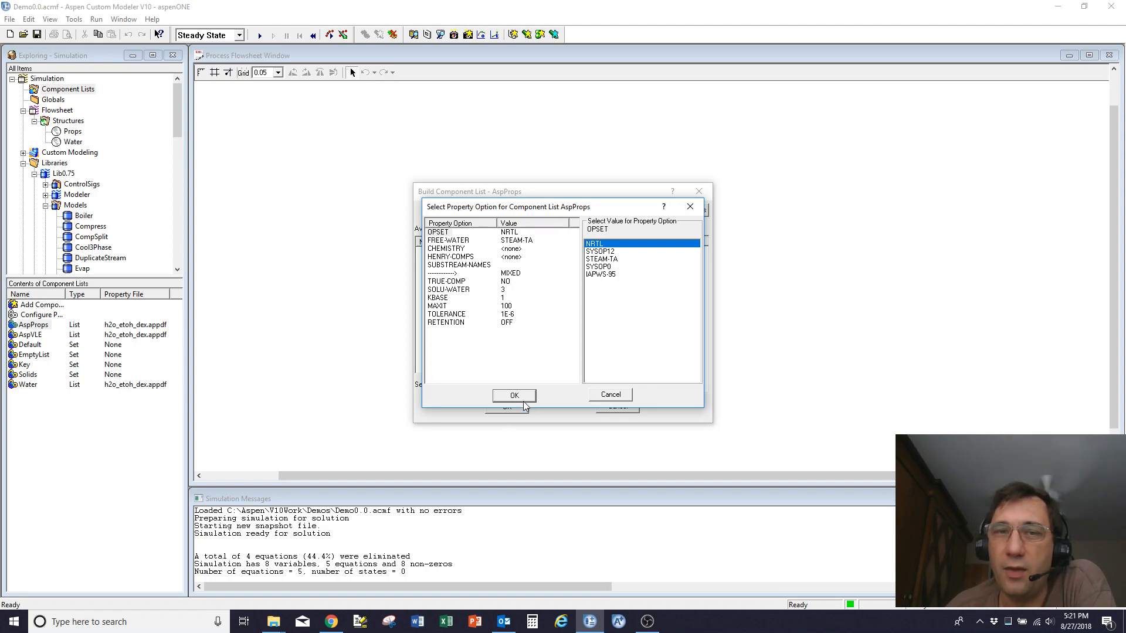
{"action": "left_click", "coordinate": [514, 396]}
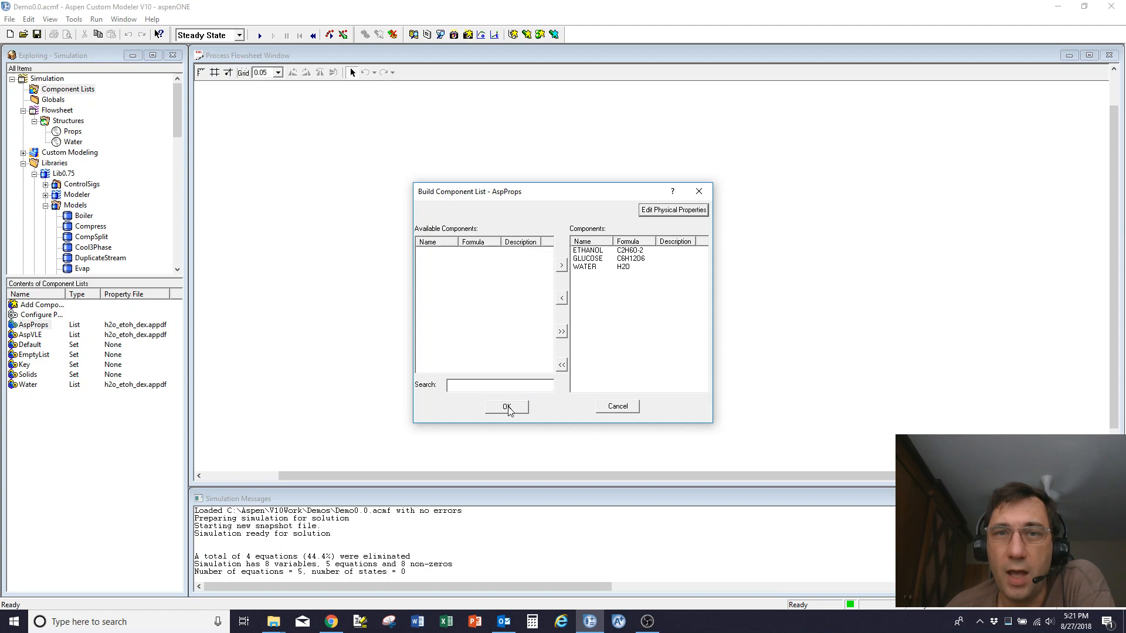
{"action": "mouse_move", "coordinate": [595, 256]}
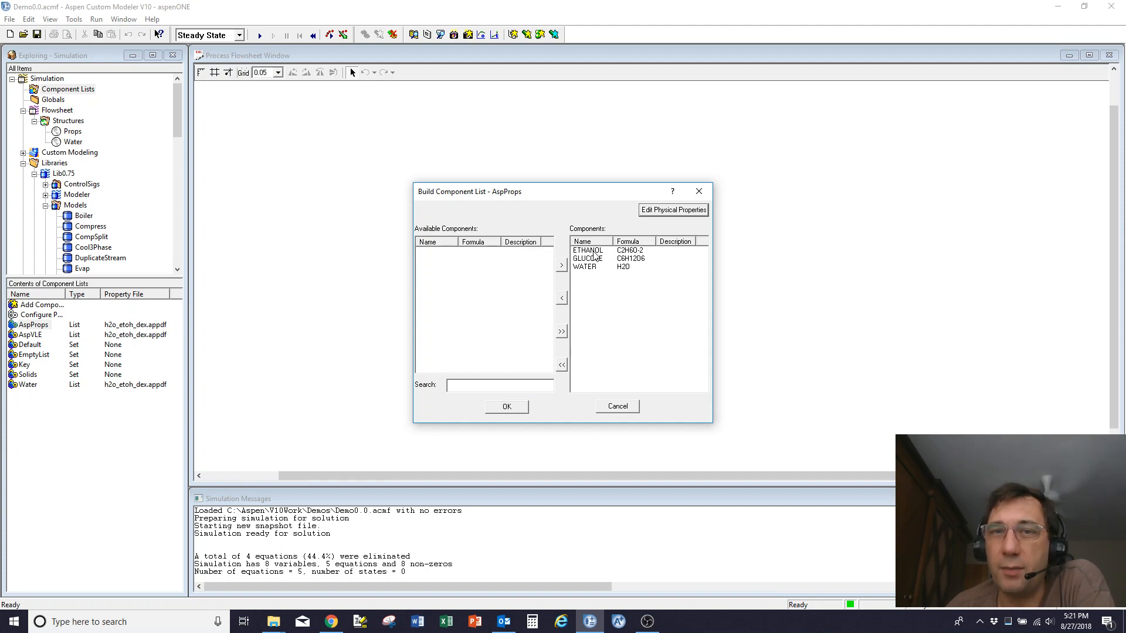
{"action": "mouse_move", "coordinate": [572, 332]}
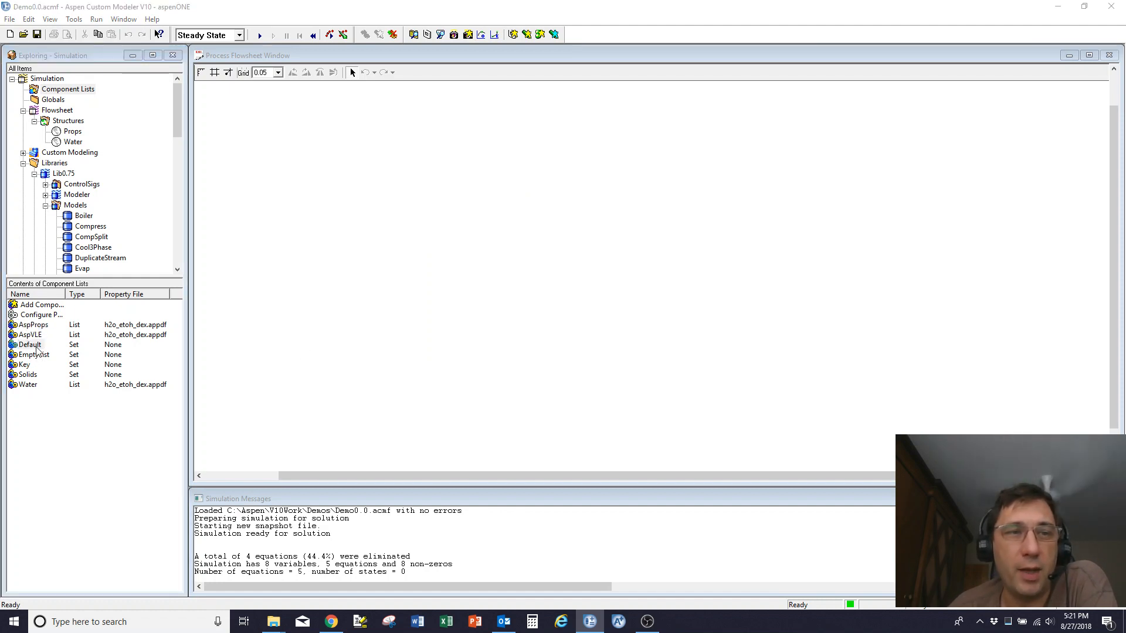
Reopen the Props Config table and scroll through vapor-pressure, enthalpy, density and entropy parameters
{"action": "double_click", "coordinate": [29, 345]}
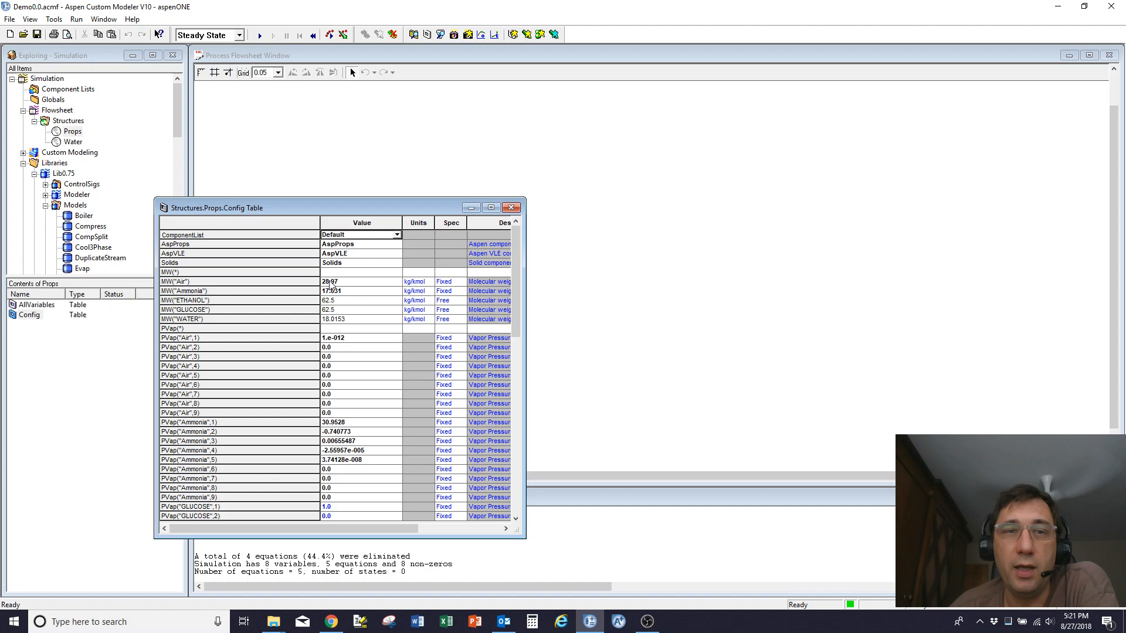
{"action": "mouse_move", "coordinate": [208, 409]}
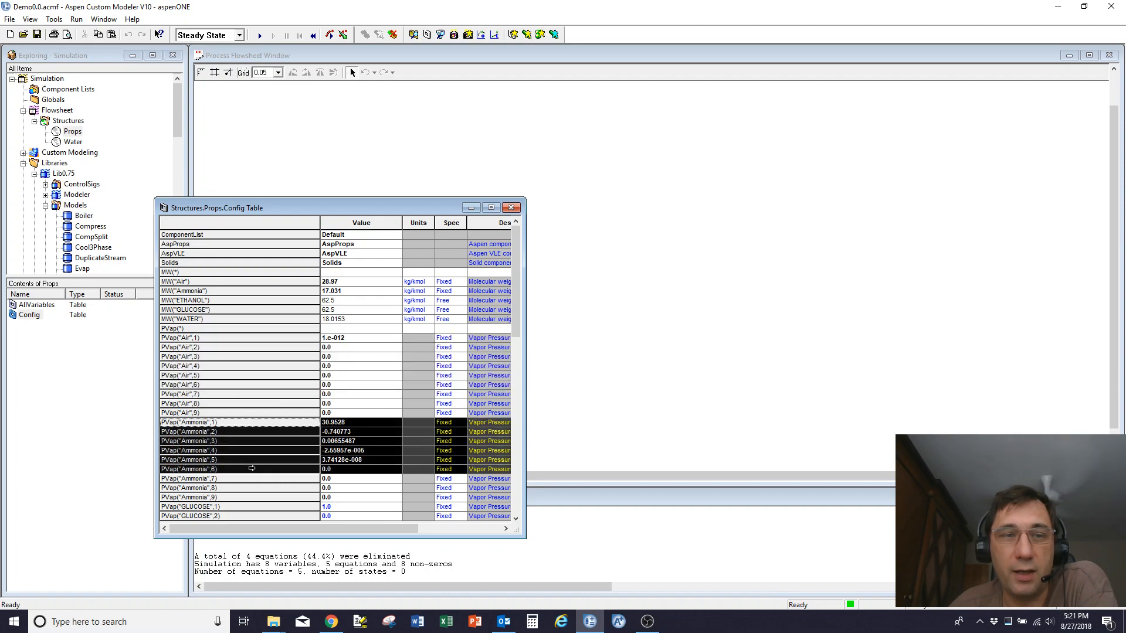
{"action": "mouse_move", "coordinate": [271, 463]}
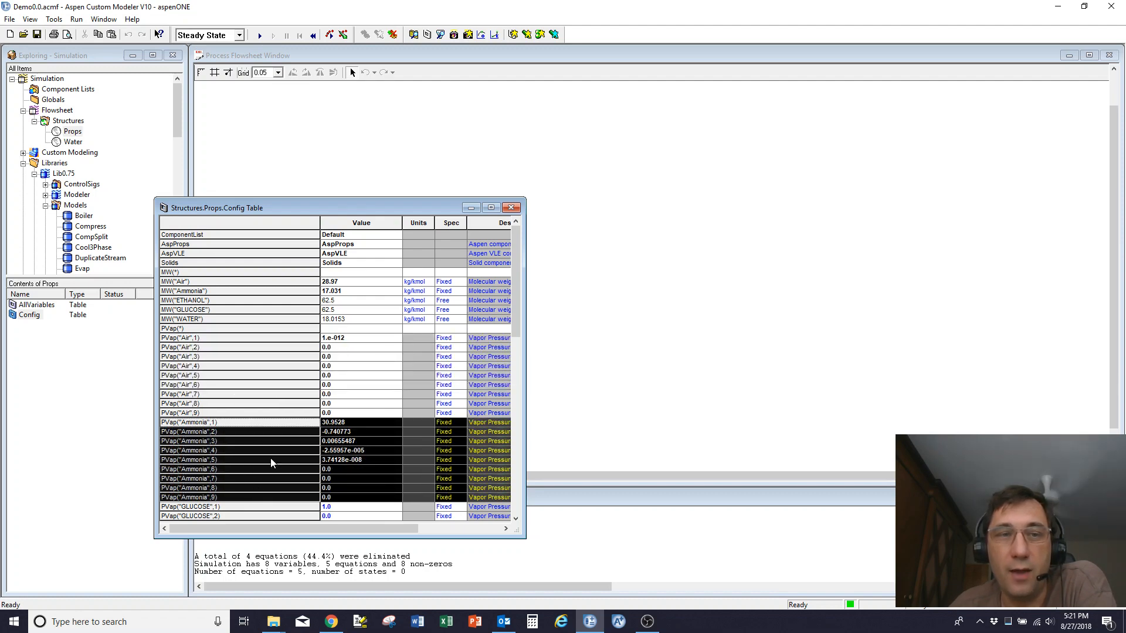
{"action": "scroll", "scroll_direction": "down", "scroll_amount": 3}
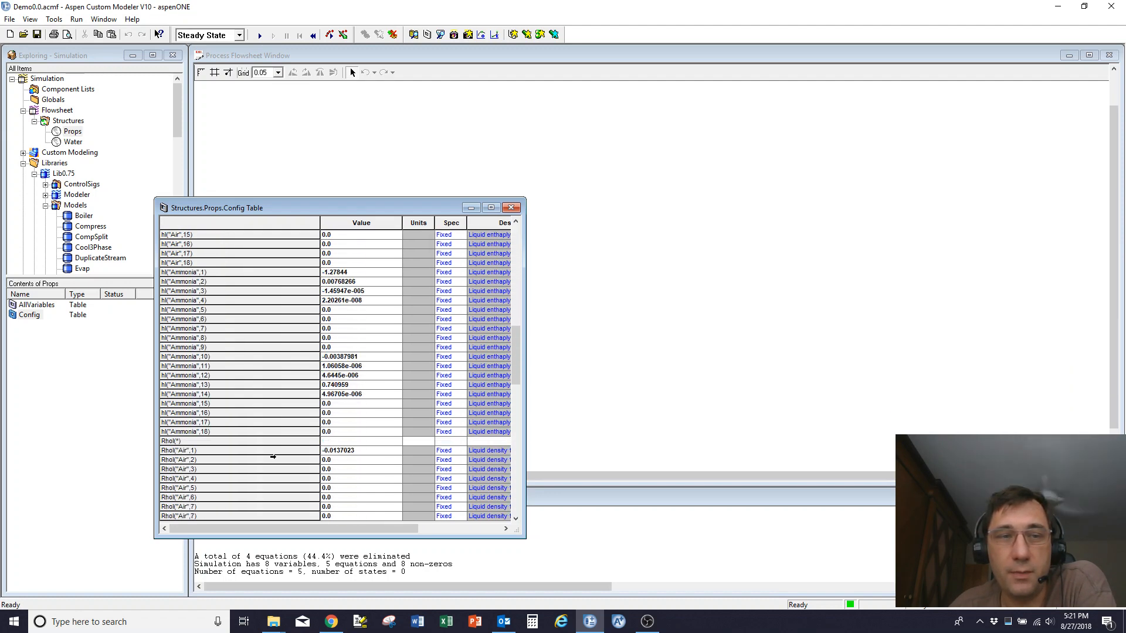
{"action": "scroll", "scroll_direction": "down", "scroll_amount": 3}
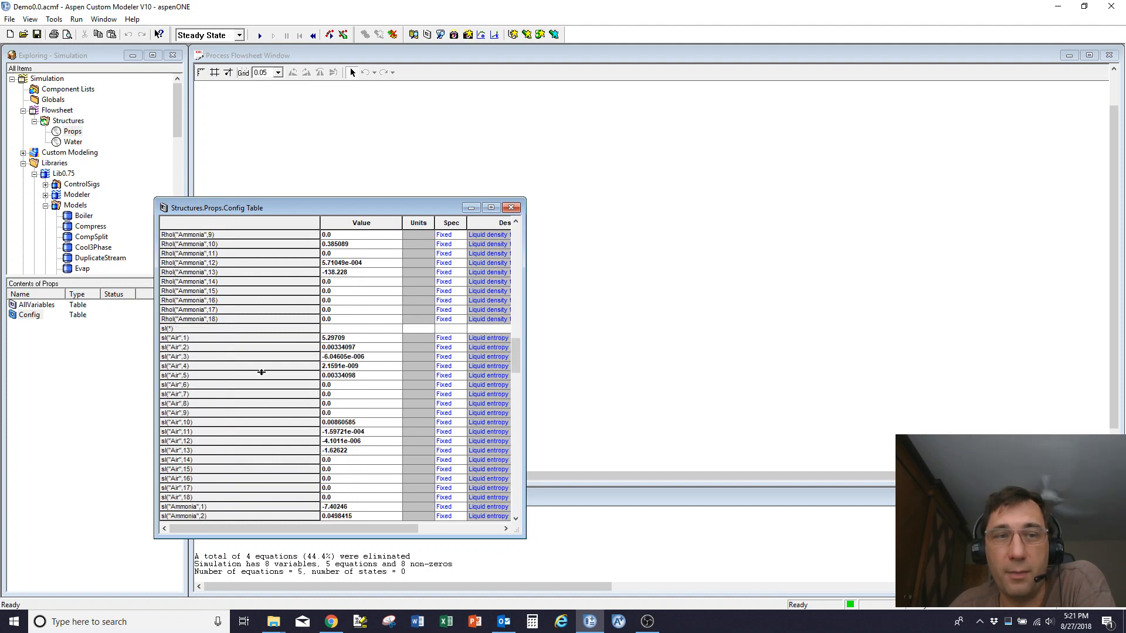
{"action": "scroll", "scroll_direction": "down", "scroll_amount": 3}
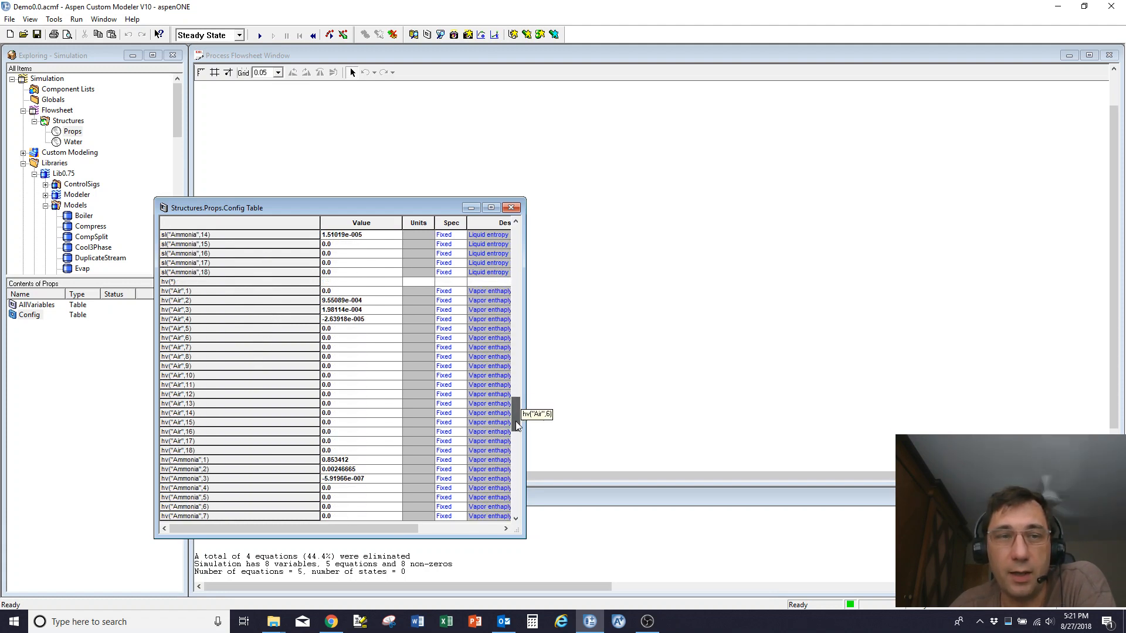
{"action": "scroll", "scroll_direction": "down", "scroll_amount": 3}
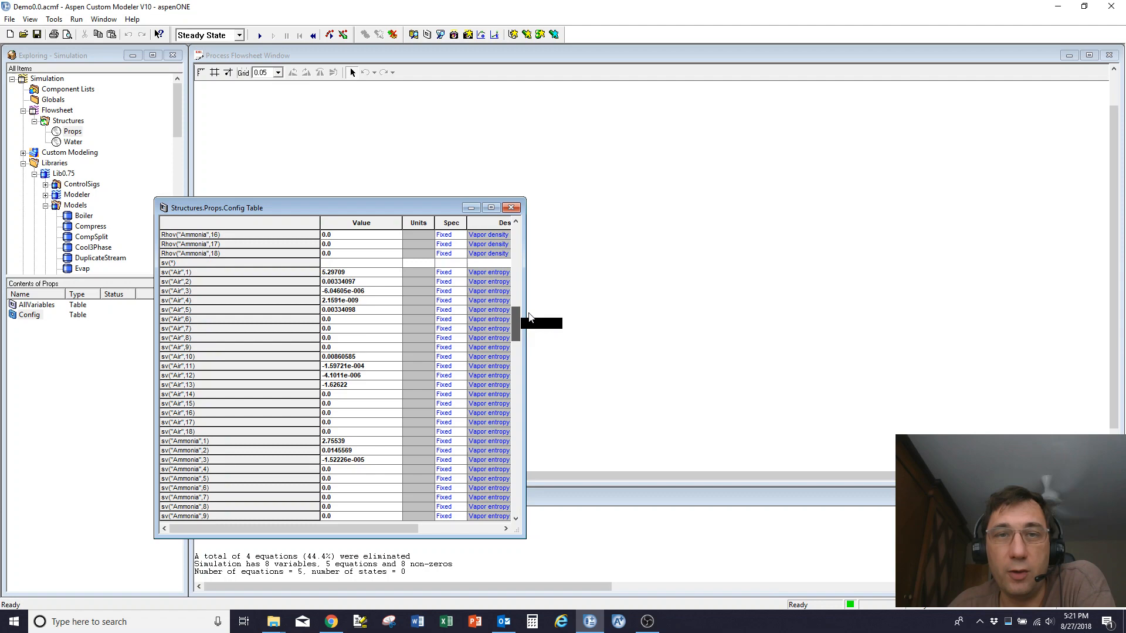
{"action": "scroll", "scroll_direction": "down", "scroll_amount": 3}
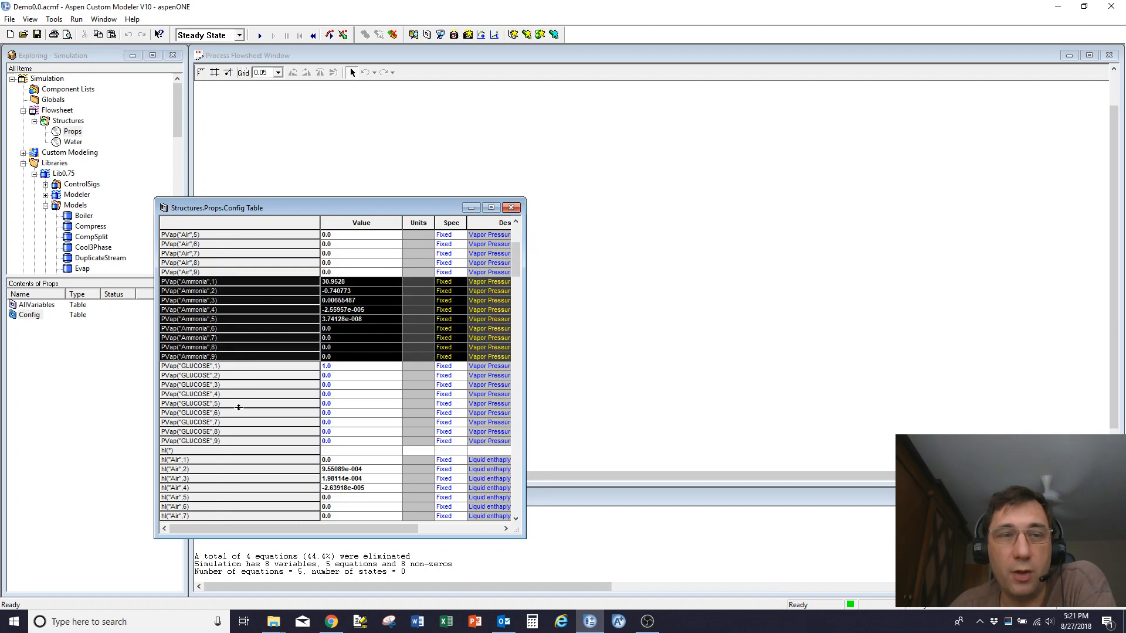
{"action": "mouse_move", "coordinate": [278, 294]}
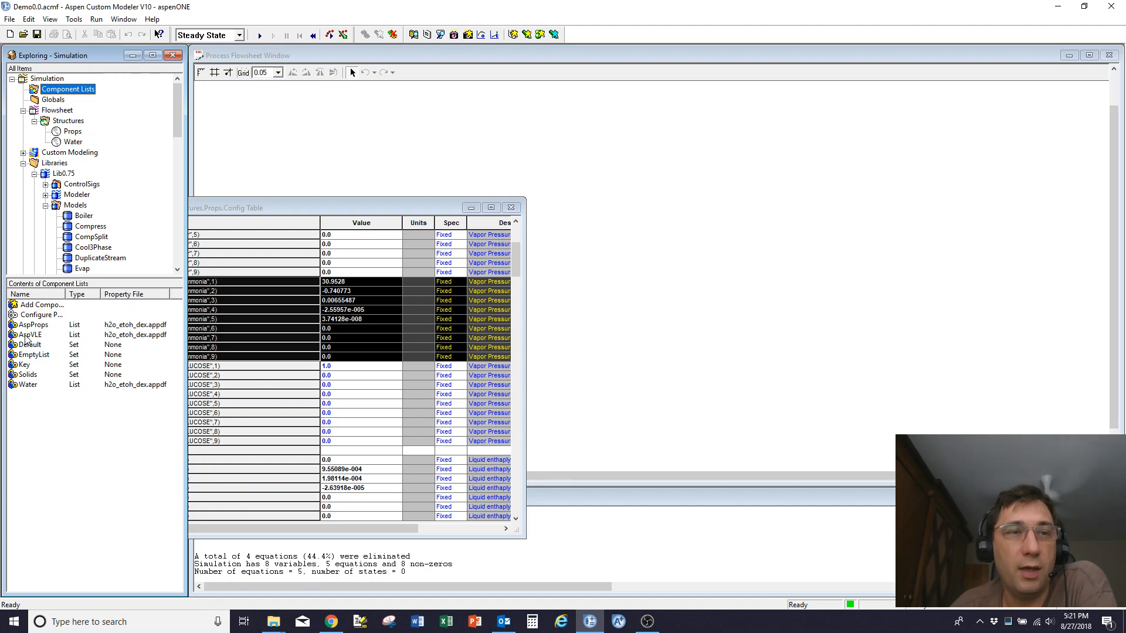
Select the AspVLE component list to see its ETHANOL and WATER components
{"action": "left_click", "coordinate": [32, 325]}
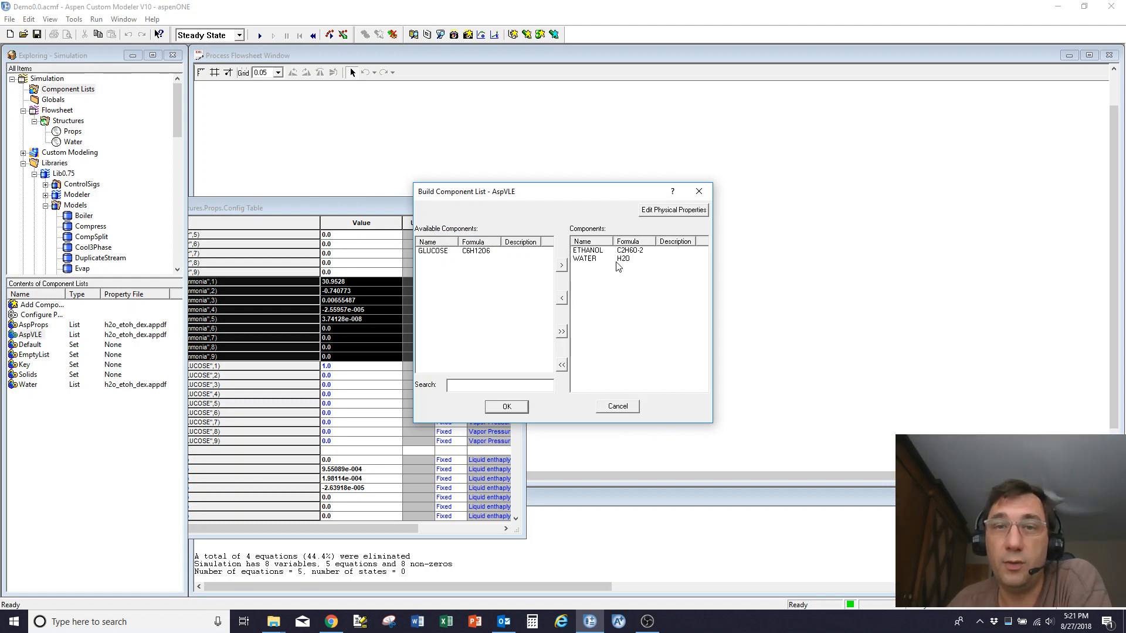
{"action": "mouse_move", "coordinate": [599, 253]}
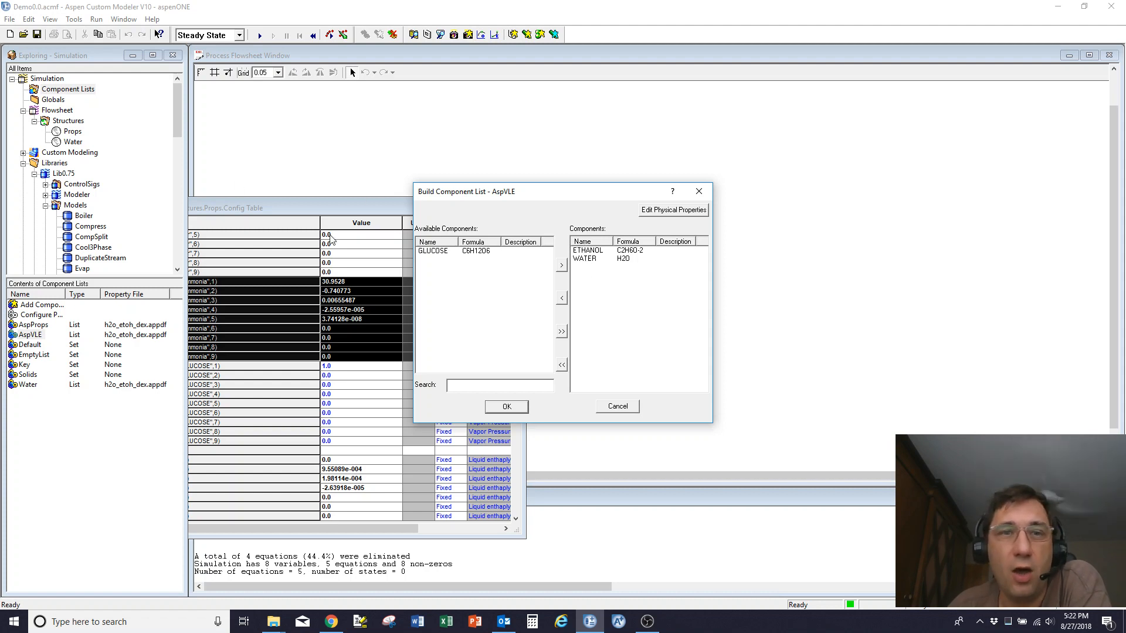
{"action": "mouse_move", "coordinate": [493, 253]}
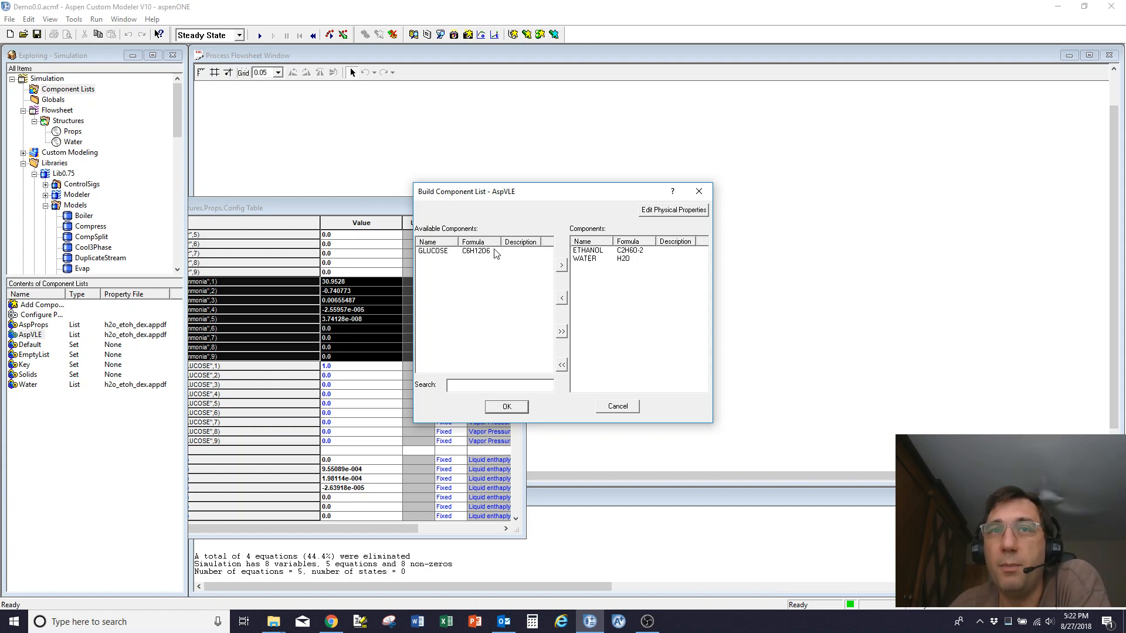
{"action": "mouse_move", "coordinate": [422, 256]}
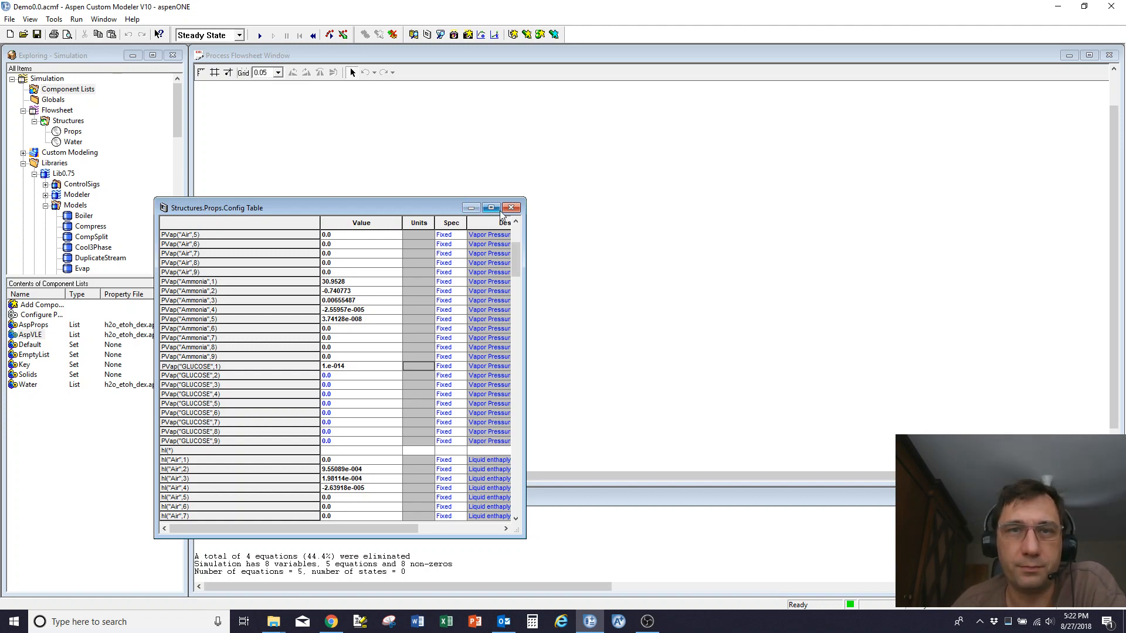
Close the Config table and drop a BaseStrm stream, S1, onto the flowsheet
{"action": "left_click", "coordinate": [511, 207]}
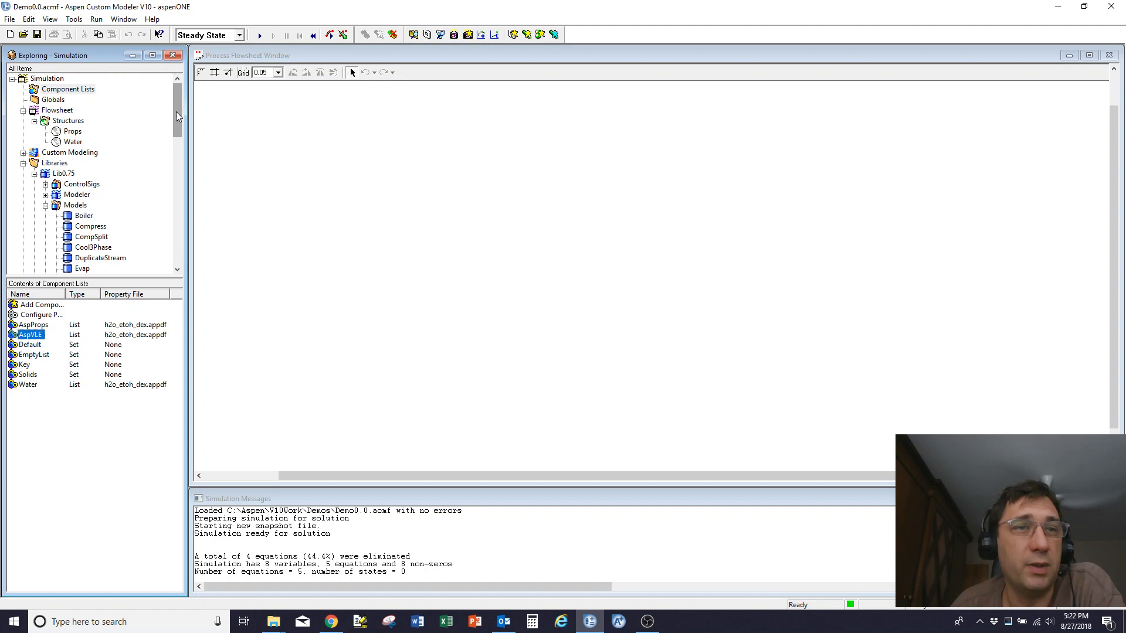
{"action": "scroll", "scroll_direction": "down", "scroll_amount": 3}
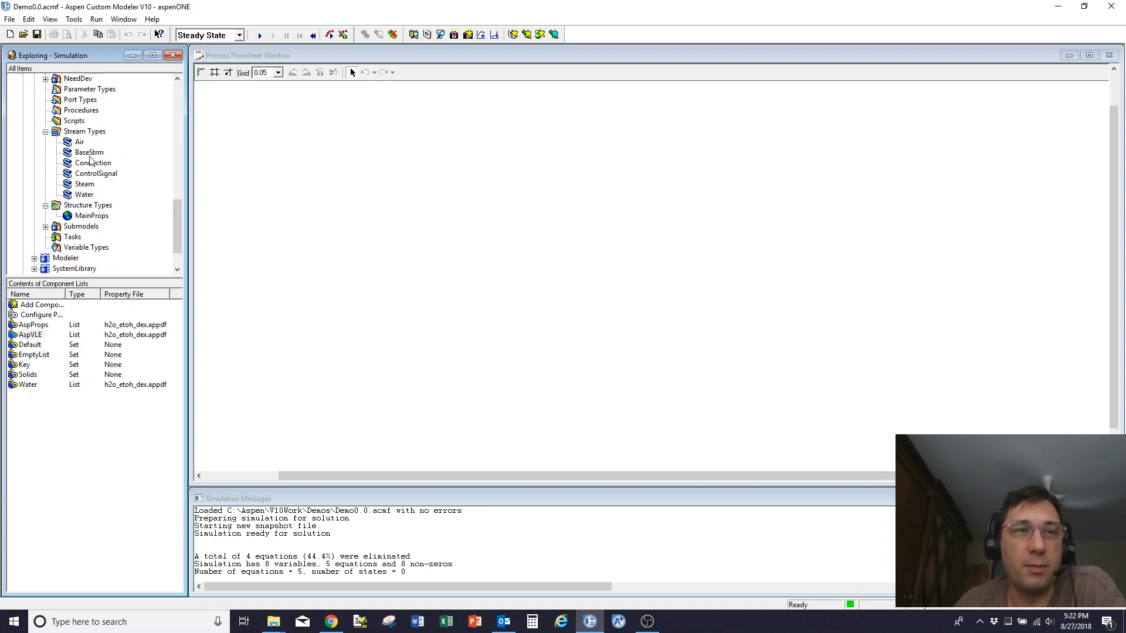
{"action": "left_click", "coordinate": [89, 152]}
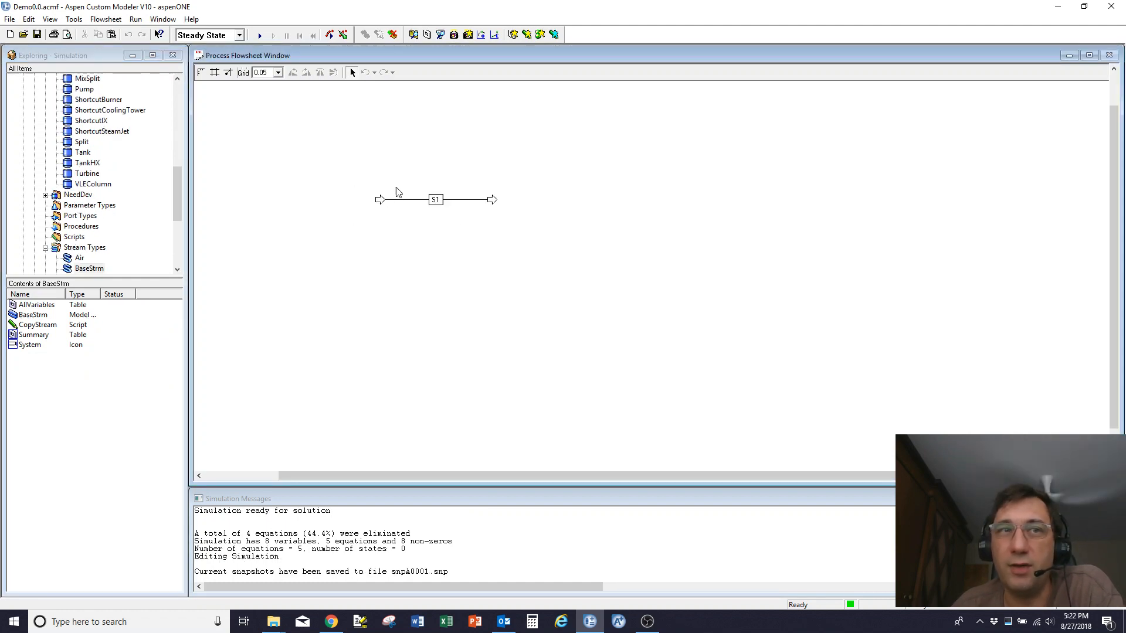
Uncheck automatic Block and Stream name generation on the AutoName settings tab
{"action": "left_click", "coordinate": [73, 19]}
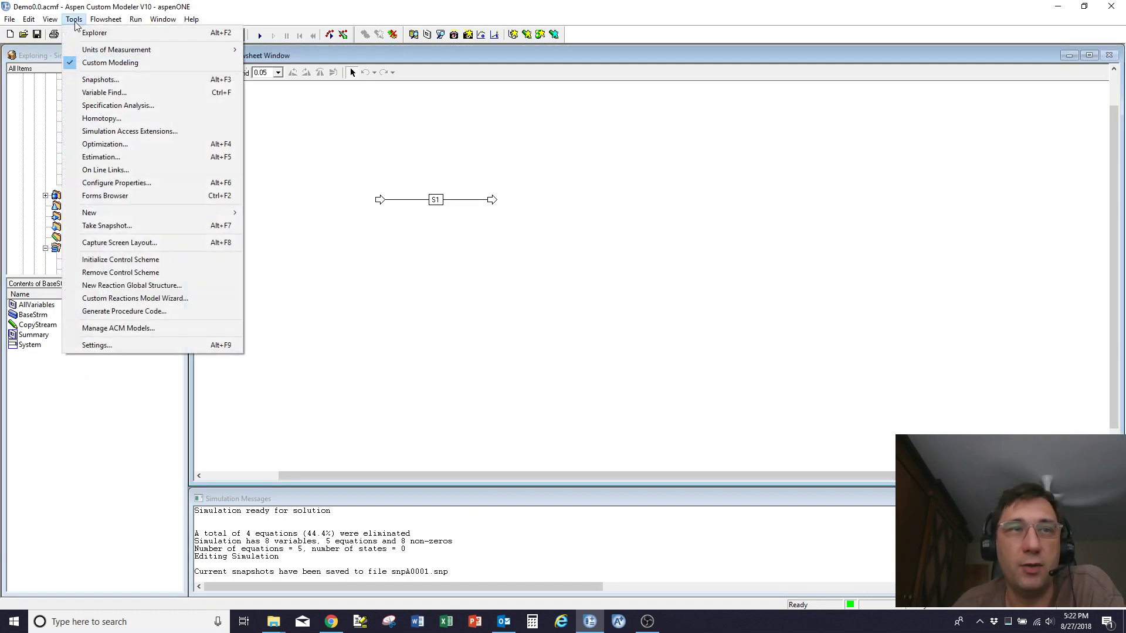
{"action": "left_click", "coordinate": [96, 345]}
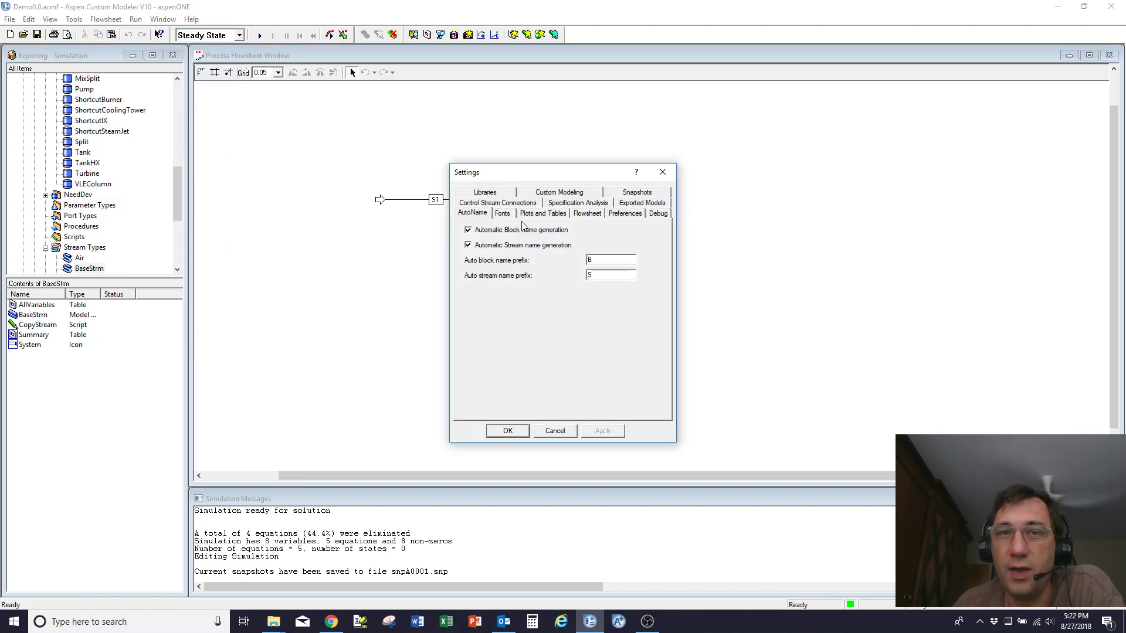
{"action": "left_click", "coordinate": [468, 230]}
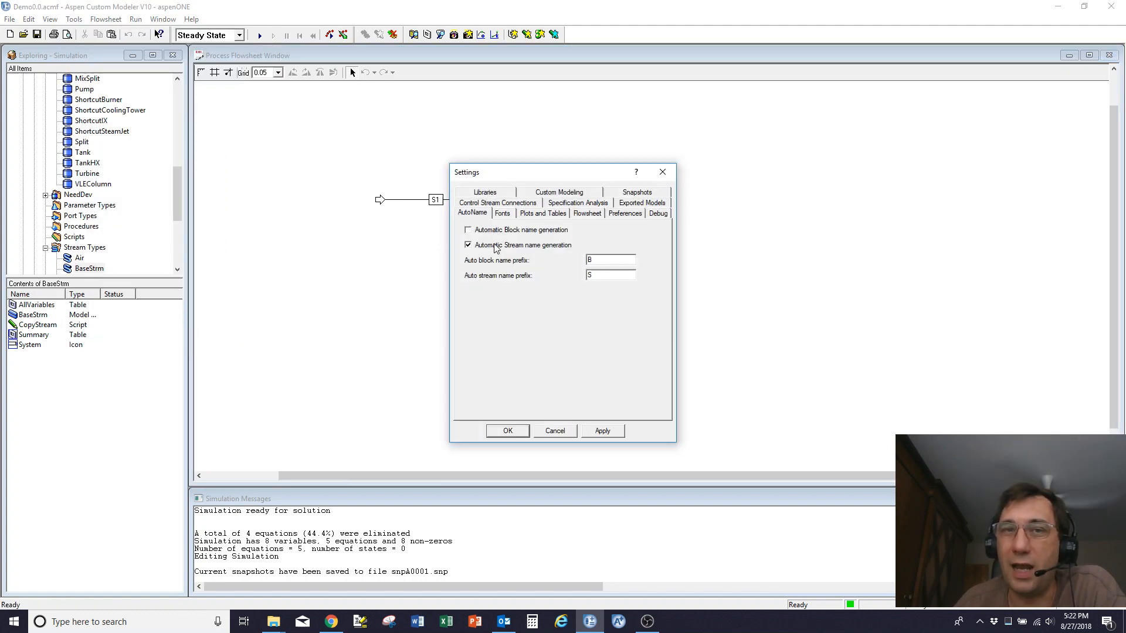
{"action": "left_click", "coordinate": [467, 245]}
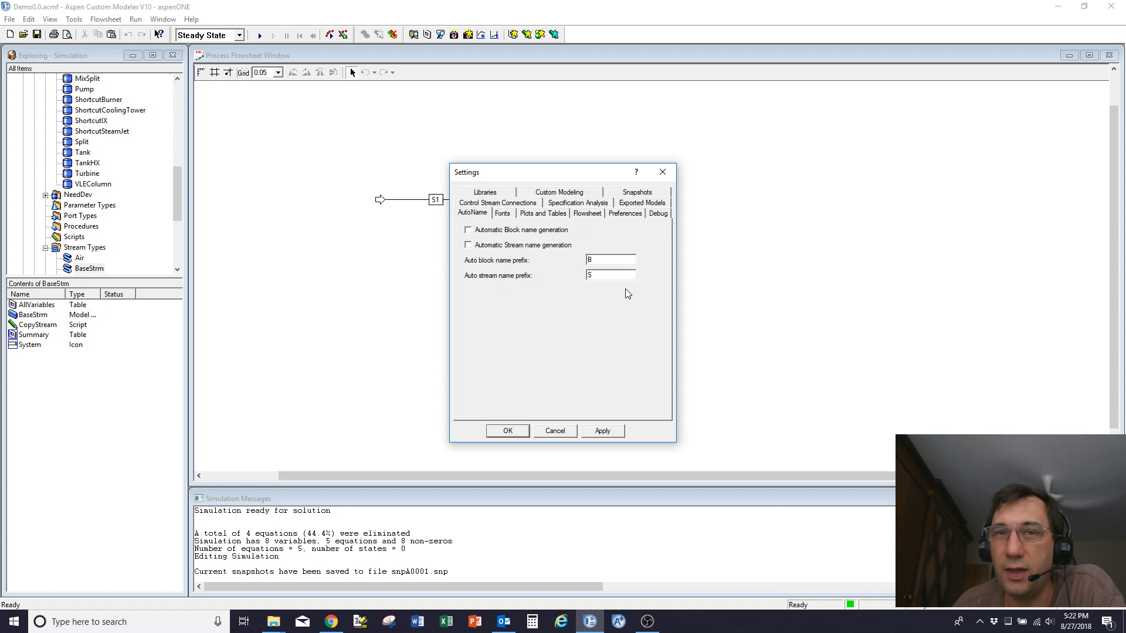
{"action": "mouse_move", "coordinate": [542, 457]}
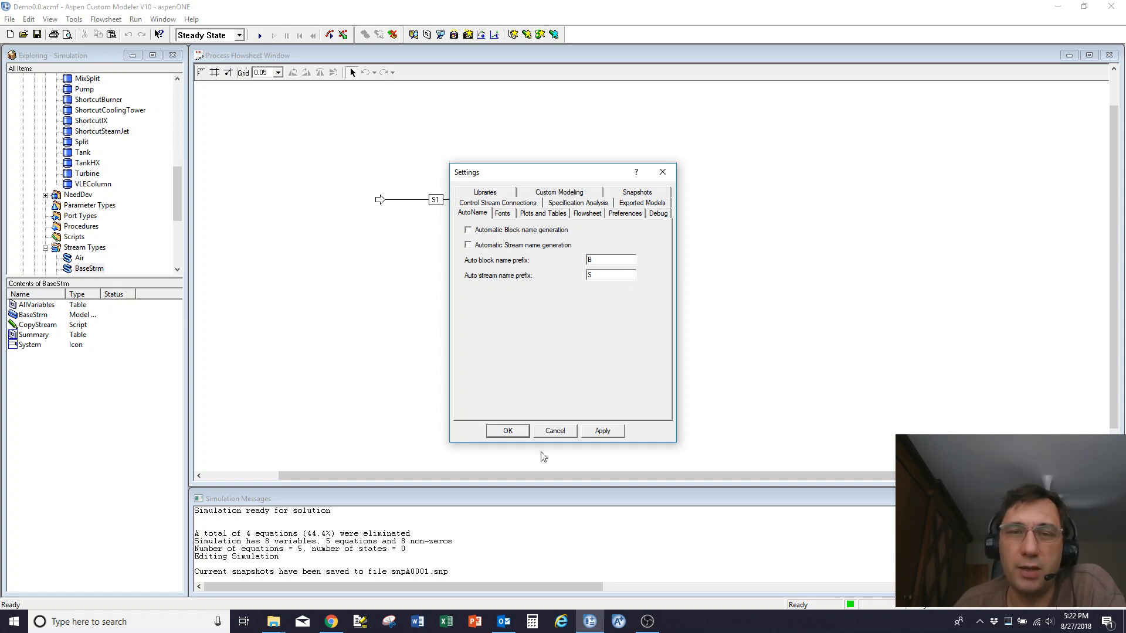
{"action": "left_click", "coordinate": [507, 431]}
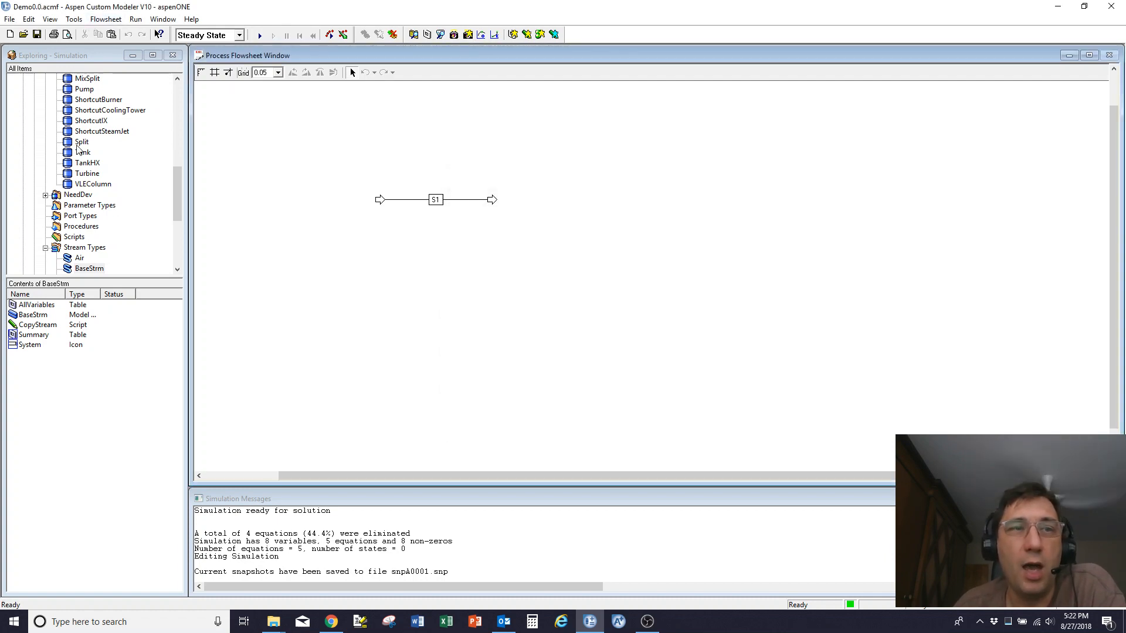
Drop a Tank model onto the flowsheet and name the block 'Tank1'
{"action": "left_click", "coordinate": [84, 152]}
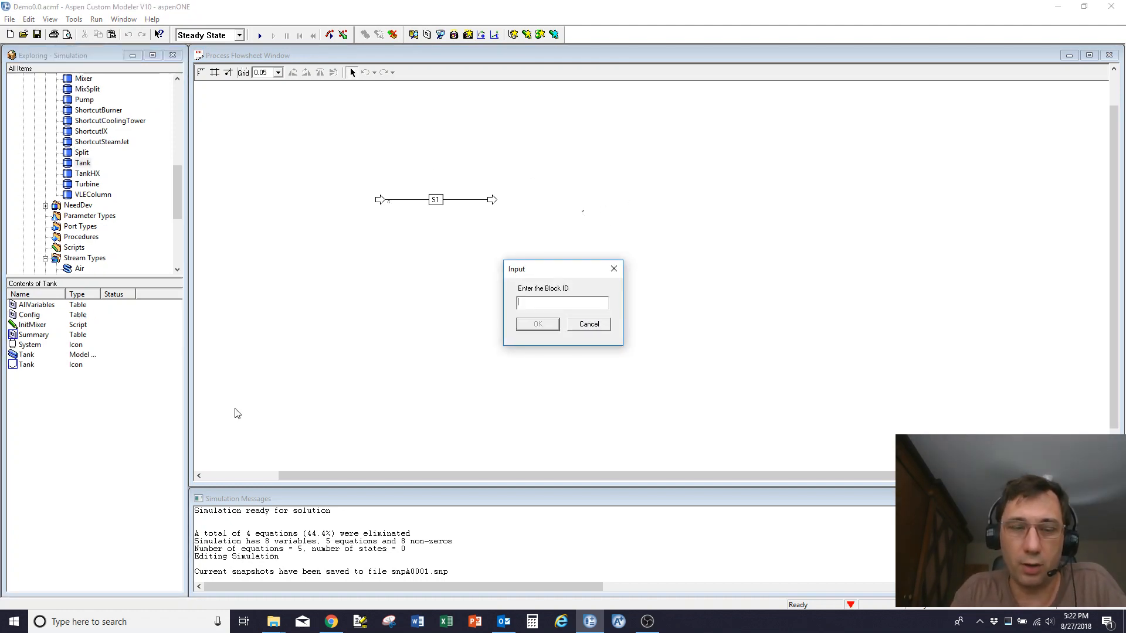
{"action": "type", "text": "Tank1"}
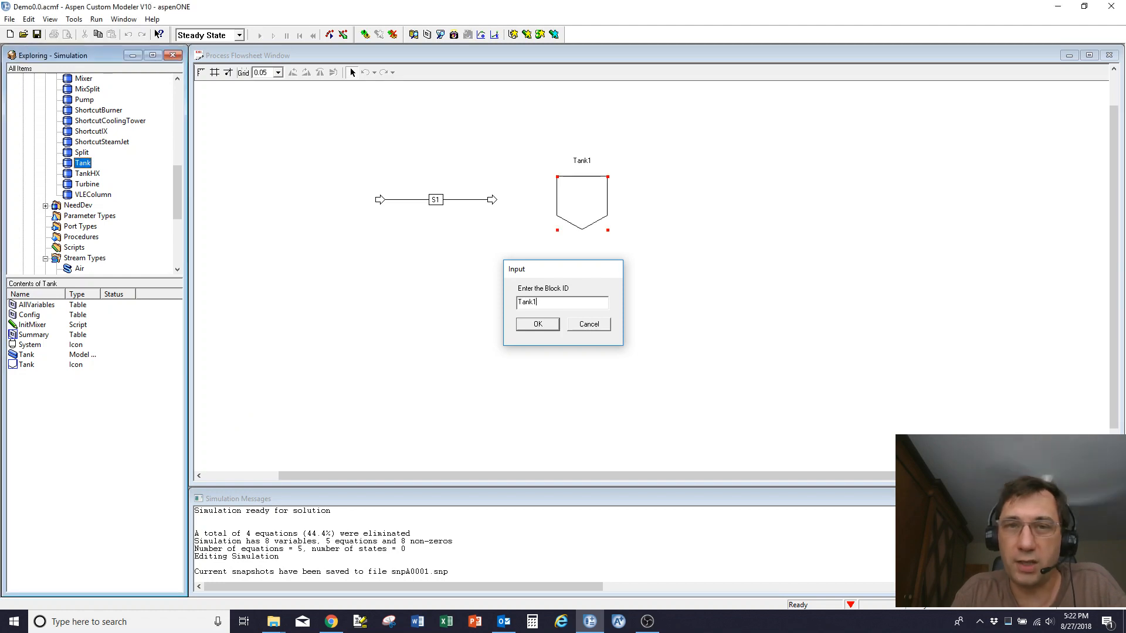
{"action": "left_click", "coordinate": [537, 323]}
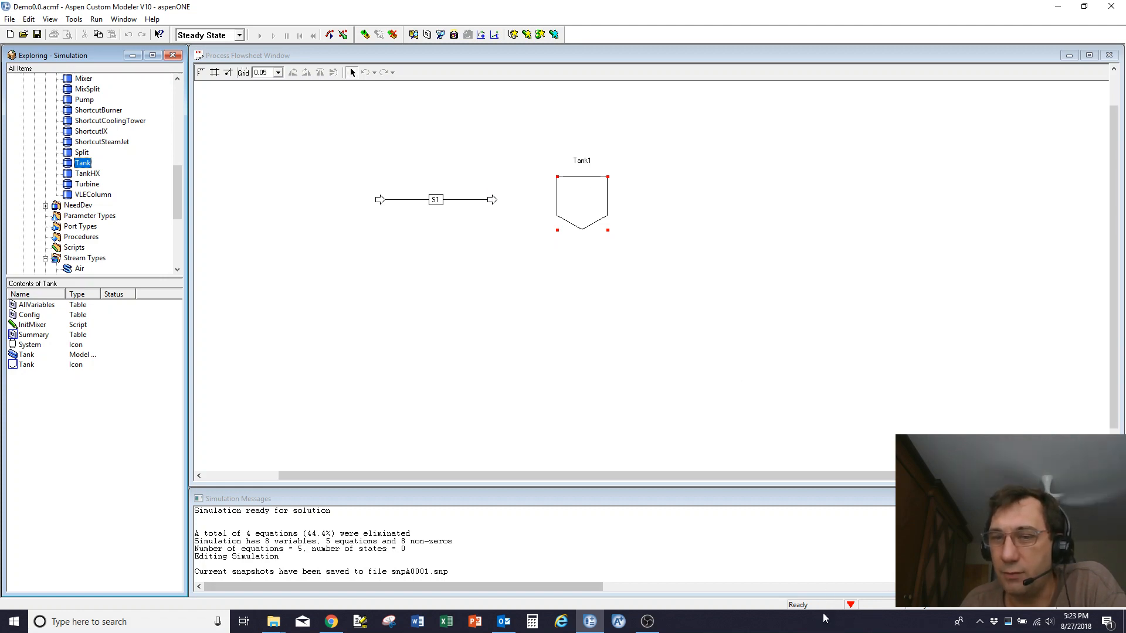
{"action": "mouse_move", "coordinate": [851, 608]}
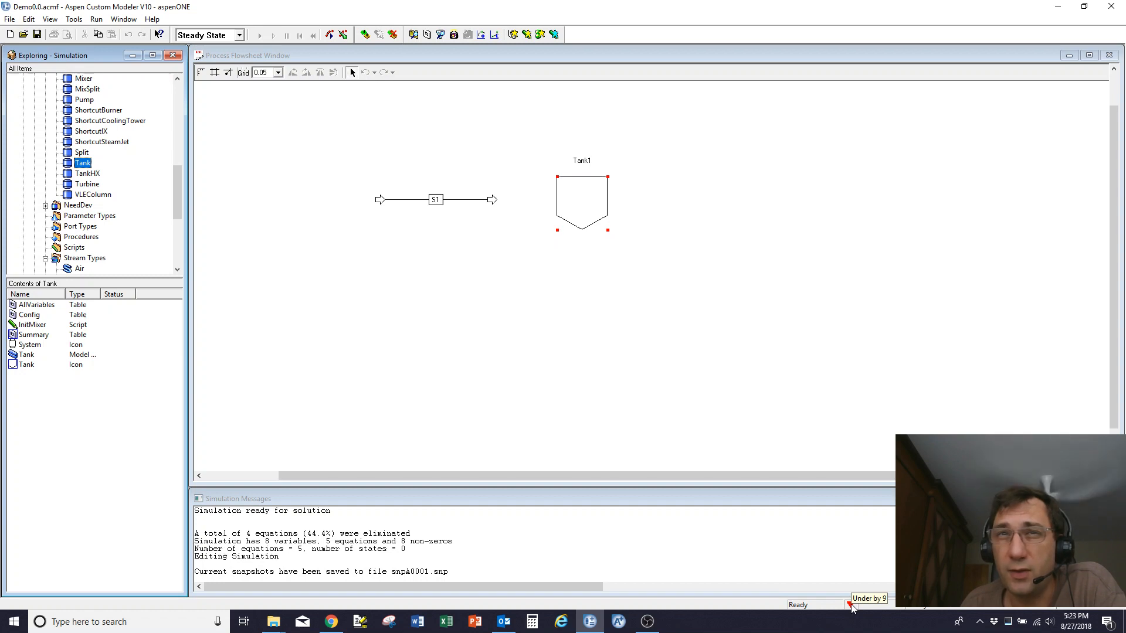
{"action": "mouse_move", "coordinate": [479, 201]}
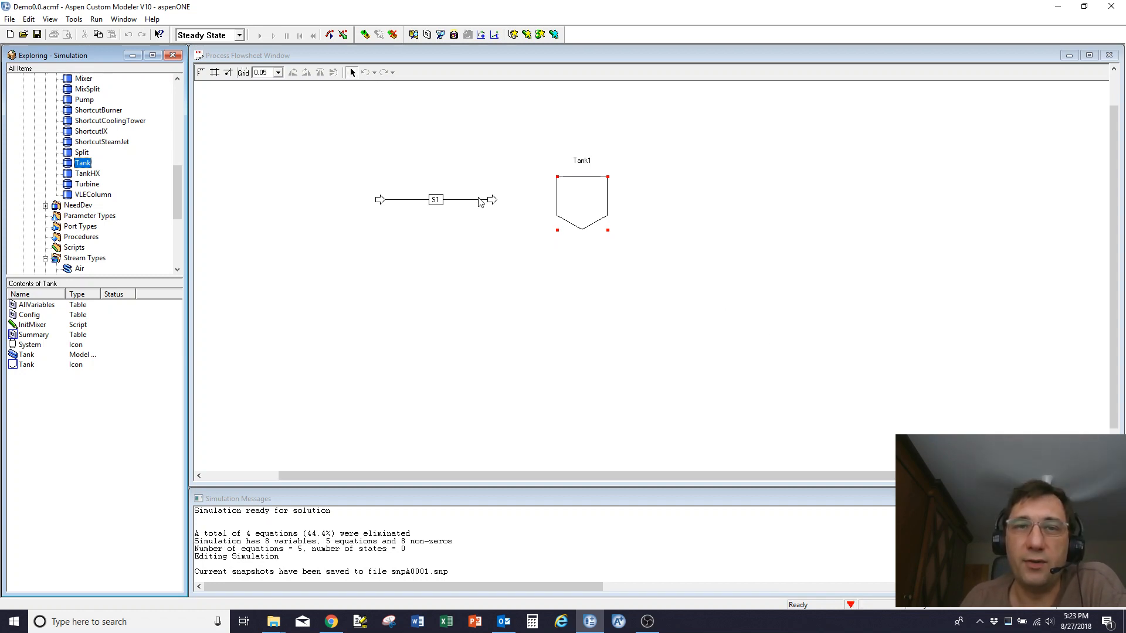
{"action": "mouse_move", "coordinate": [495, 206]}
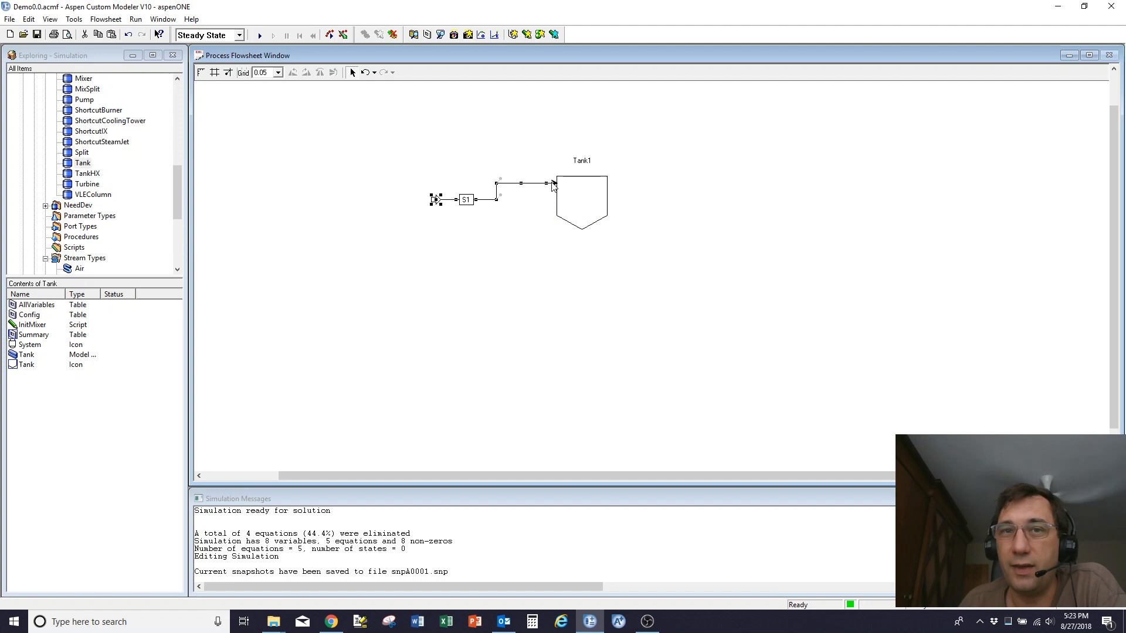
{"action": "mouse_move", "coordinate": [641, 168]}
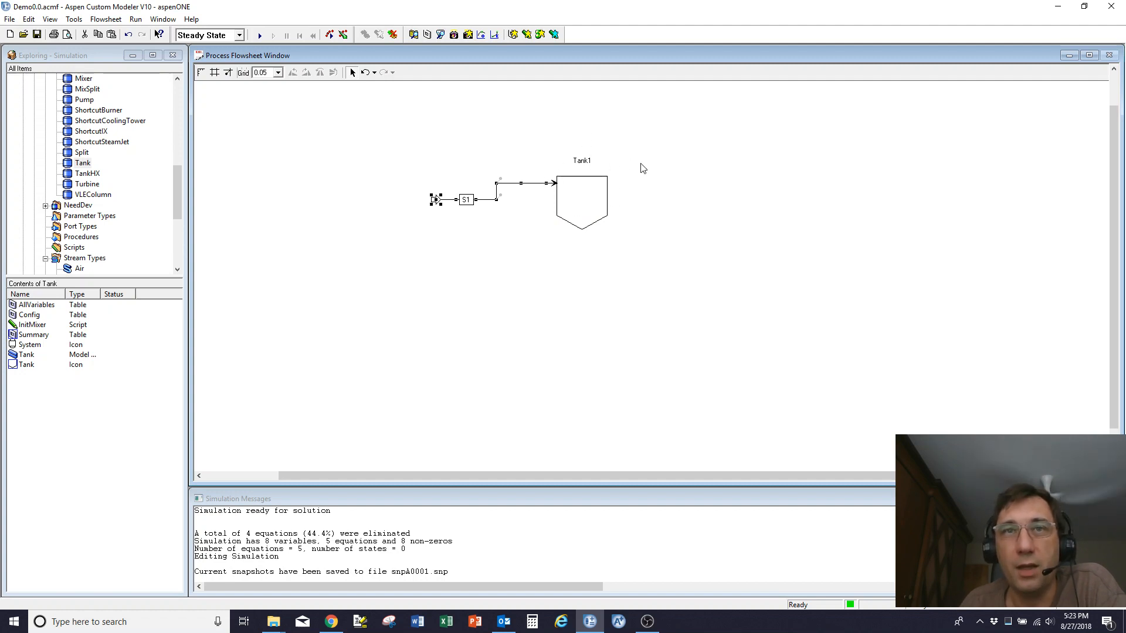
{"action": "mouse_move", "coordinate": [621, 155]}
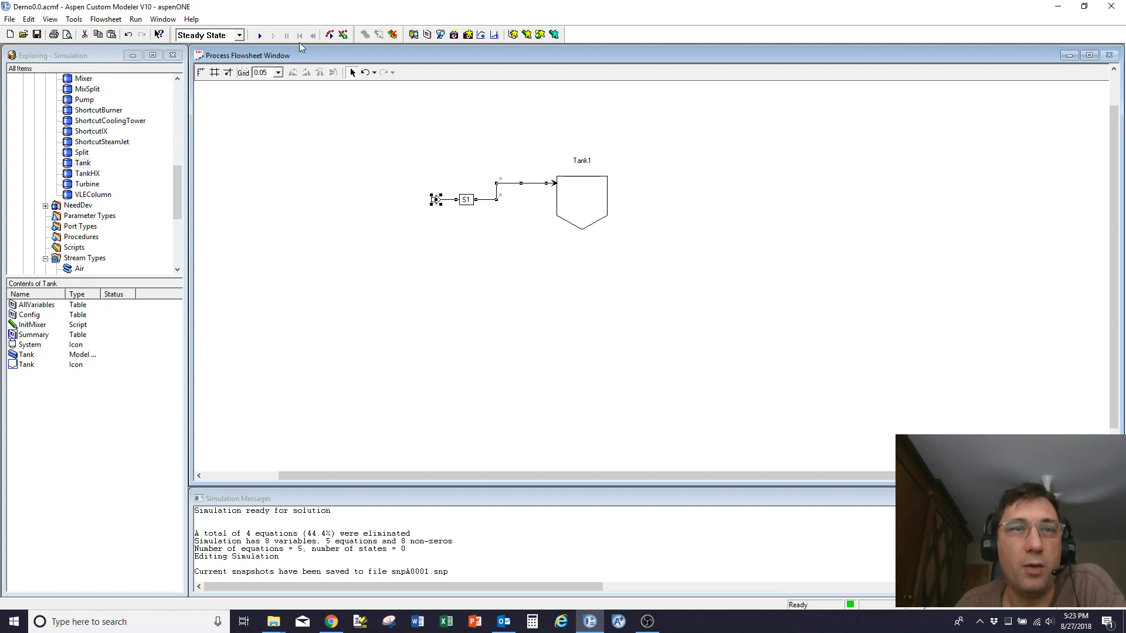
{"action": "left_click", "coordinate": [258, 35]}
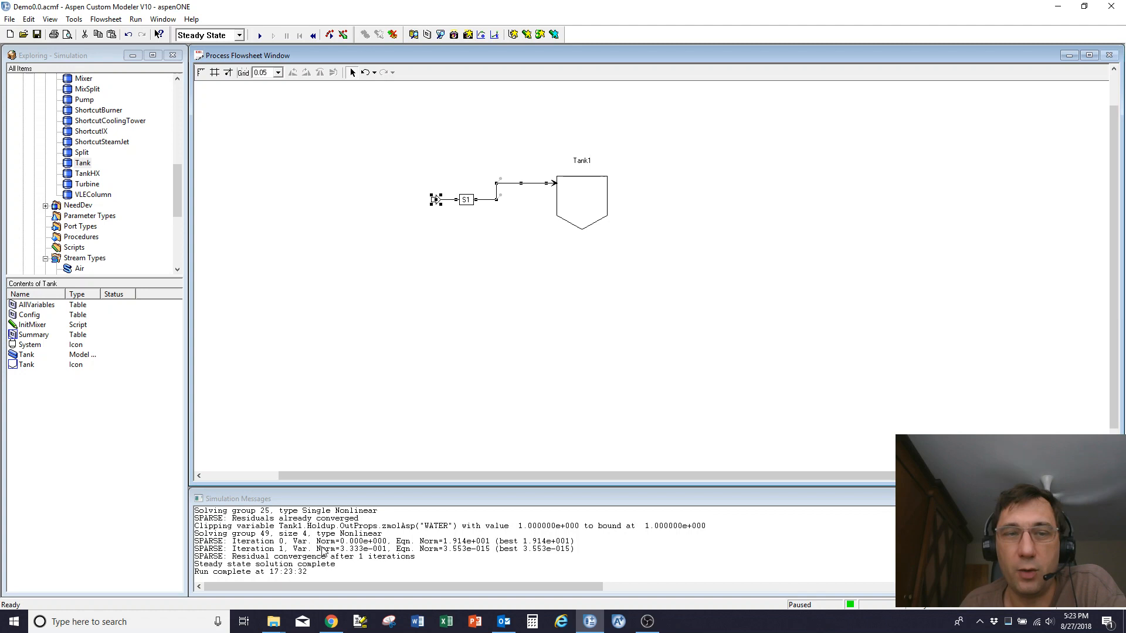
{"action": "left_click", "coordinate": [510, 158]}
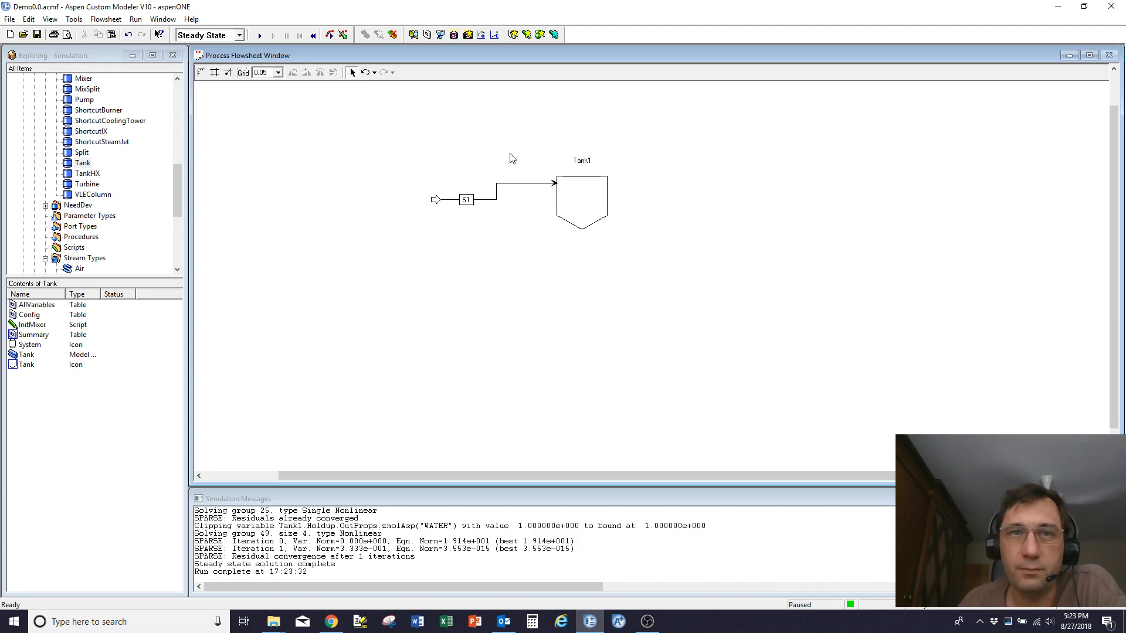
{"action": "left_click", "coordinate": [466, 199]}
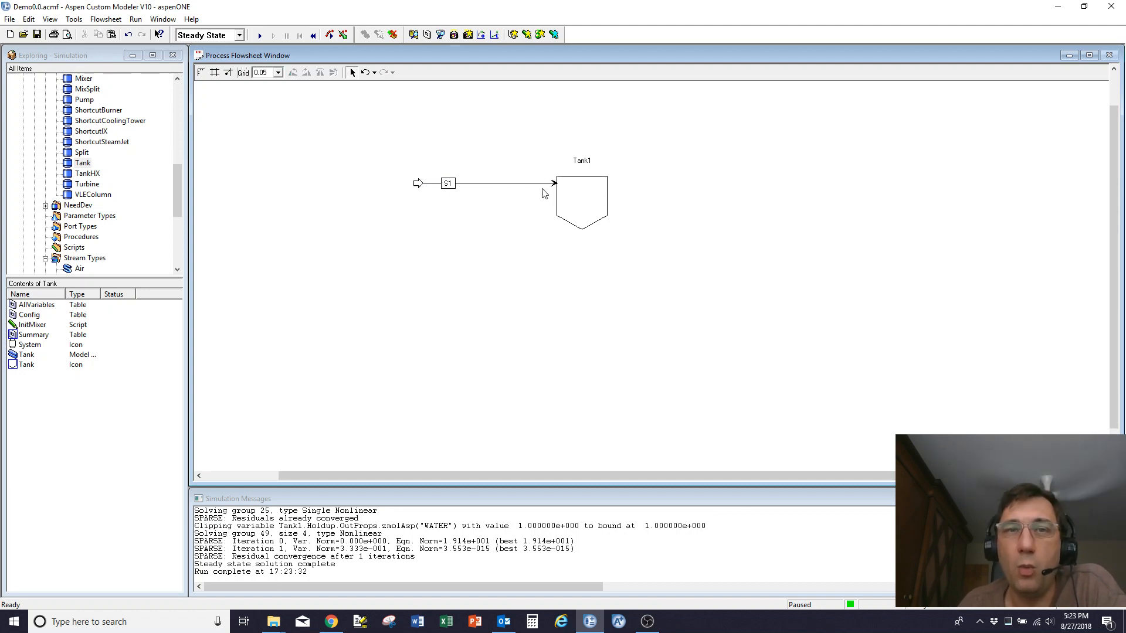
{"action": "left_click", "coordinate": [474, 183]}
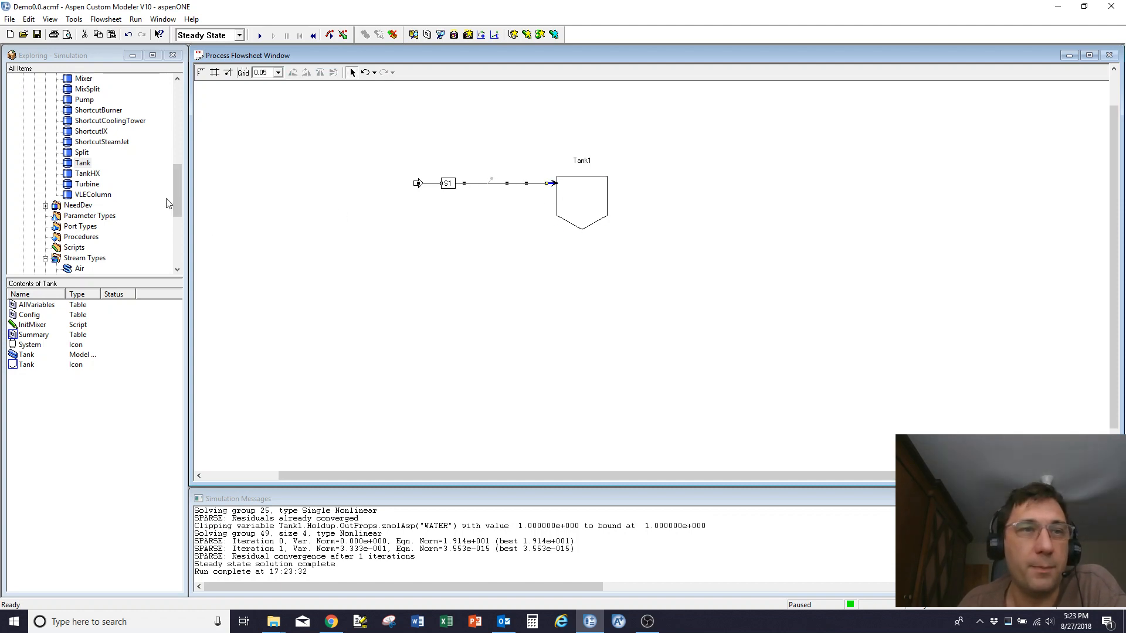
{"action": "left_click", "coordinate": [83, 163]}
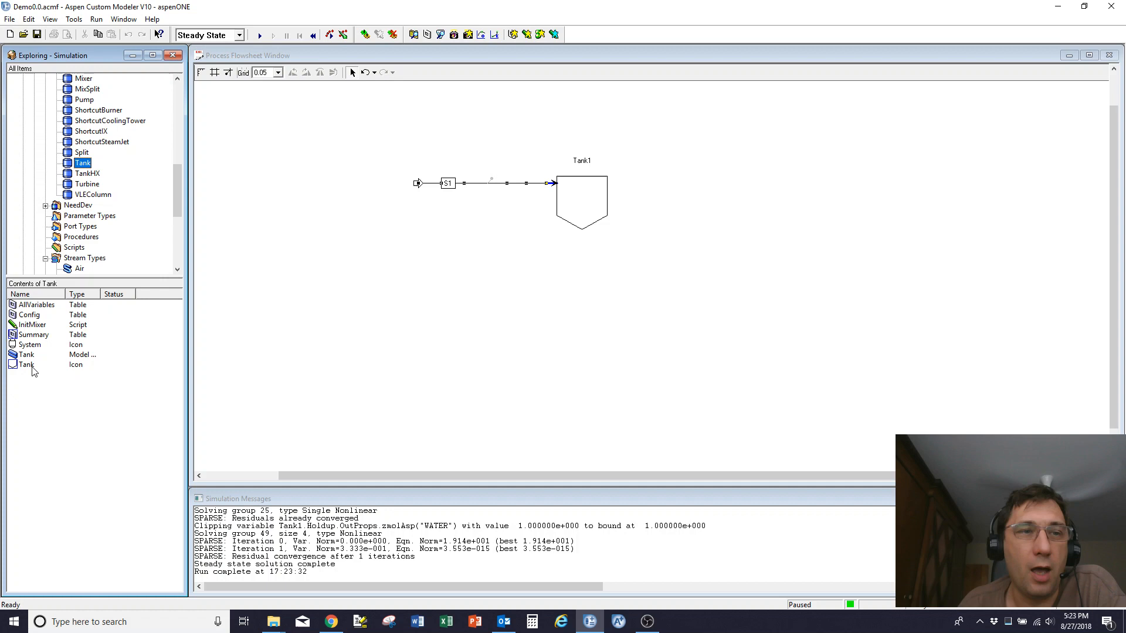
{"action": "left_click", "coordinate": [35, 304]}
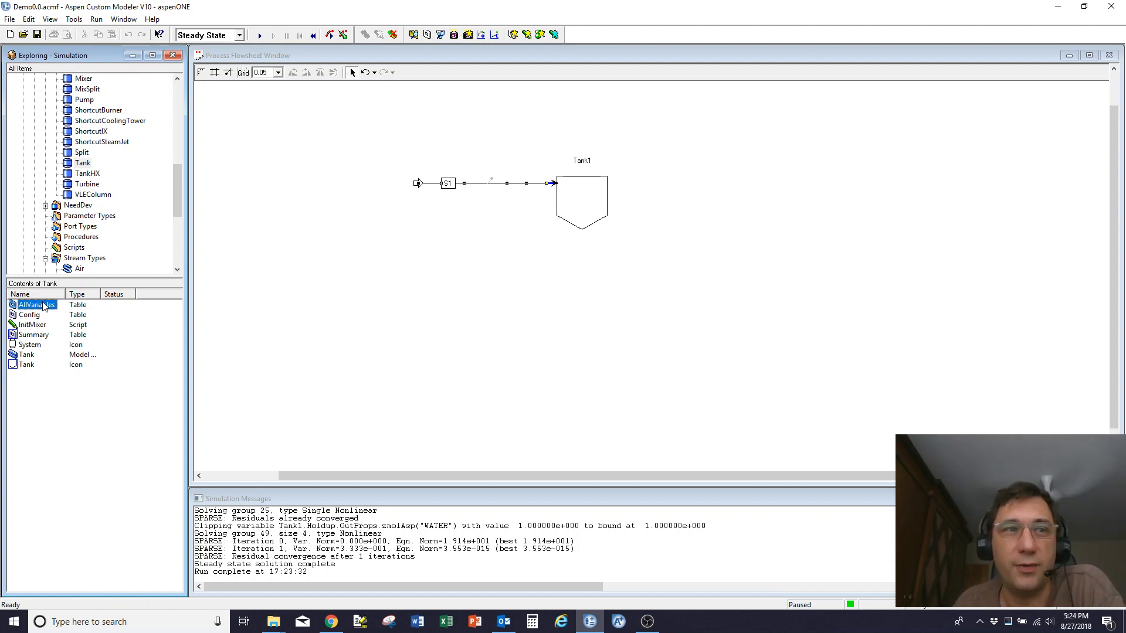
{"action": "mouse_move", "coordinate": [43, 340]}
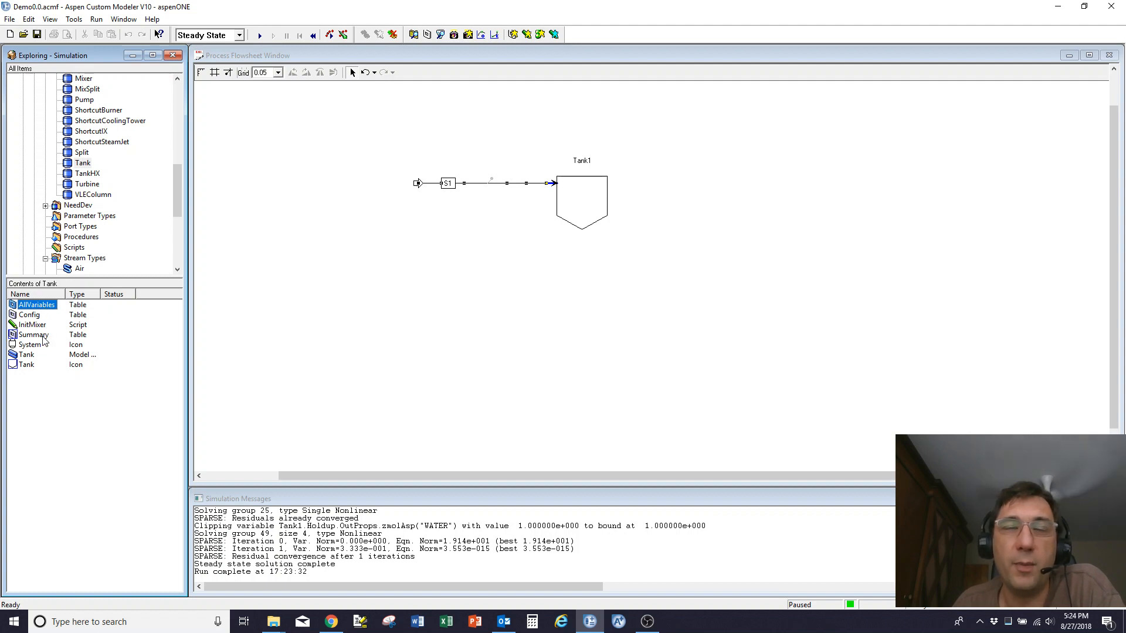
{"action": "mouse_move", "coordinate": [520, 207]}
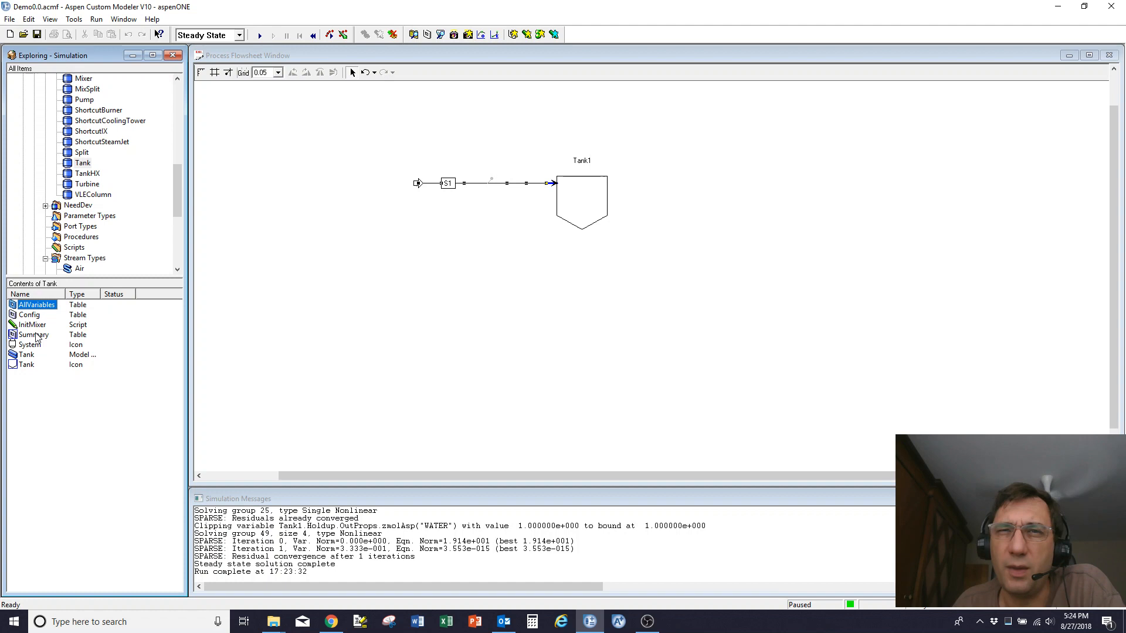
{"action": "mouse_move", "coordinate": [619, 194]}
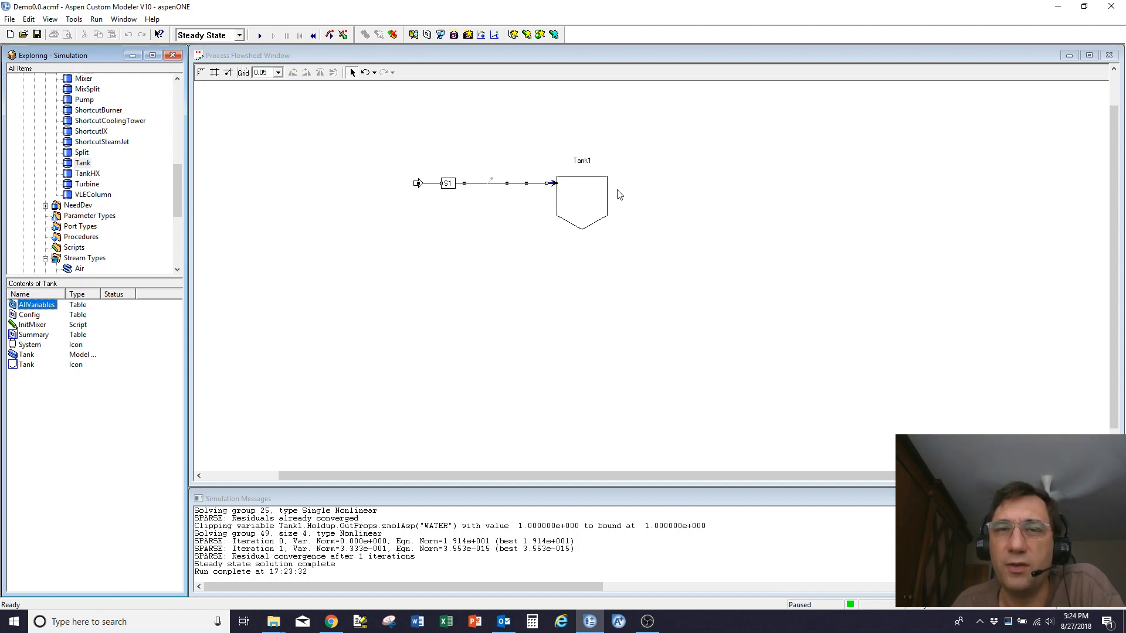
{"action": "double_click", "coordinate": [582, 201]}
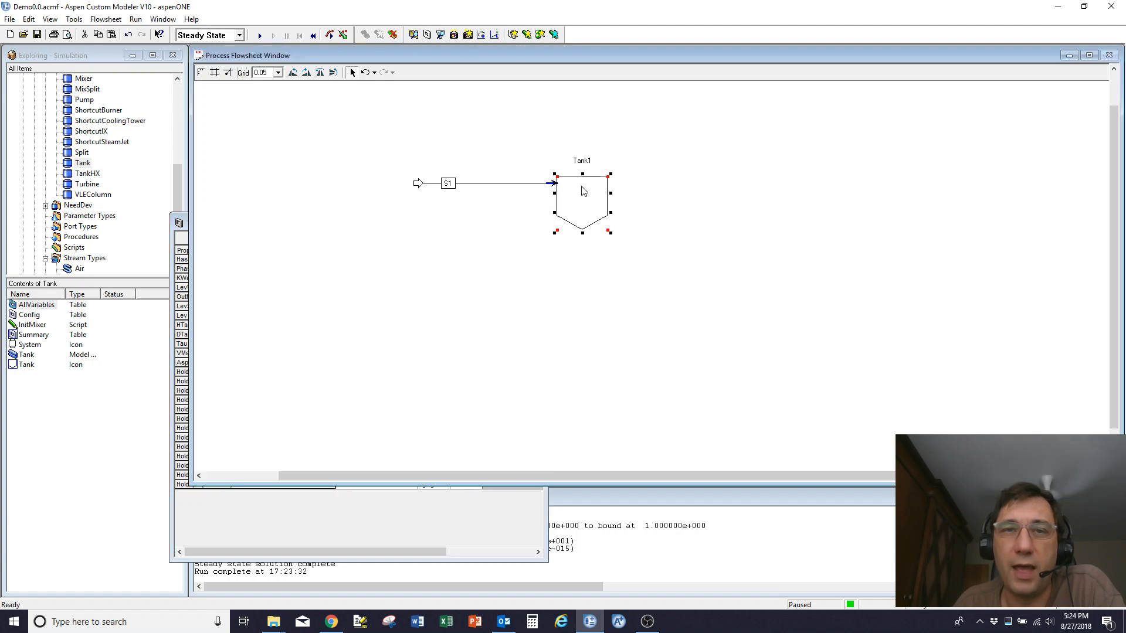
{"action": "right_click", "coordinate": [582, 201]}
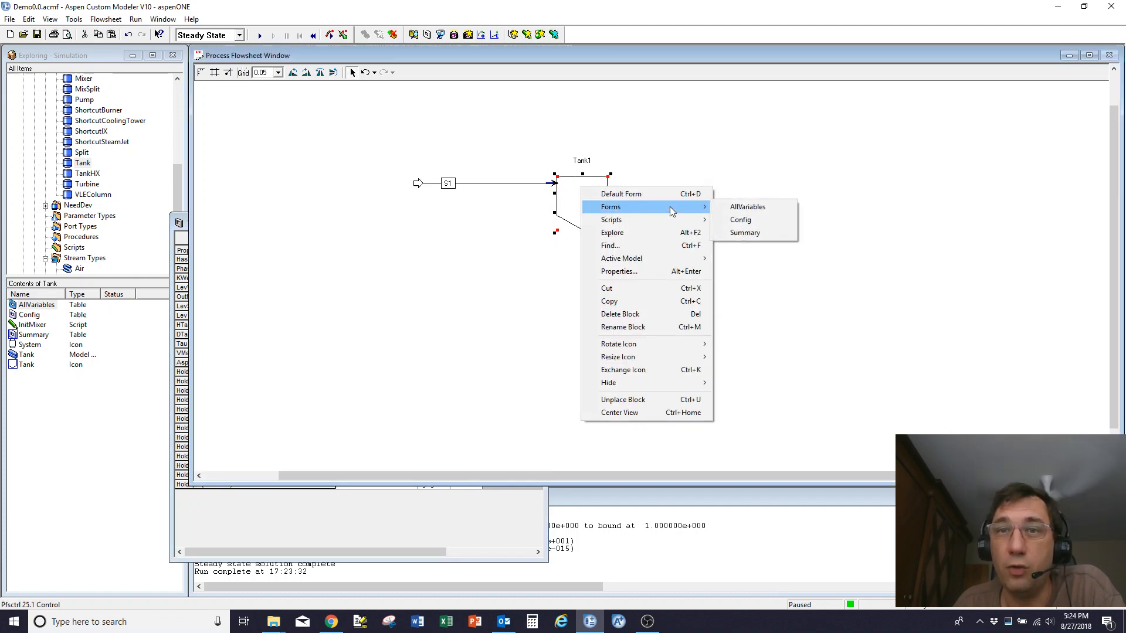
{"action": "left_click", "coordinate": [746, 207]}
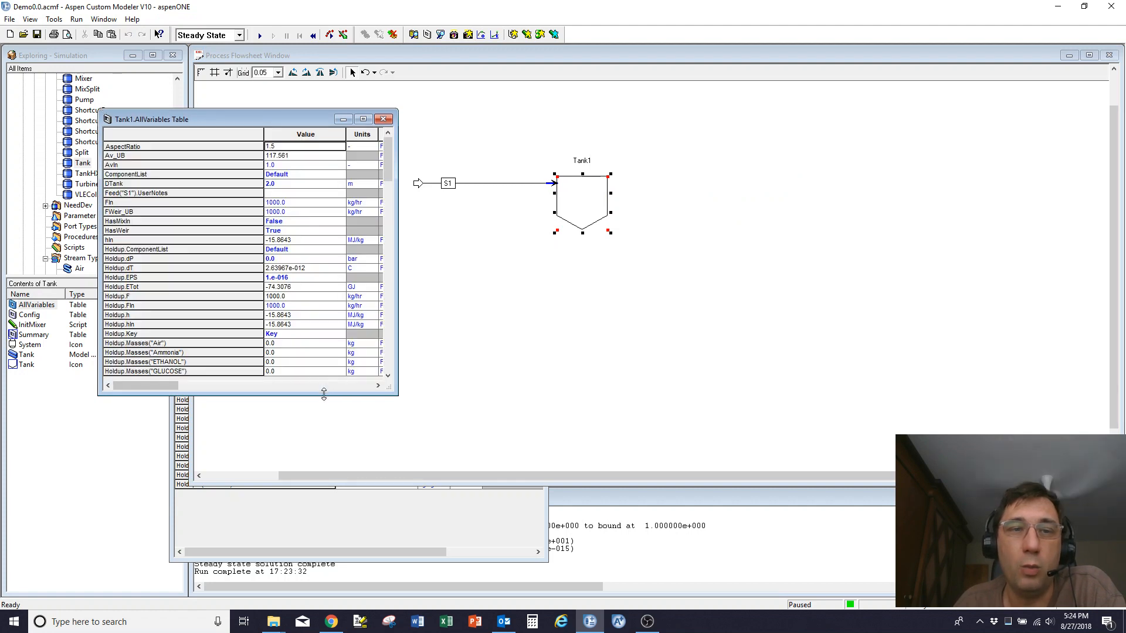
{"action": "scroll", "scroll_direction": "down", "scroll_amount": 3}
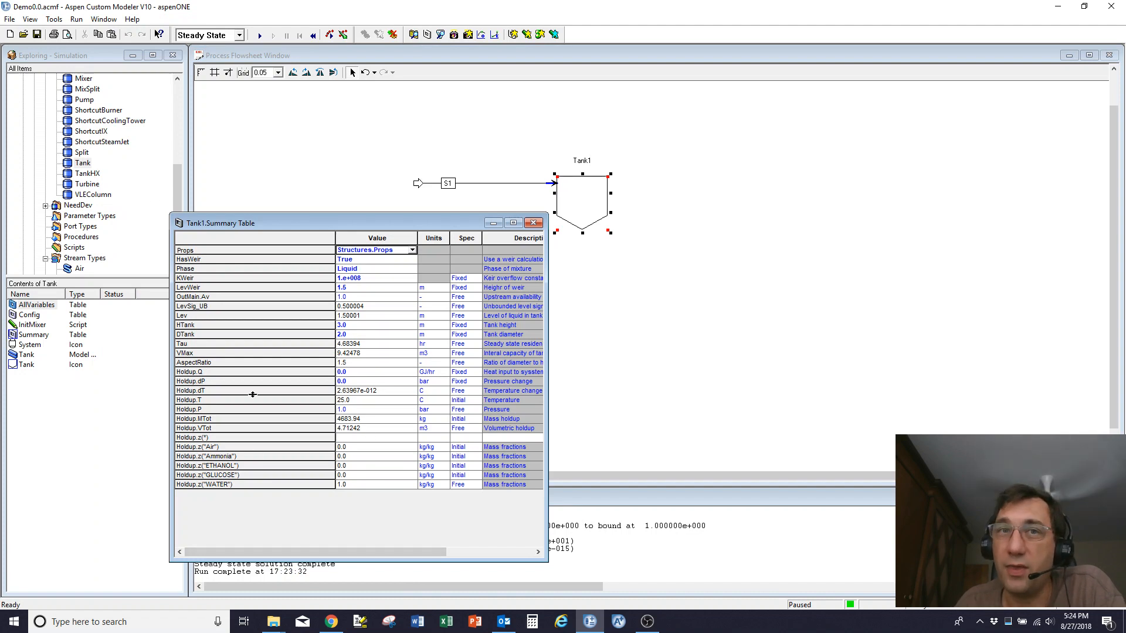
{"action": "mouse_move", "coordinate": [233, 250]}
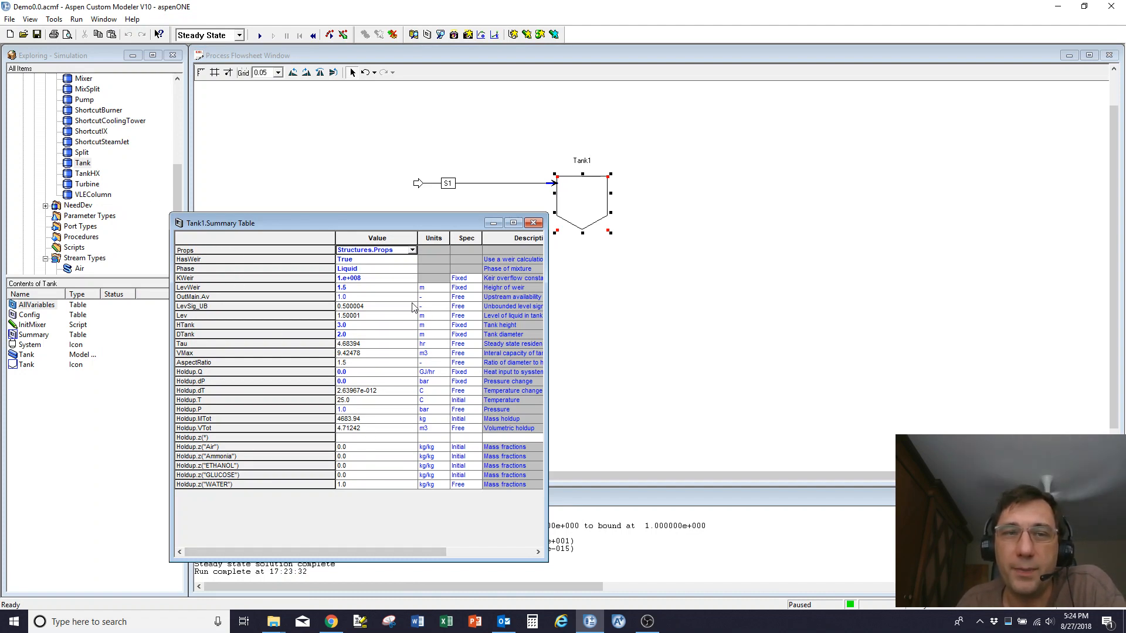
{"action": "mouse_move", "coordinate": [412, 423]}
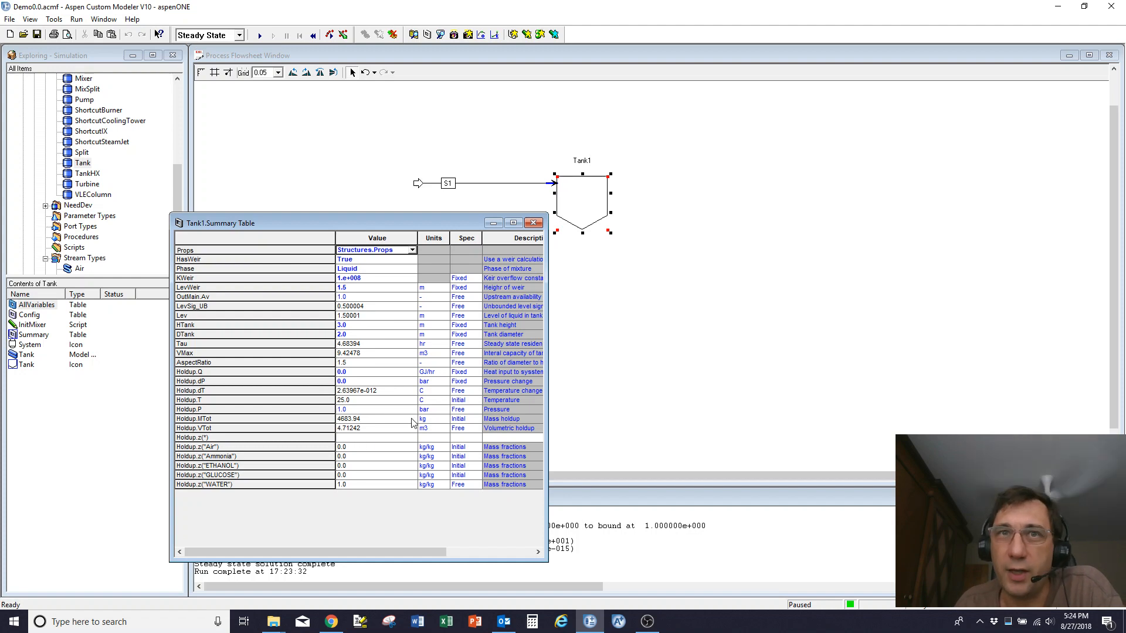
{"action": "left_click", "coordinate": [533, 223]}
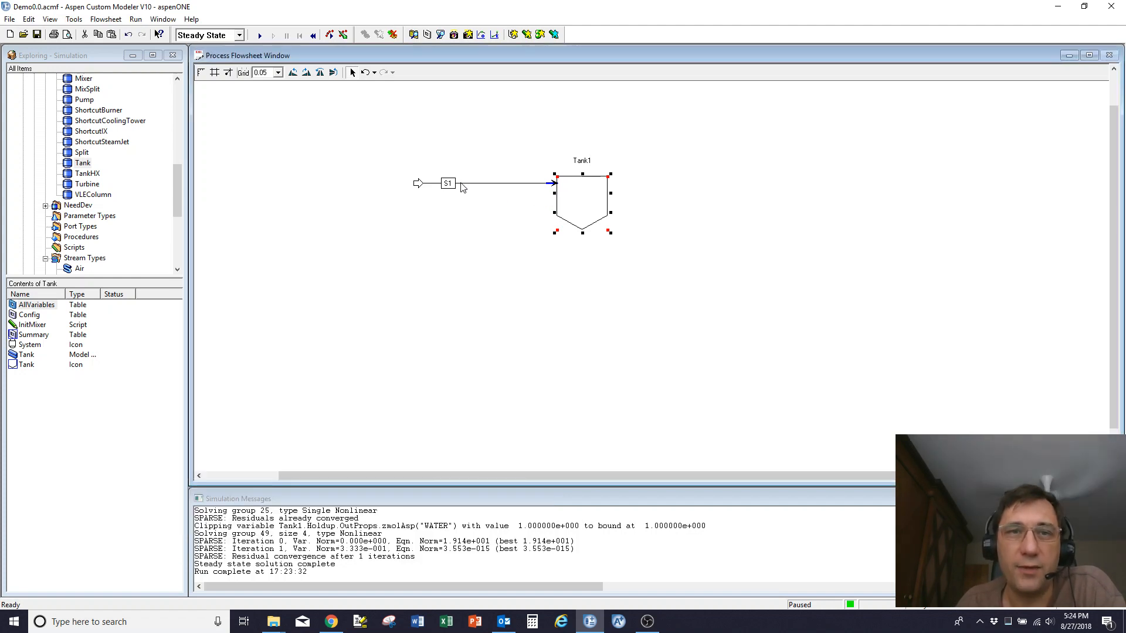
{"action": "double_click", "coordinate": [447, 184]}
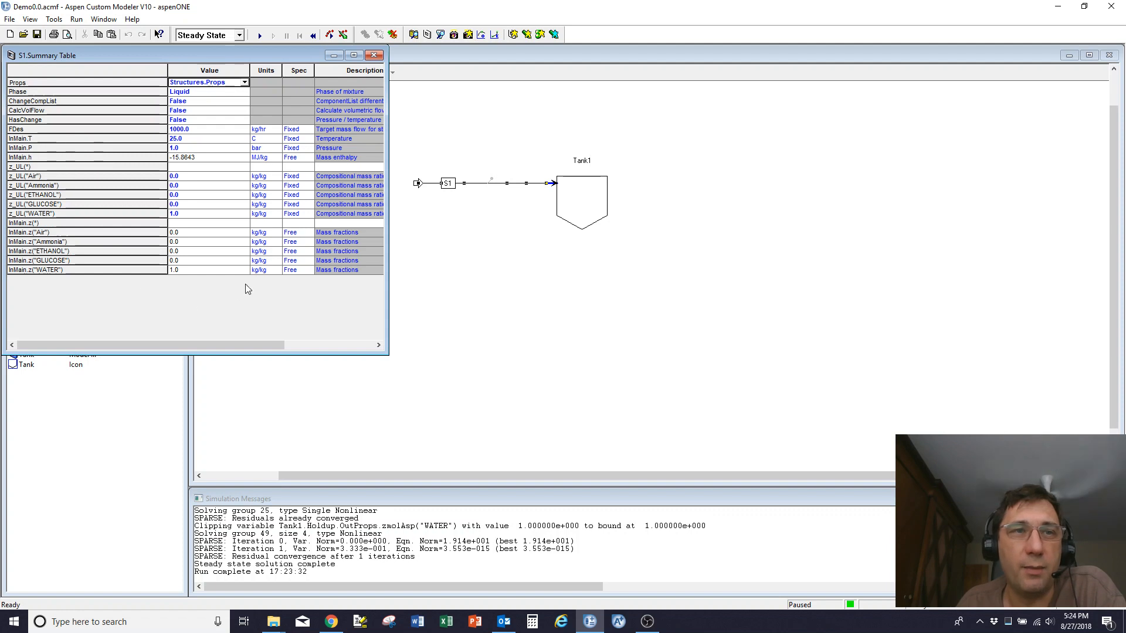
{"action": "mouse_move", "coordinate": [232, 166]}
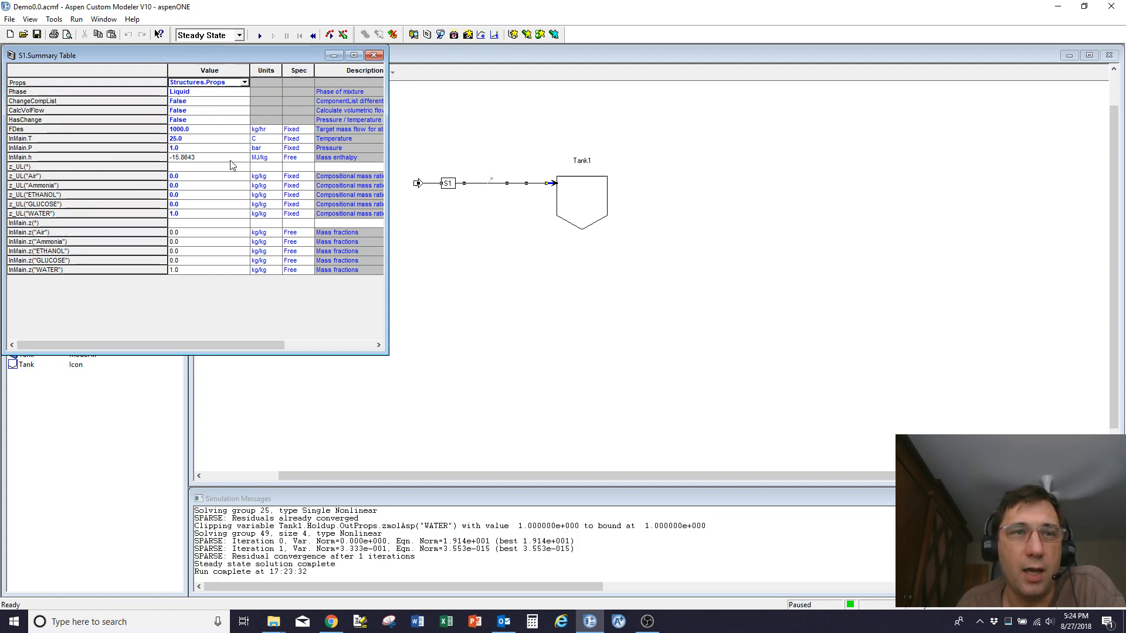
{"action": "mouse_move", "coordinate": [215, 138]}
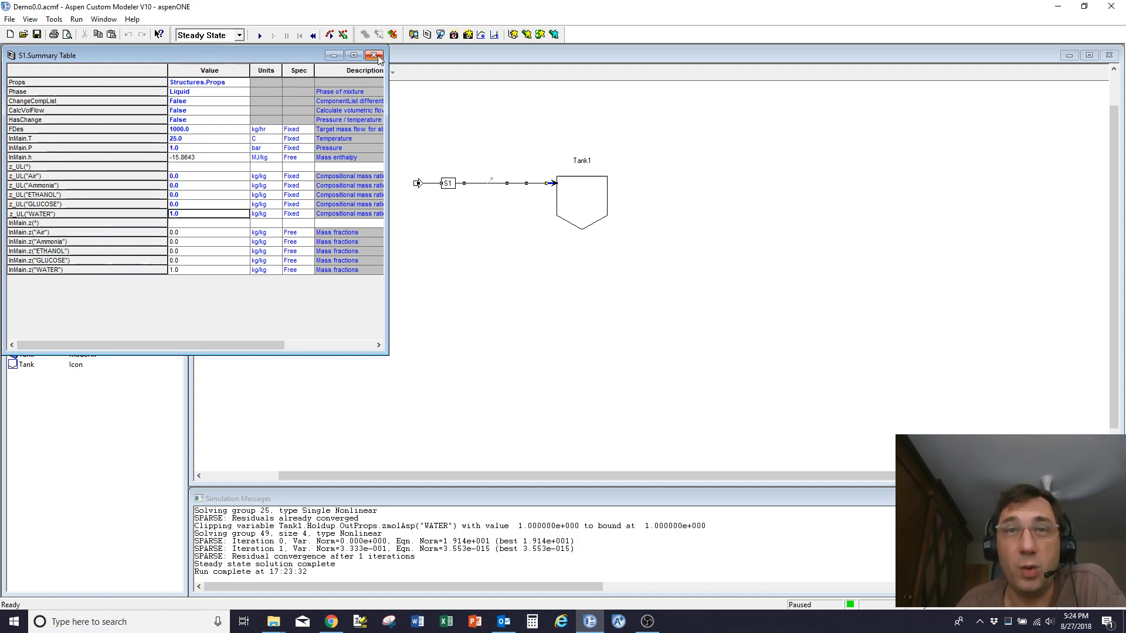
{"action": "left_click", "coordinate": [374, 55]}
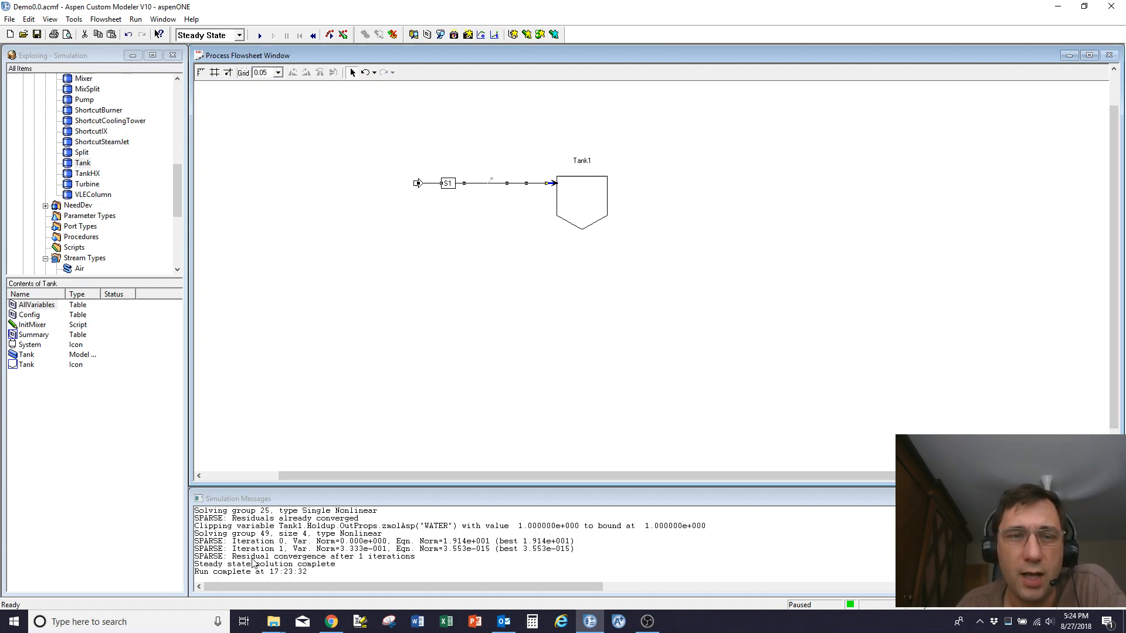
{"action": "mouse_move", "coordinate": [630, 209]}
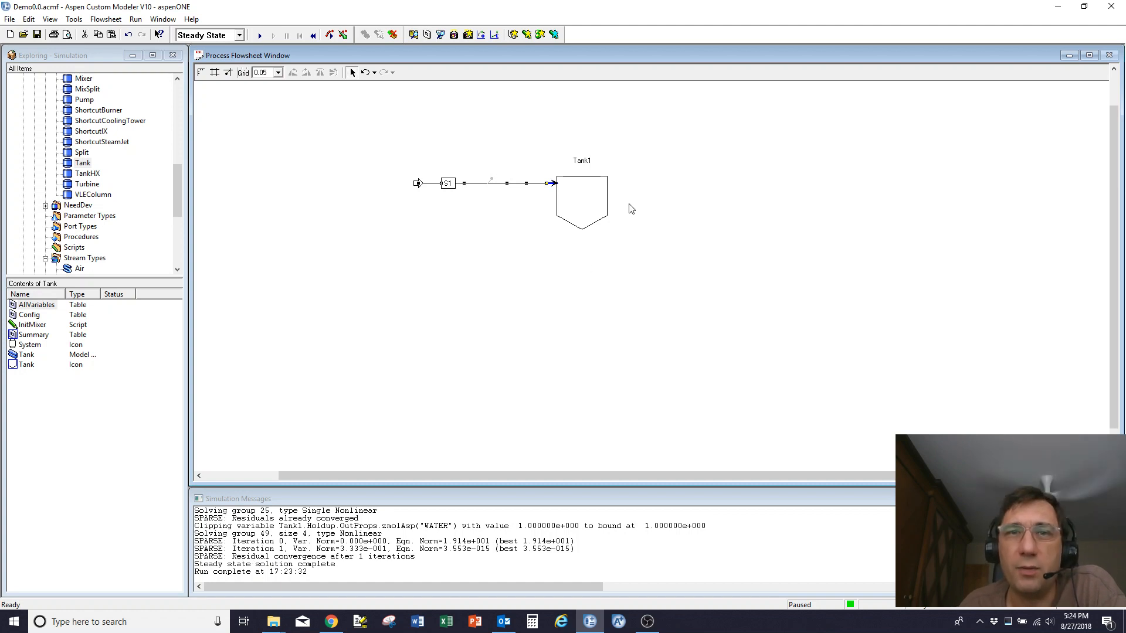
{"action": "mouse_move", "coordinate": [588, 248]}
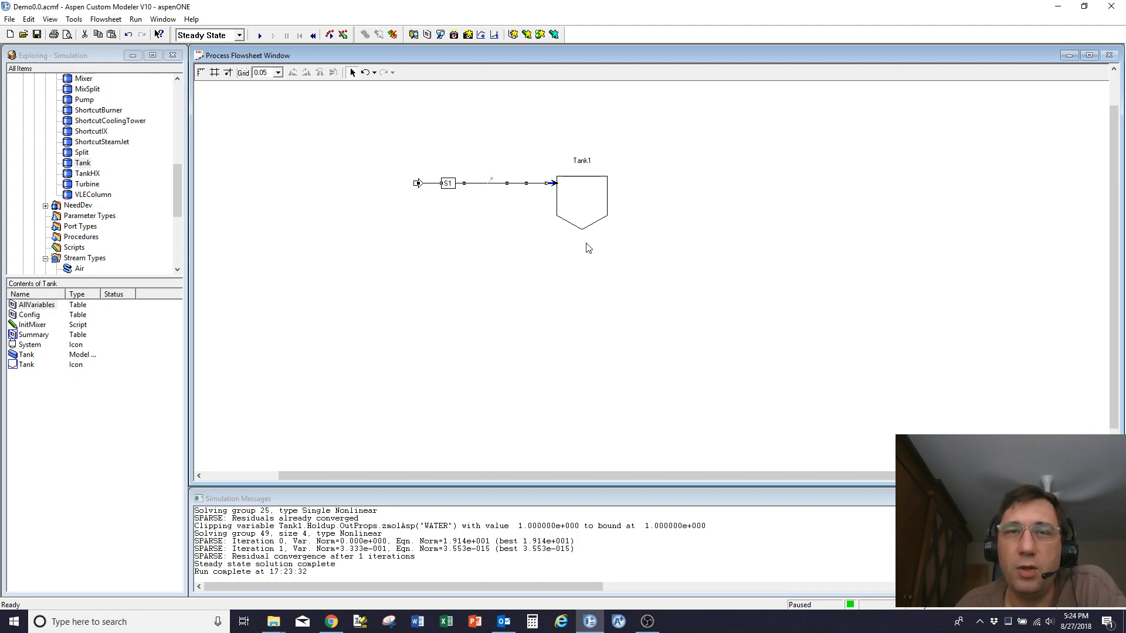
{"action": "mouse_move", "coordinate": [453, 34]}
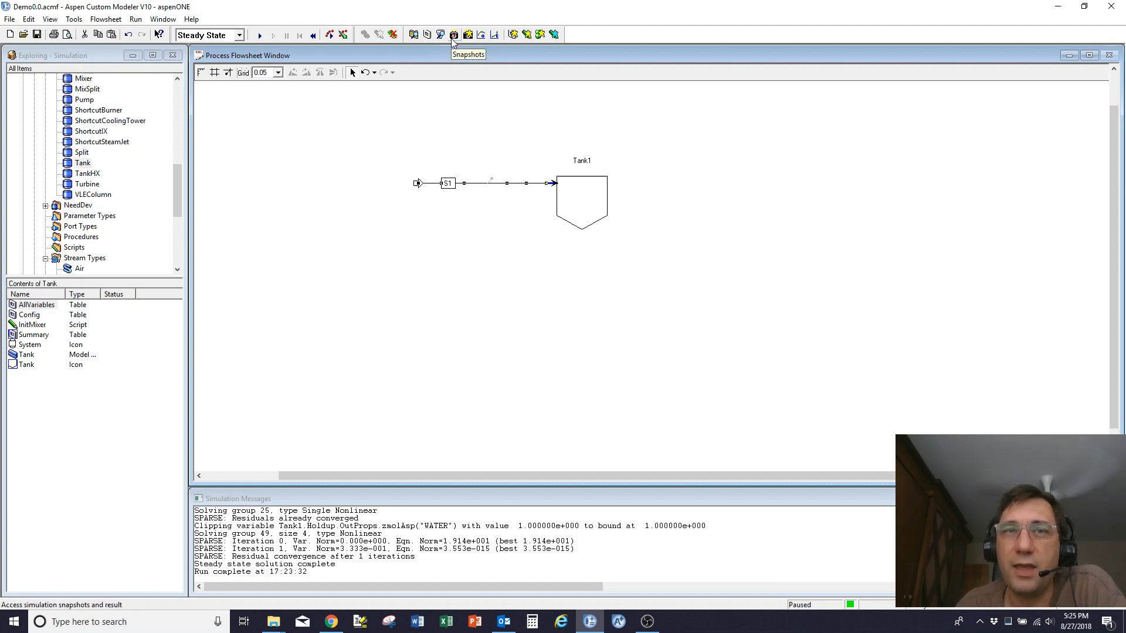
Open Snapshot Management and select an Initial Specification and the Steady State snapshot
{"action": "left_click", "coordinate": [453, 34]}
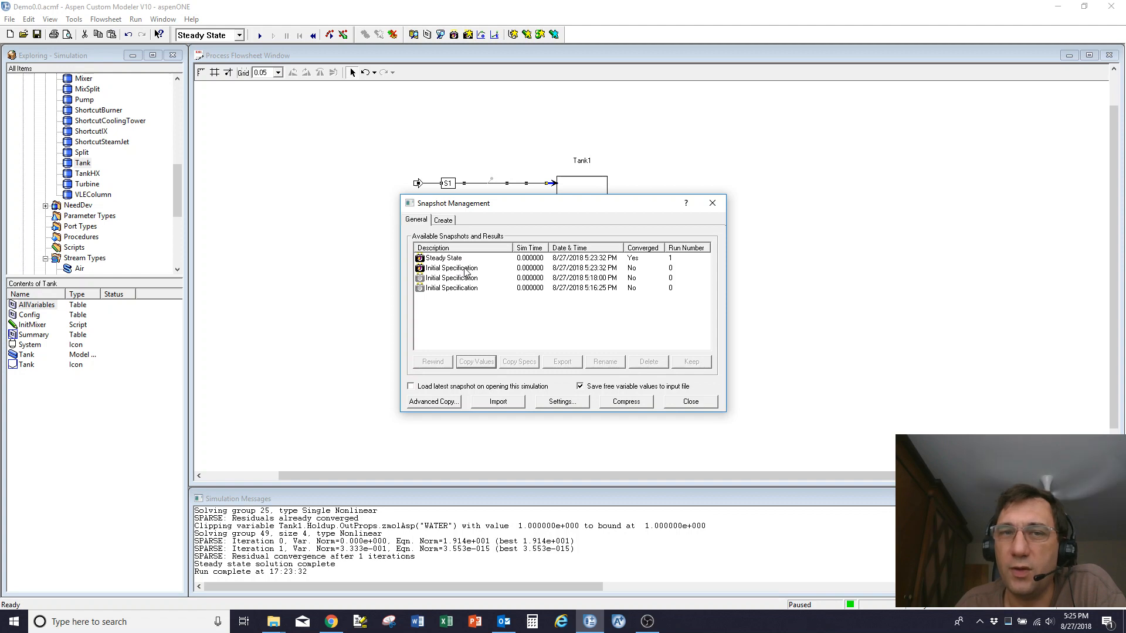
{"action": "left_click", "coordinate": [451, 268]}
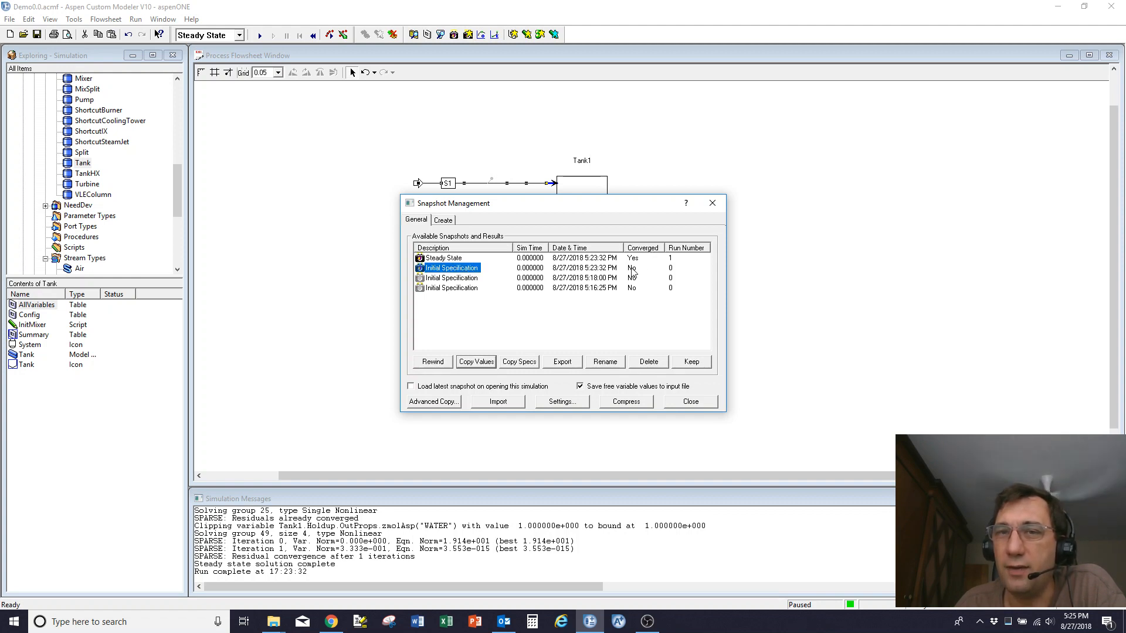
{"action": "left_click", "coordinate": [443, 258]}
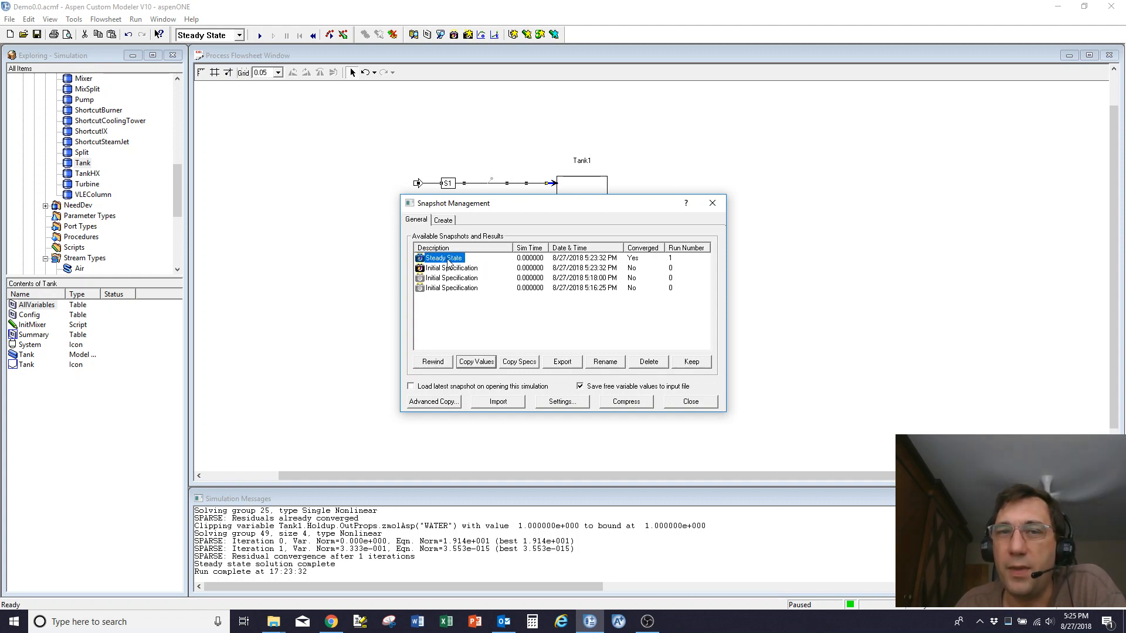
{"action": "mouse_move", "coordinate": [436, 267]}
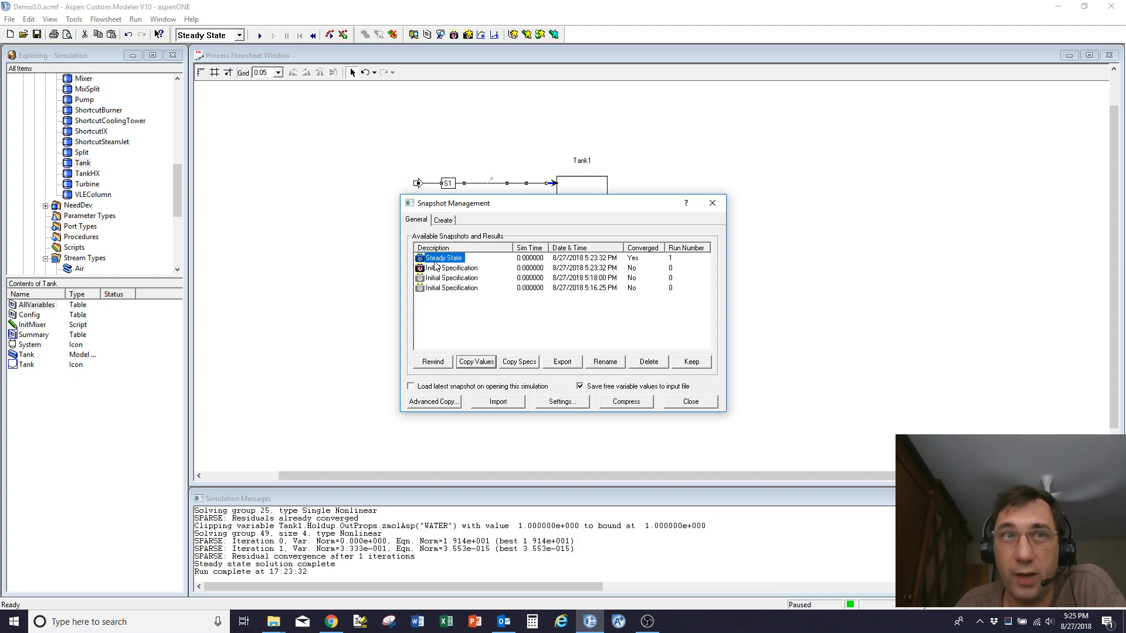
{"action": "mouse_move", "coordinate": [490, 261]}
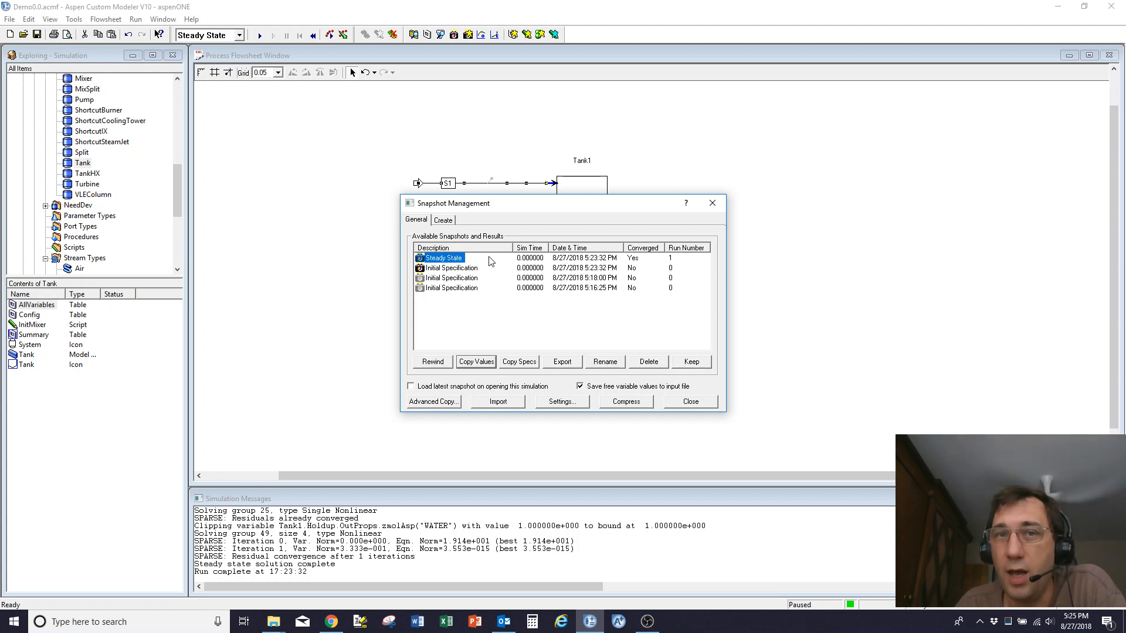
{"action": "mouse_move", "coordinate": [584, 259]}
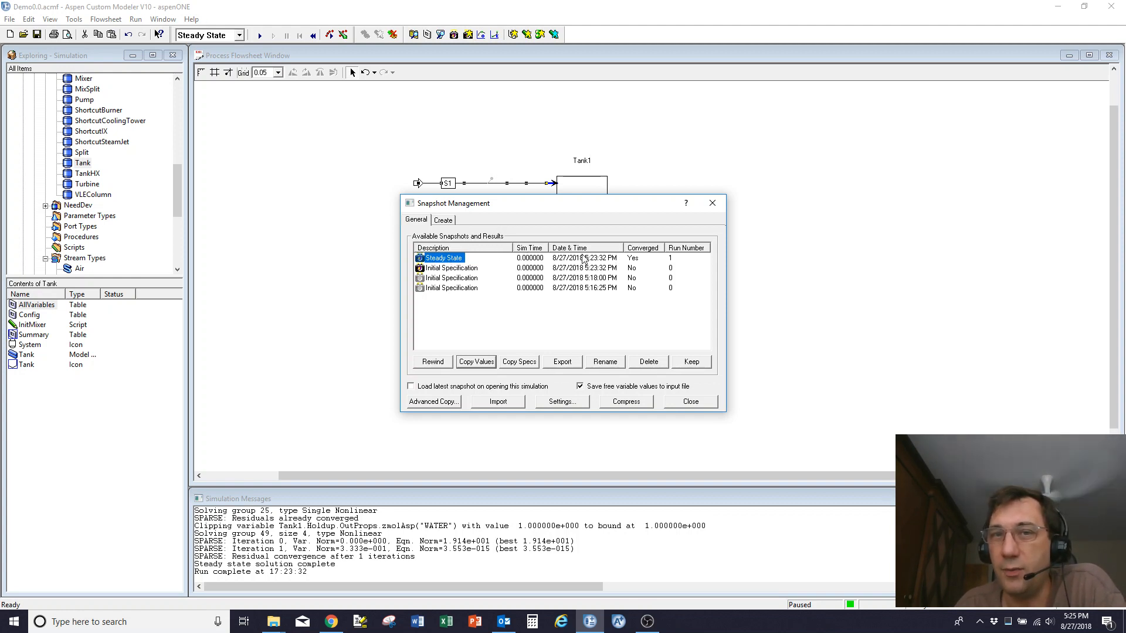
{"action": "mouse_move", "coordinate": [639, 266]}
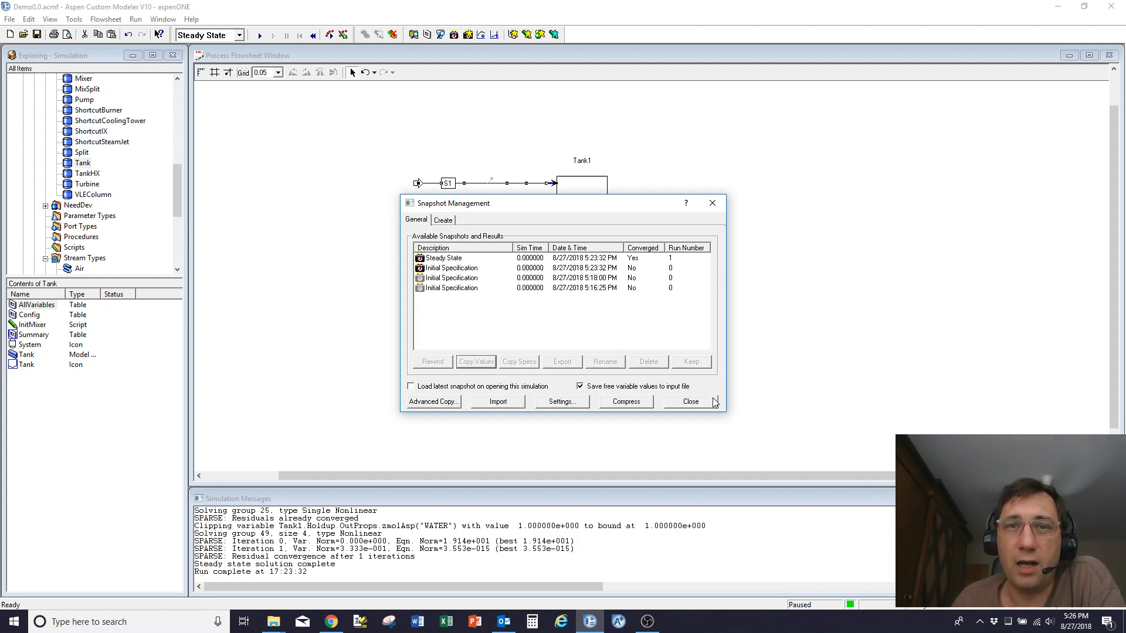
Close Snapshot Management to return to the S1–Tank1 flowsheet
{"action": "left_click", "coordinate": [689, 401]}
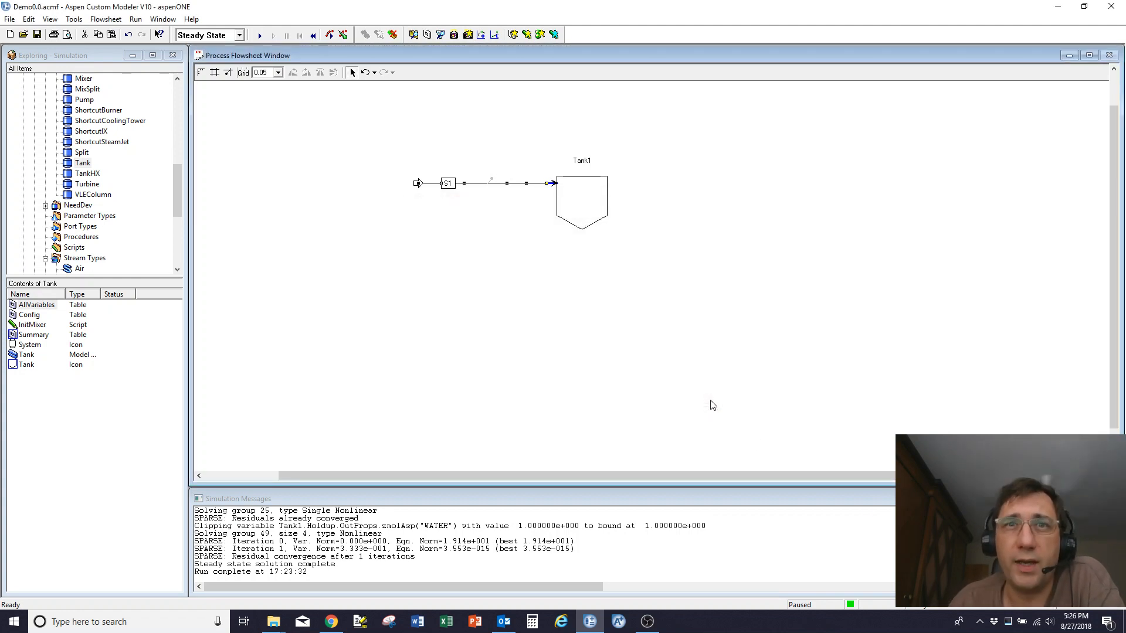
{"action": "mouse_move", "coordinate": [713, 393]}
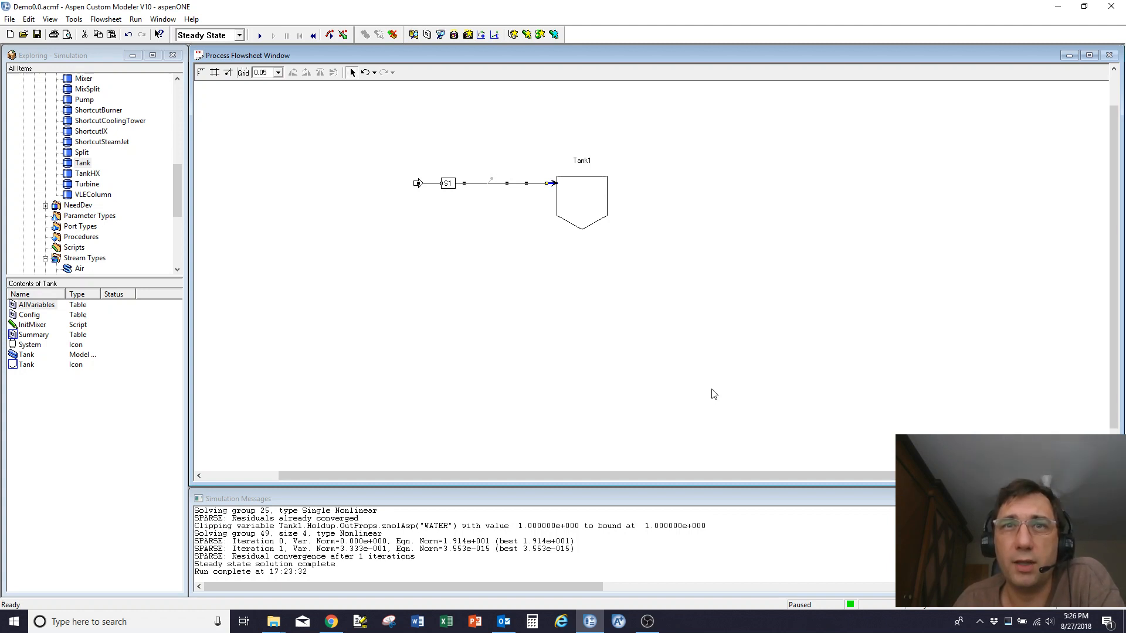